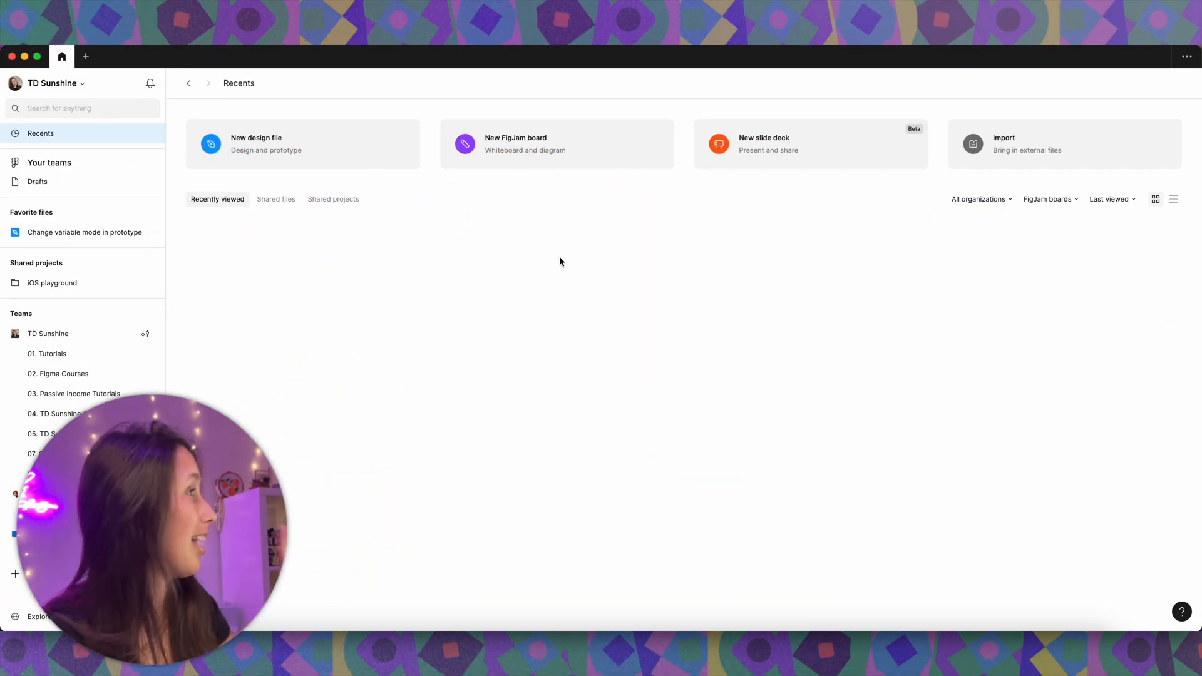
mouse_move(295, 138)
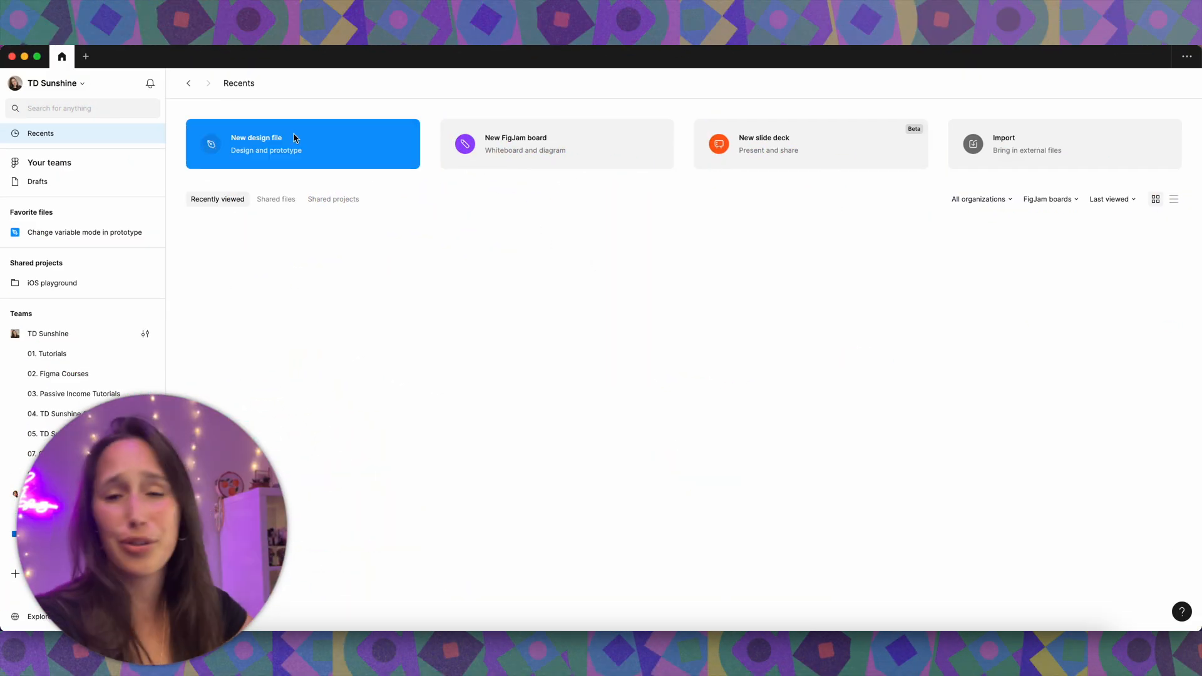
mouse_move(810, 143)
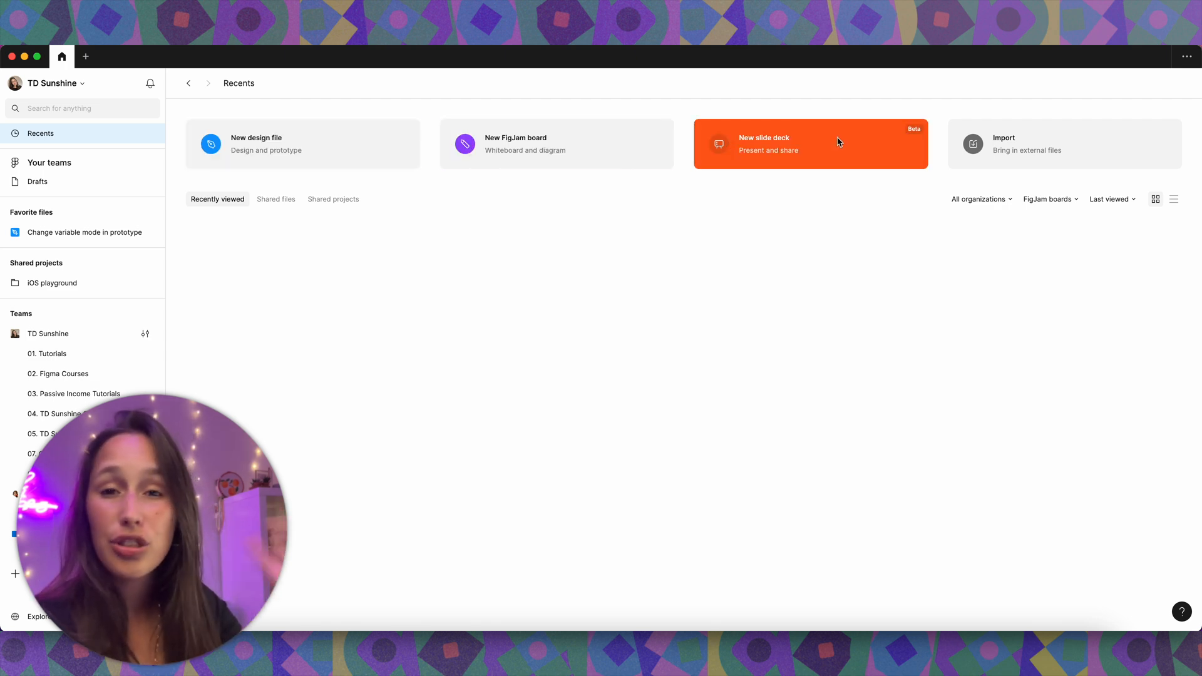
Create a new slide deck from the Lush Lux template after browsing the gallery
click(810, 144)
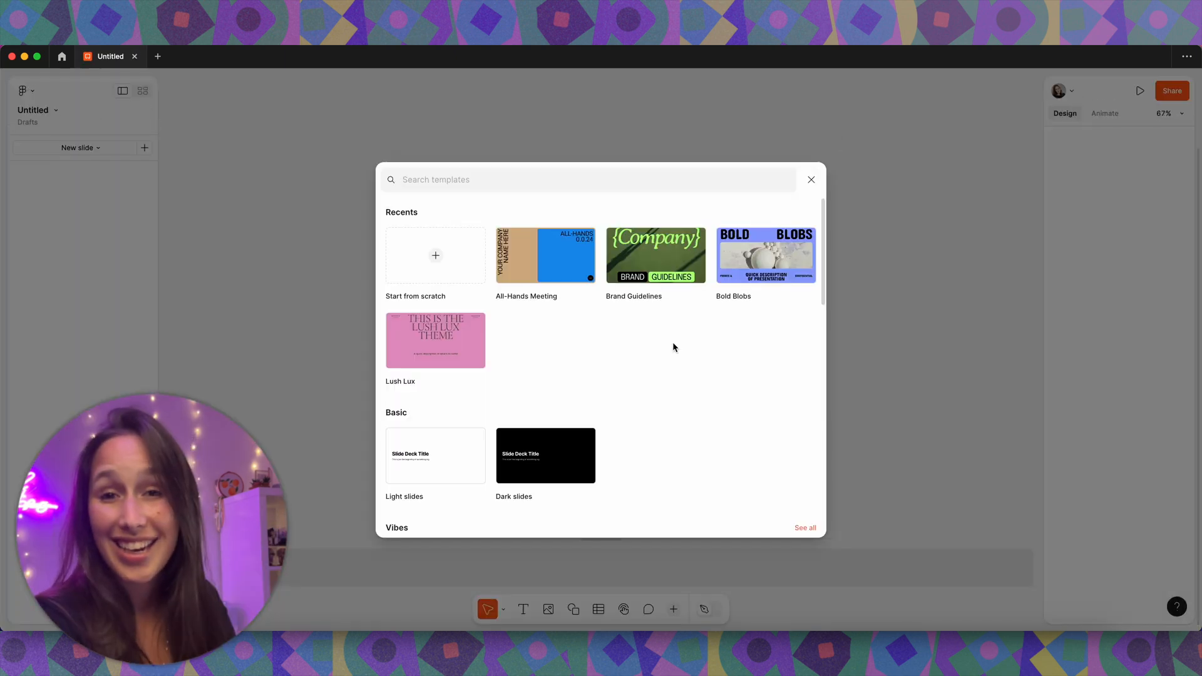
scroll(down, 3)
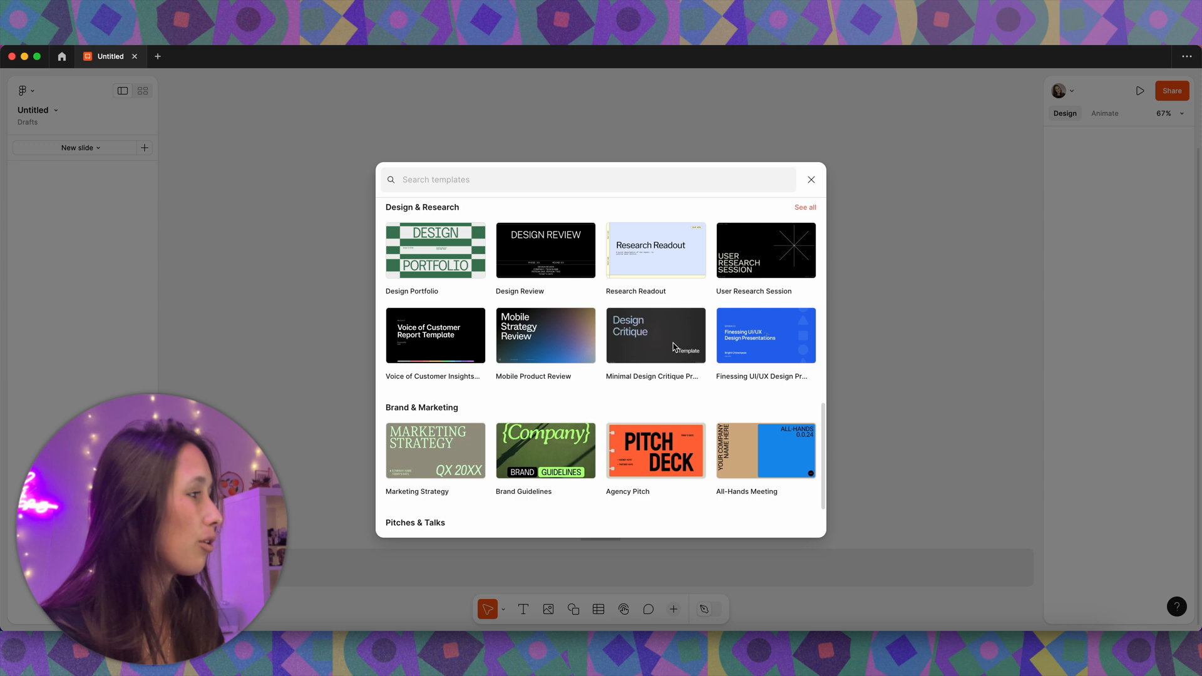
click(655, 336)
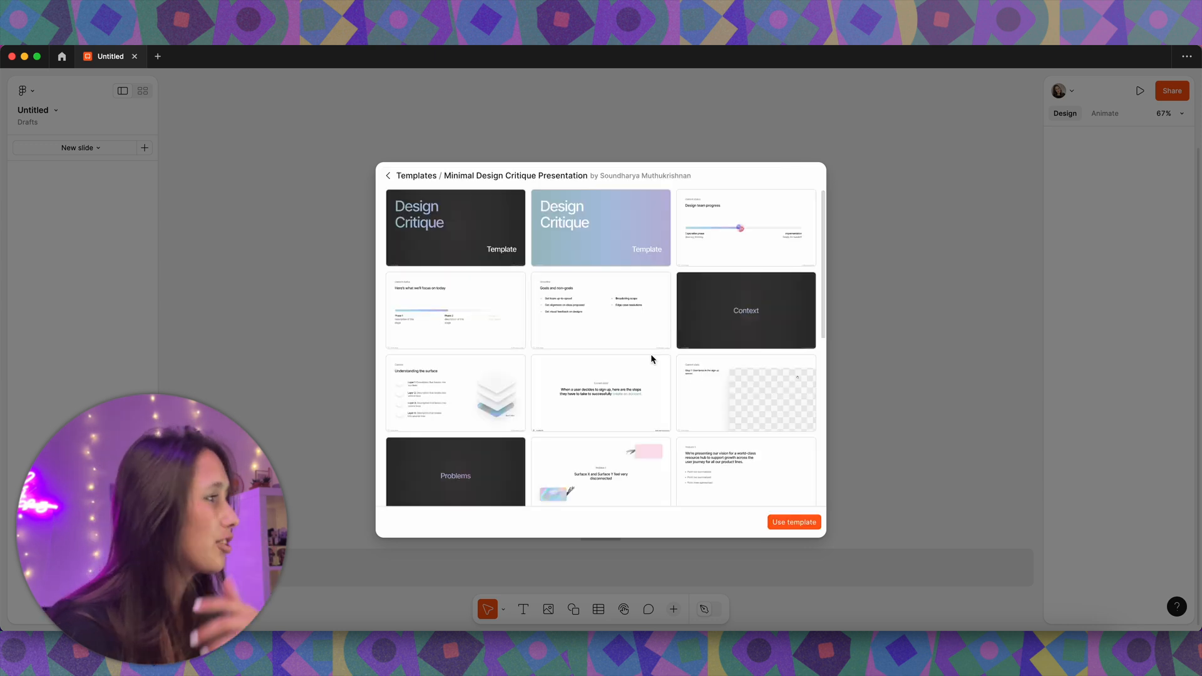
scroll(down, 3)
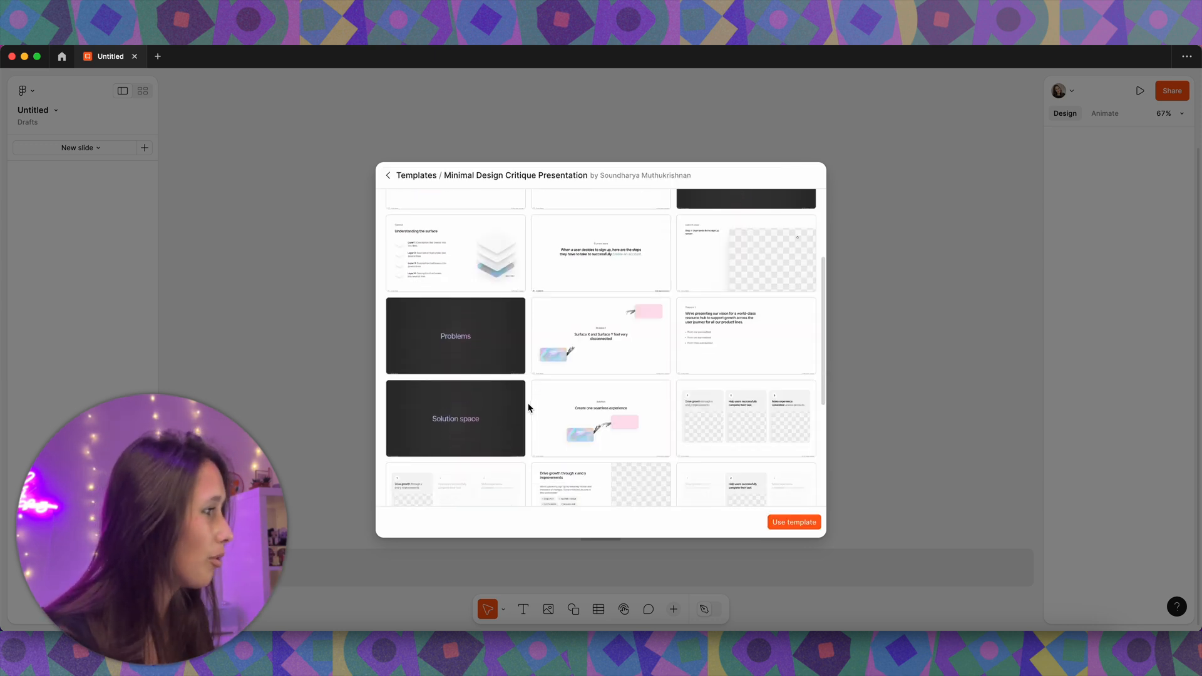
click(795, 522)
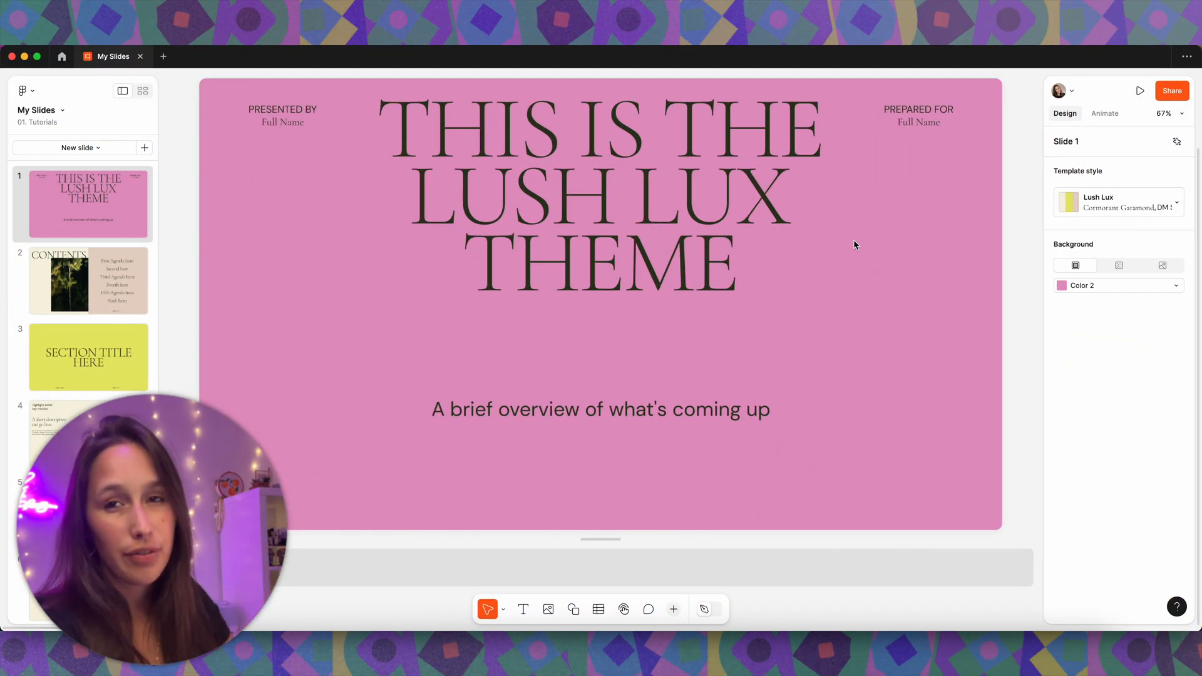
Select the Concept slide (slide 7) and toggle Slide view on and off
click(601, 192)
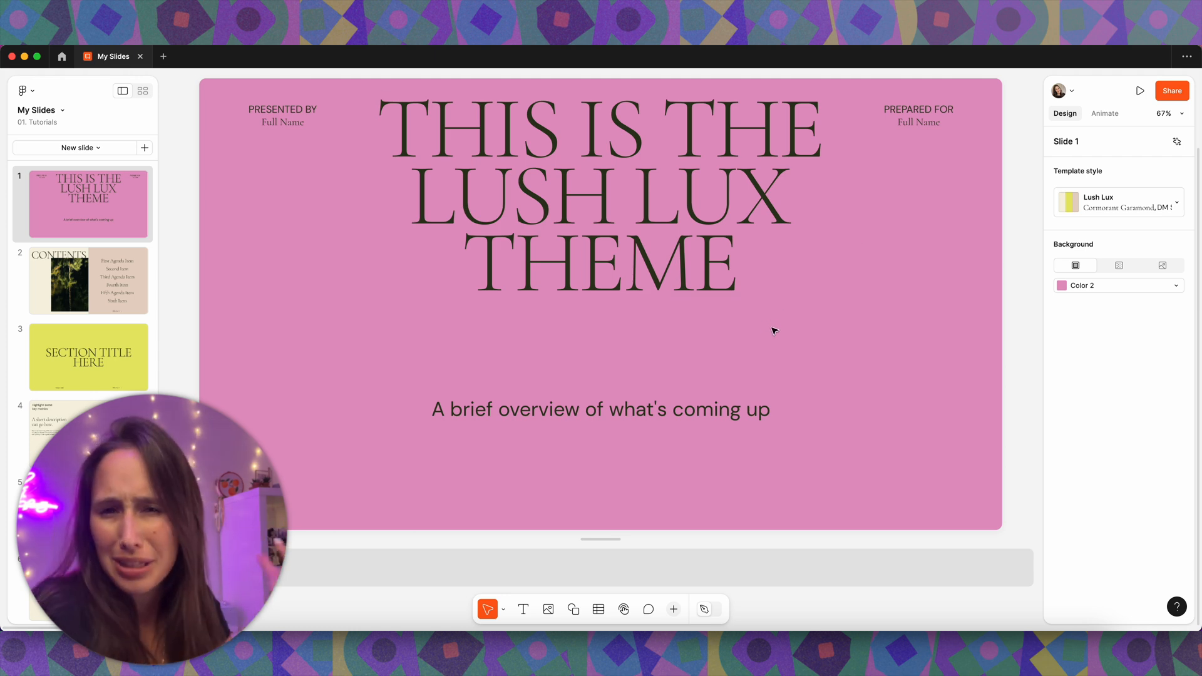
scroll(down, 3)
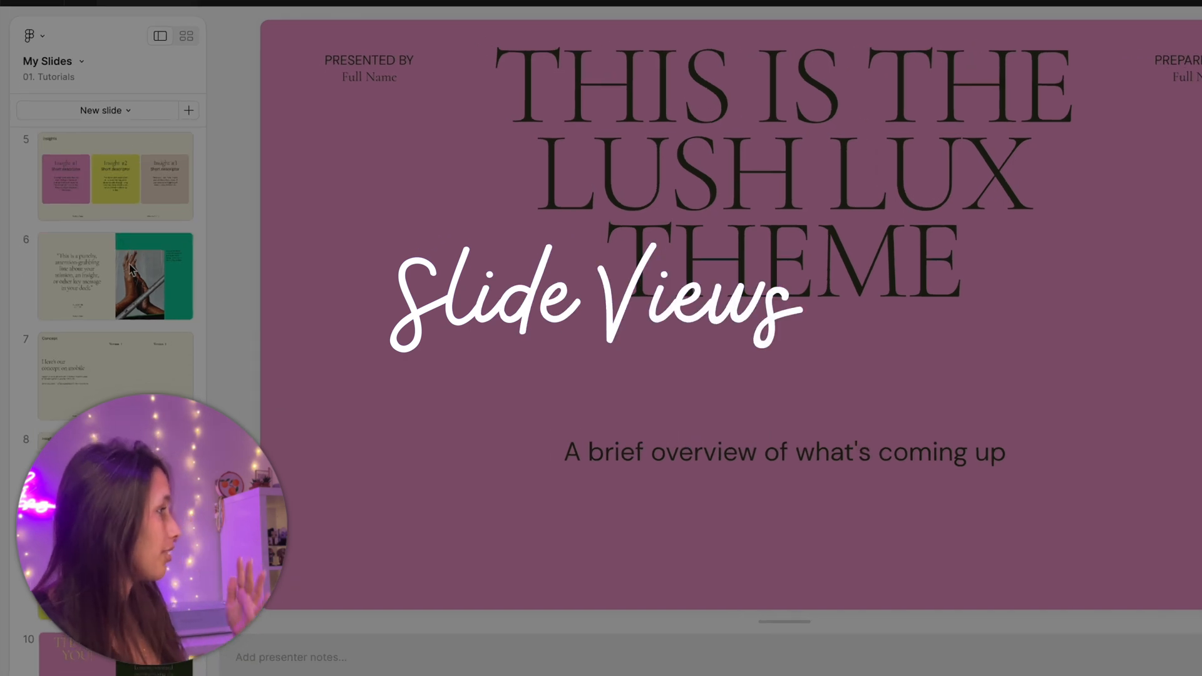
click(115, 381)
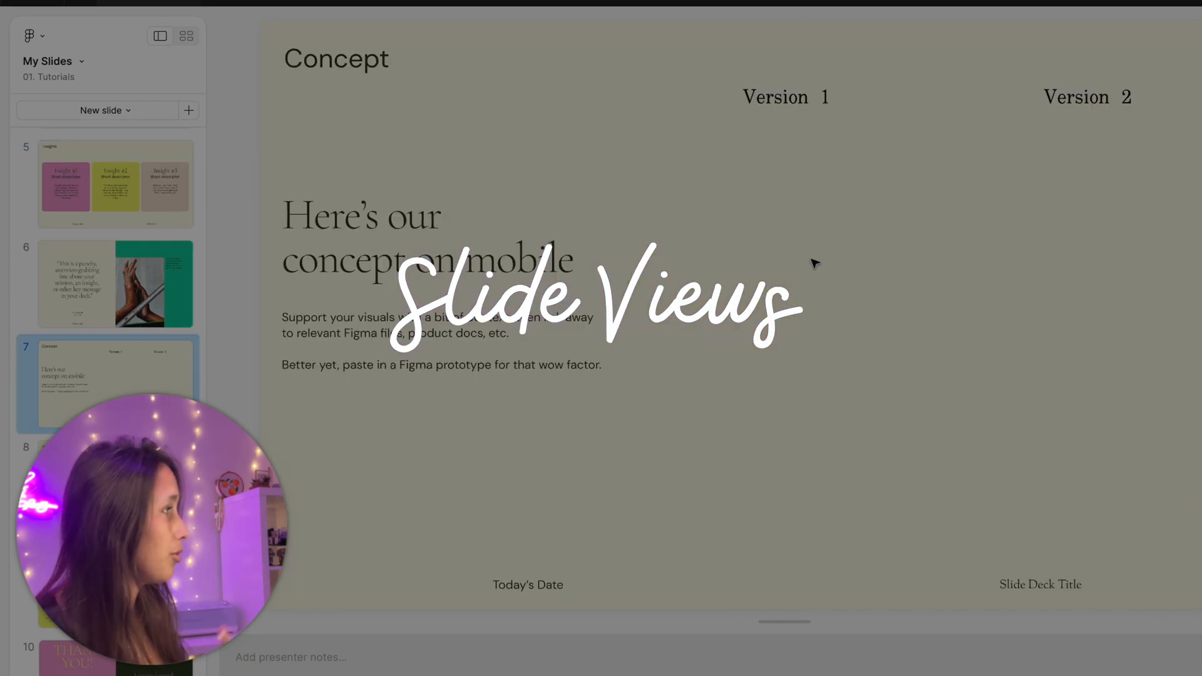
click(160, 36)
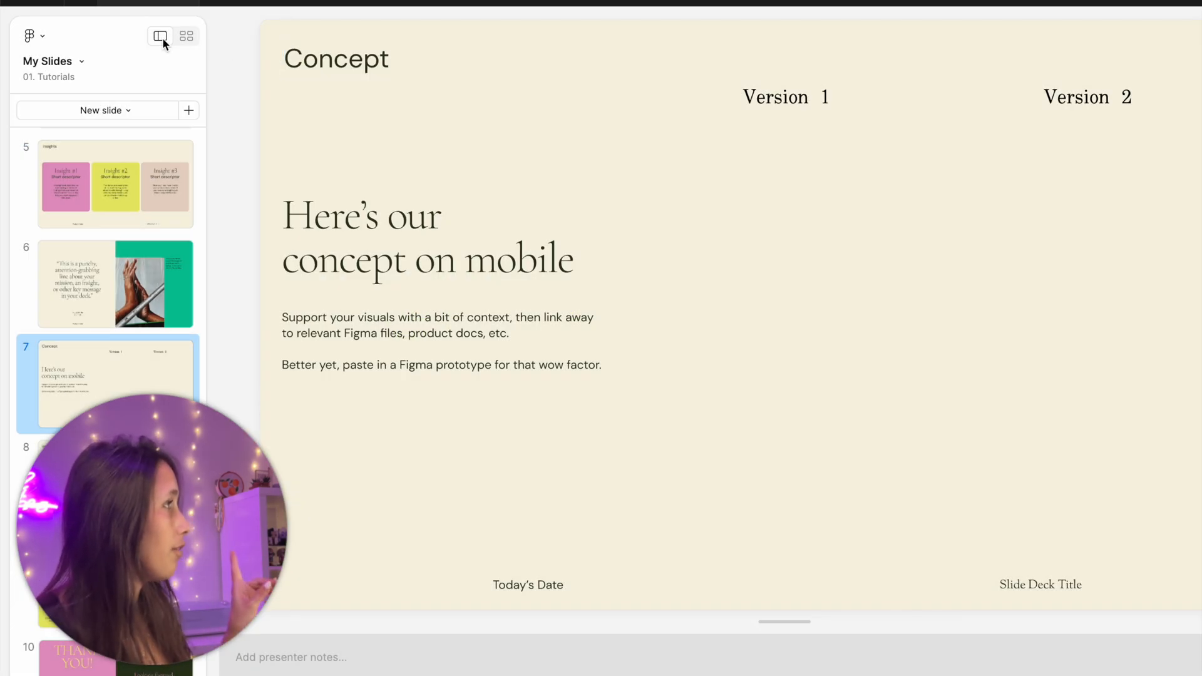
mouse_move(160, 37)
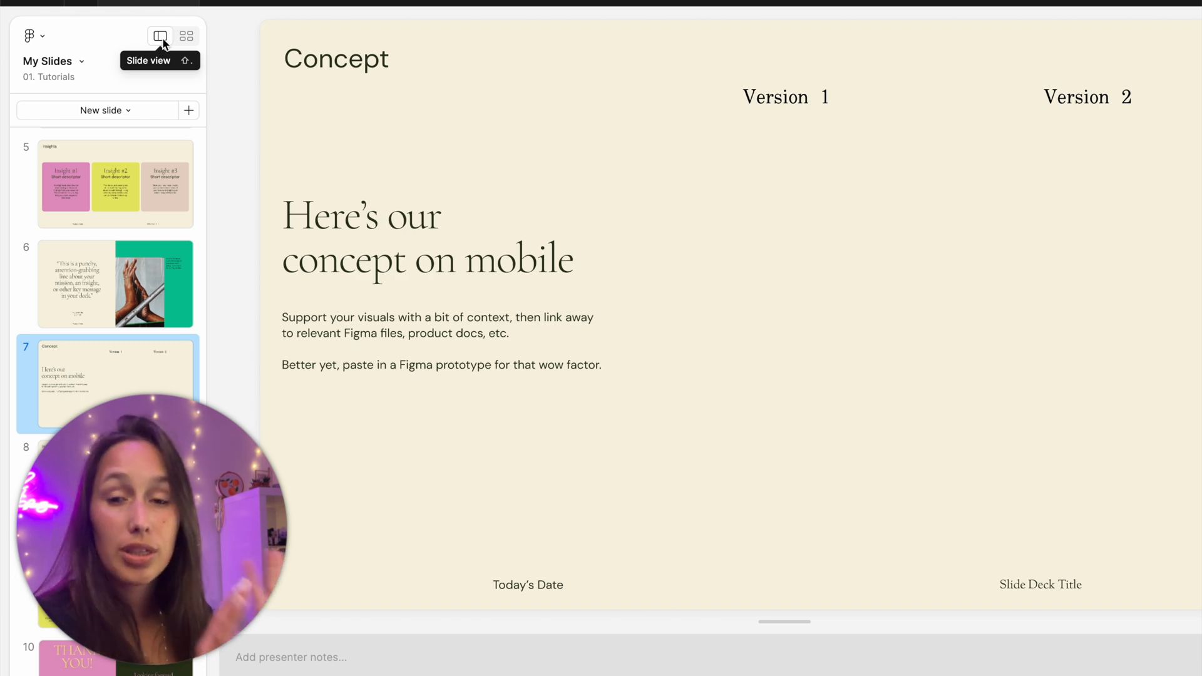
click(160, 36)
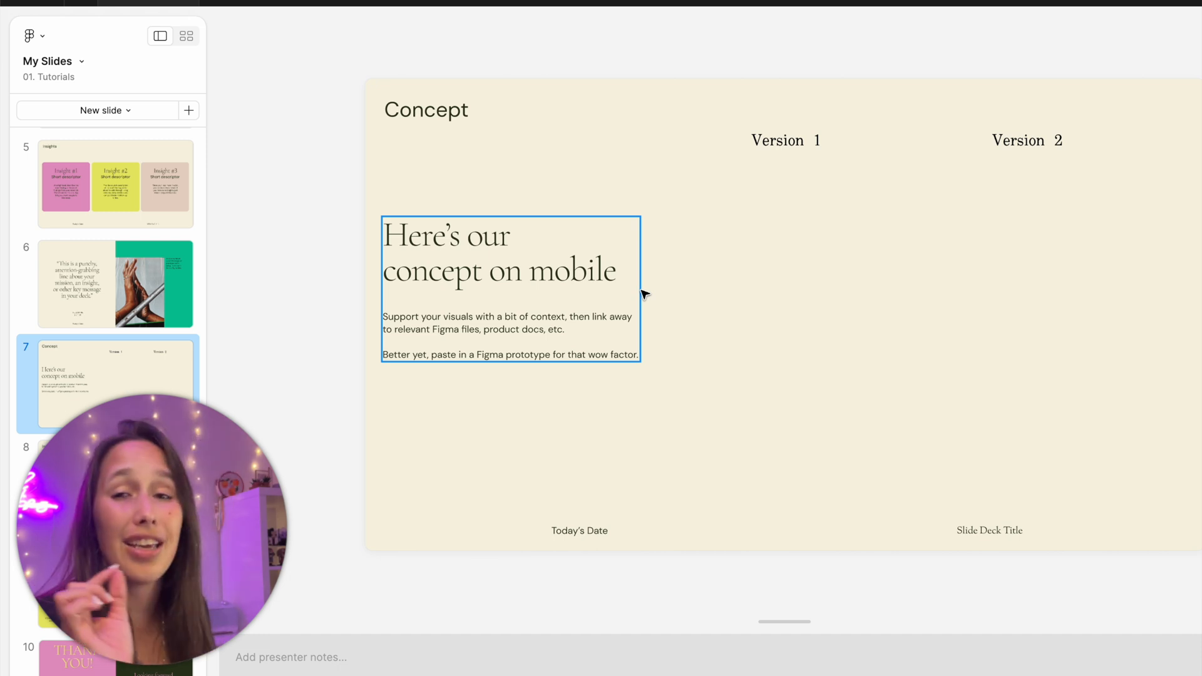
click(185, 35)
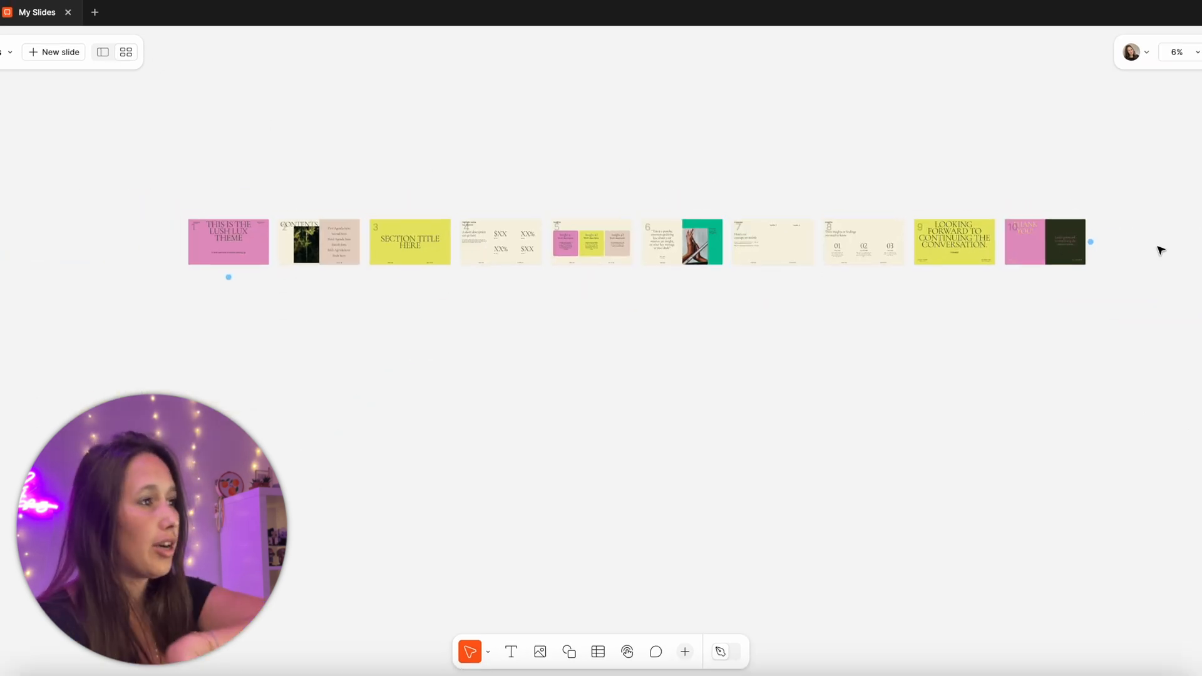
mouse_move(1144, 245)
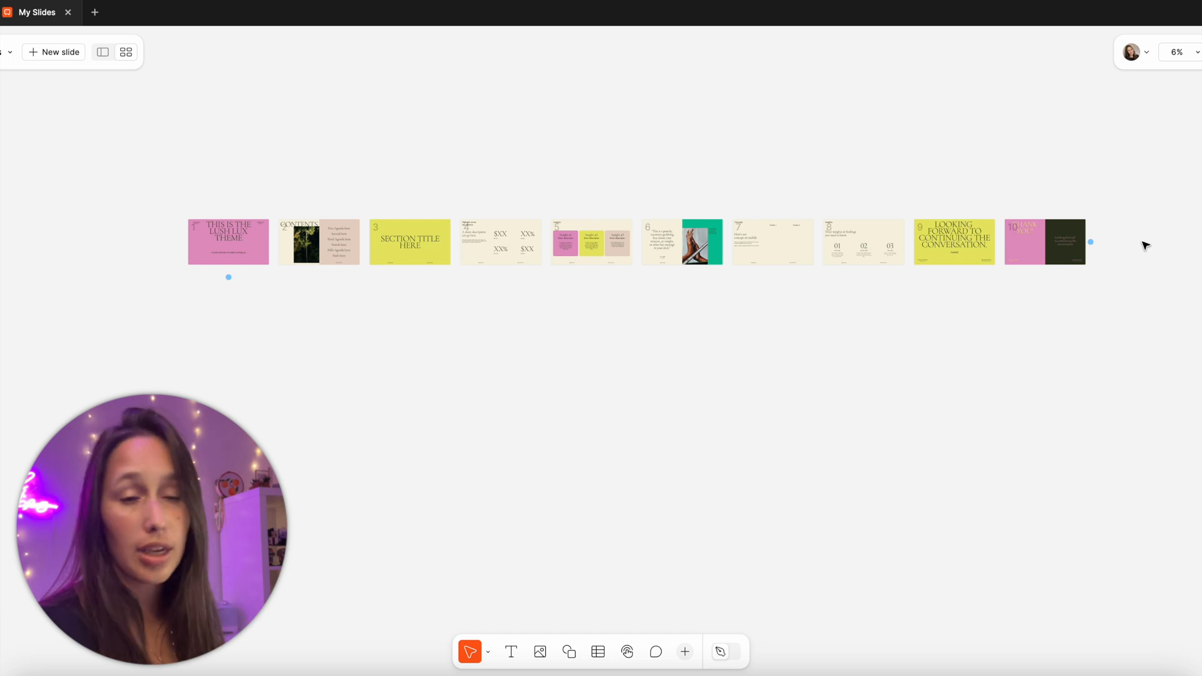
mouse_move(878, 190)
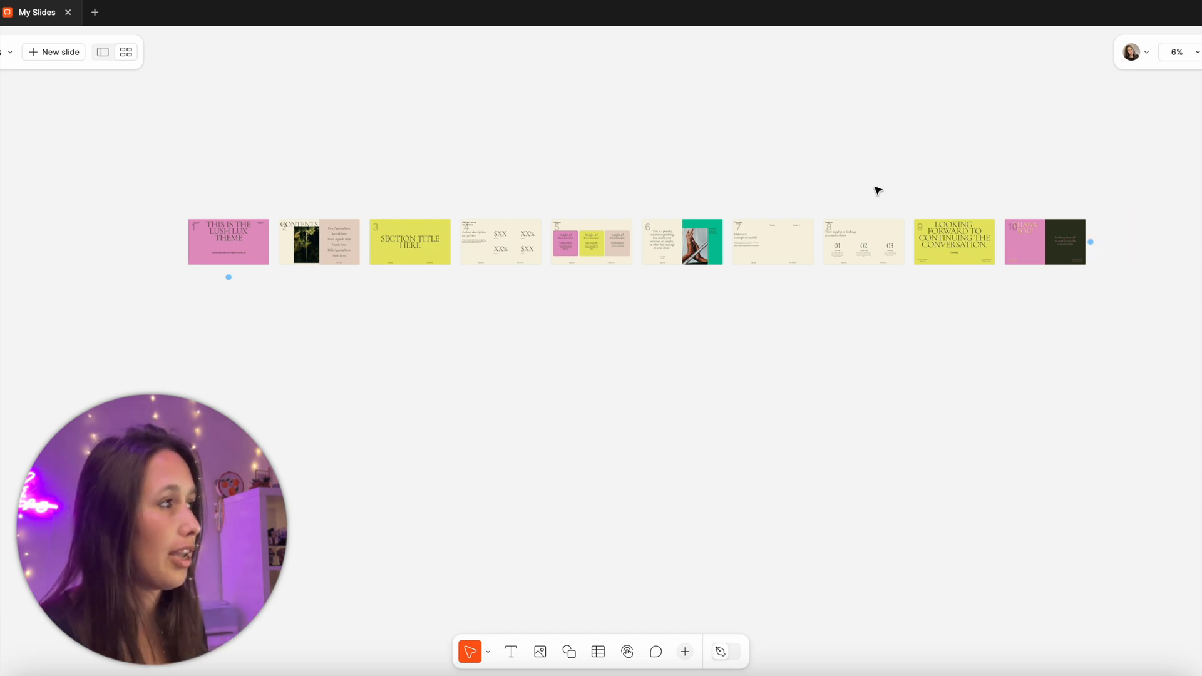
Move slides 6–10 onto a new row in the grid, then deselect them
click(772, 240)
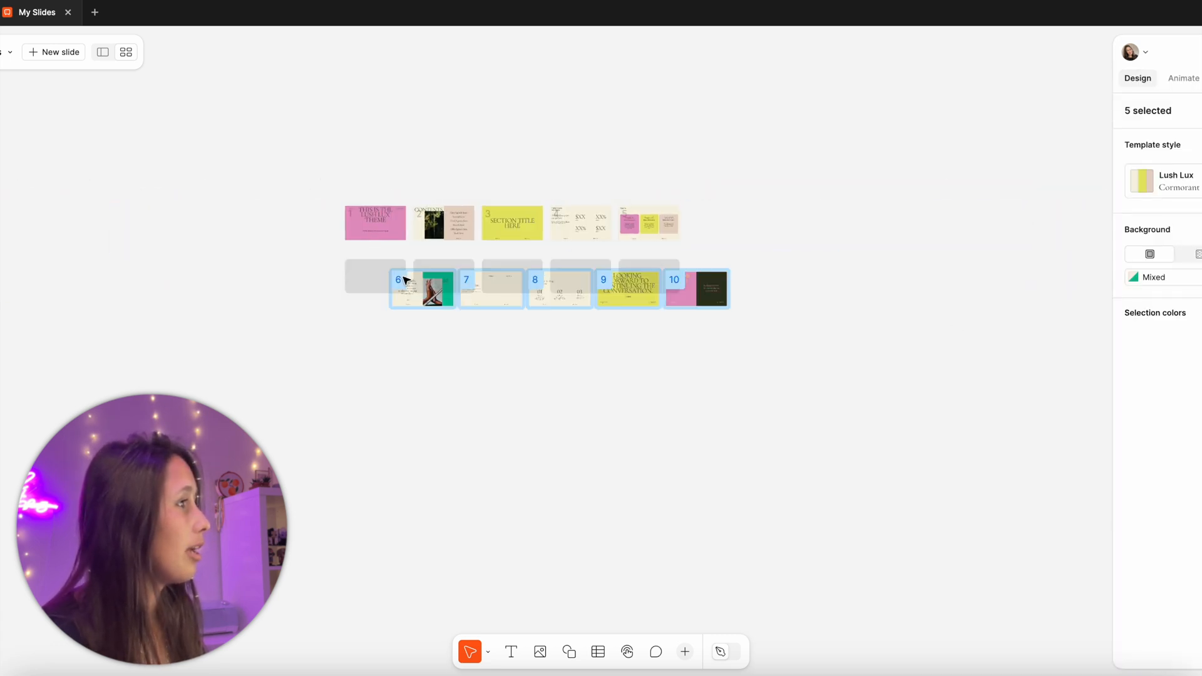
click(511, 276)
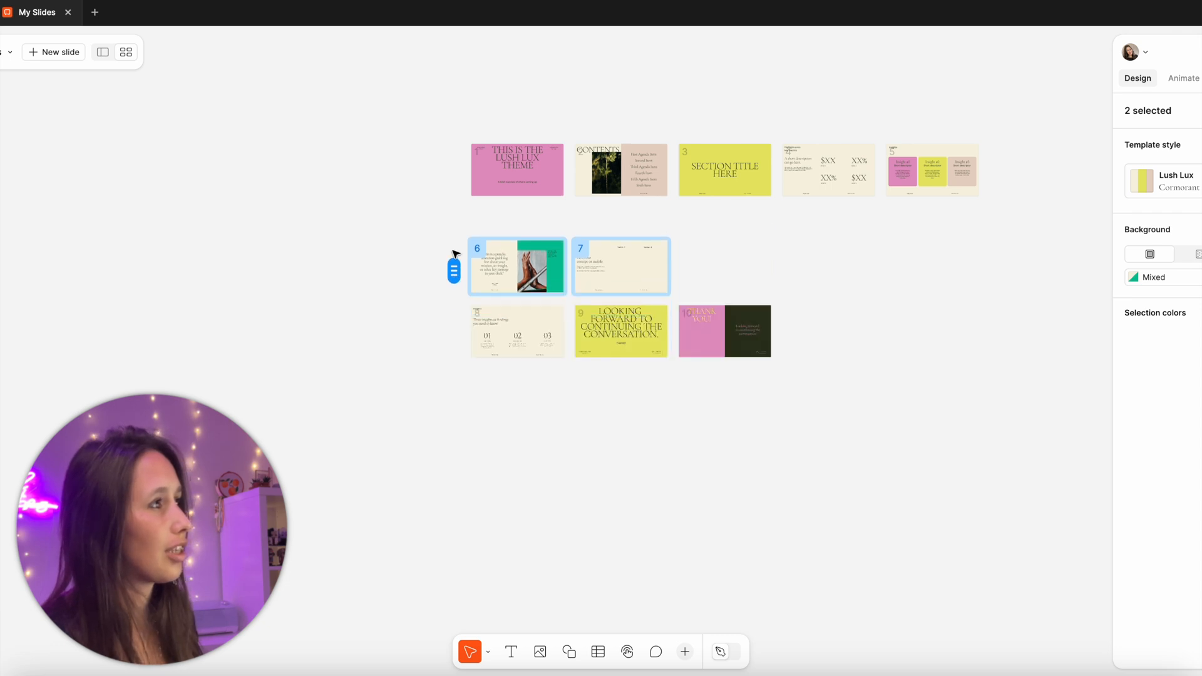
click(431, 291)
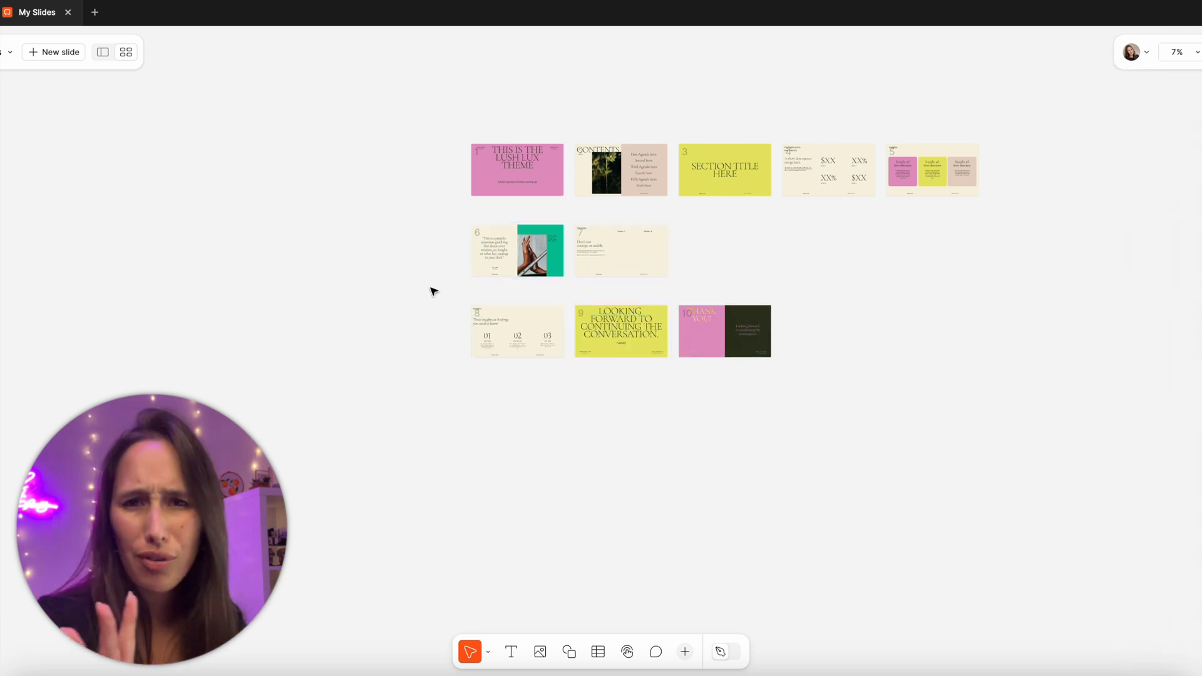
Open slide 1 and remix the Lush Lux template colours from Template style
double_click(516, 169)
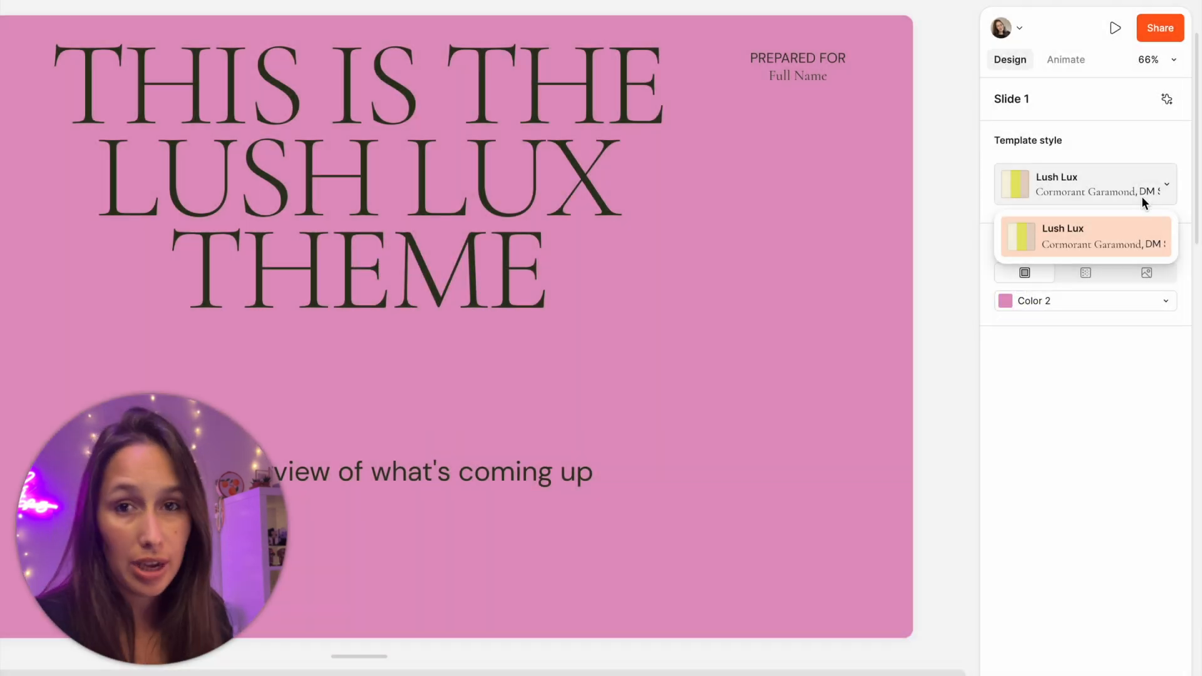
click(1084, 236)
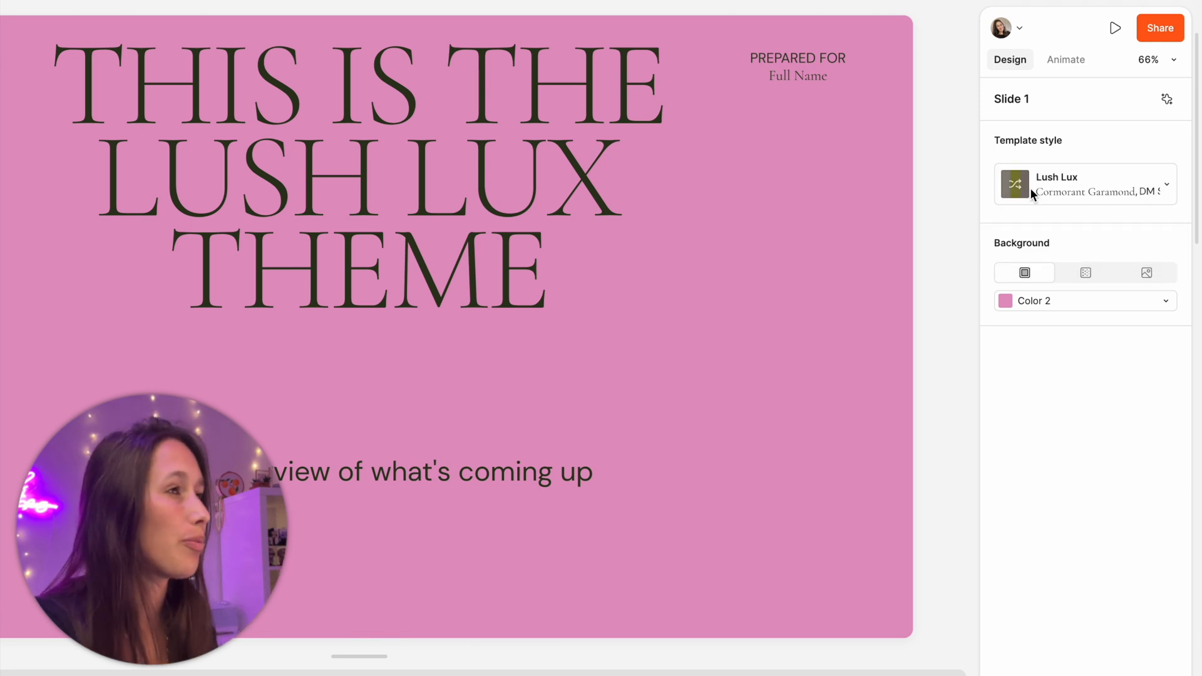
mouse_move(1014, 184)
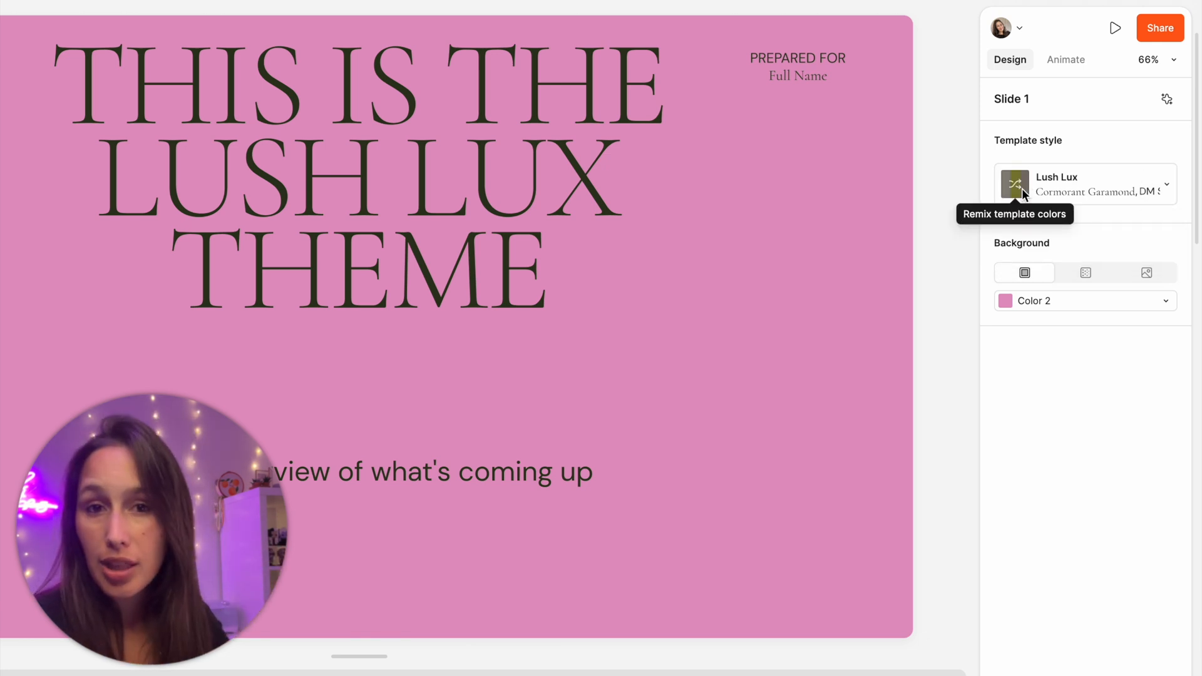
click(1014, 184)
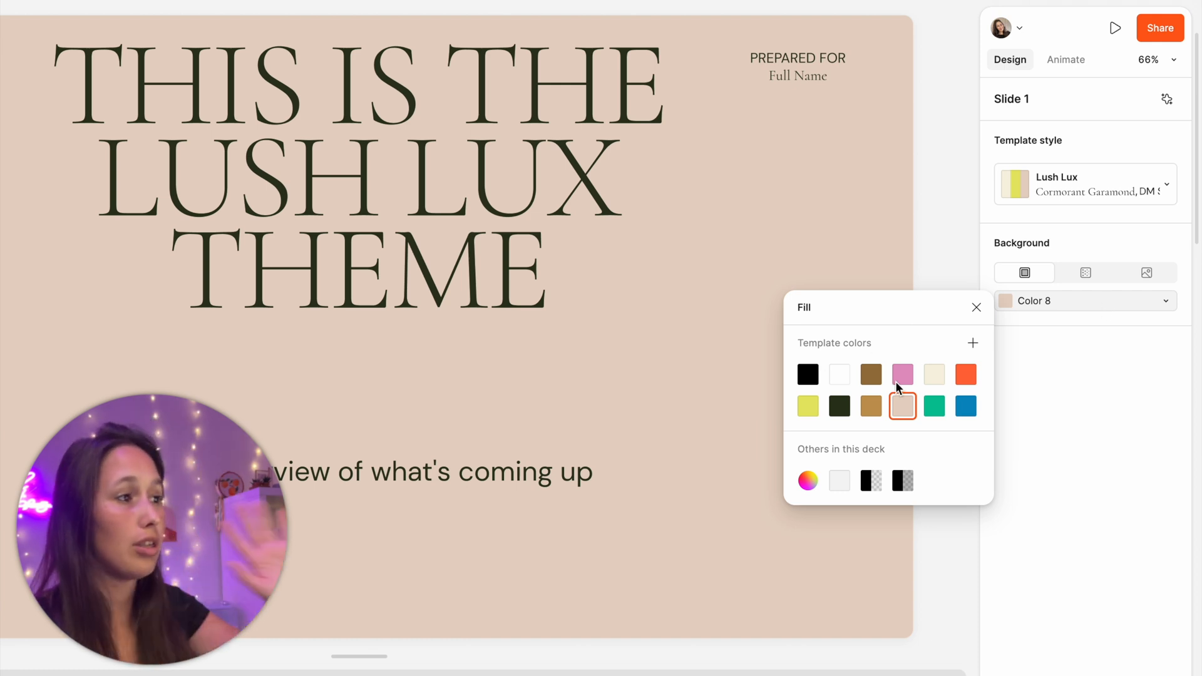
mouse_move(902, 374)
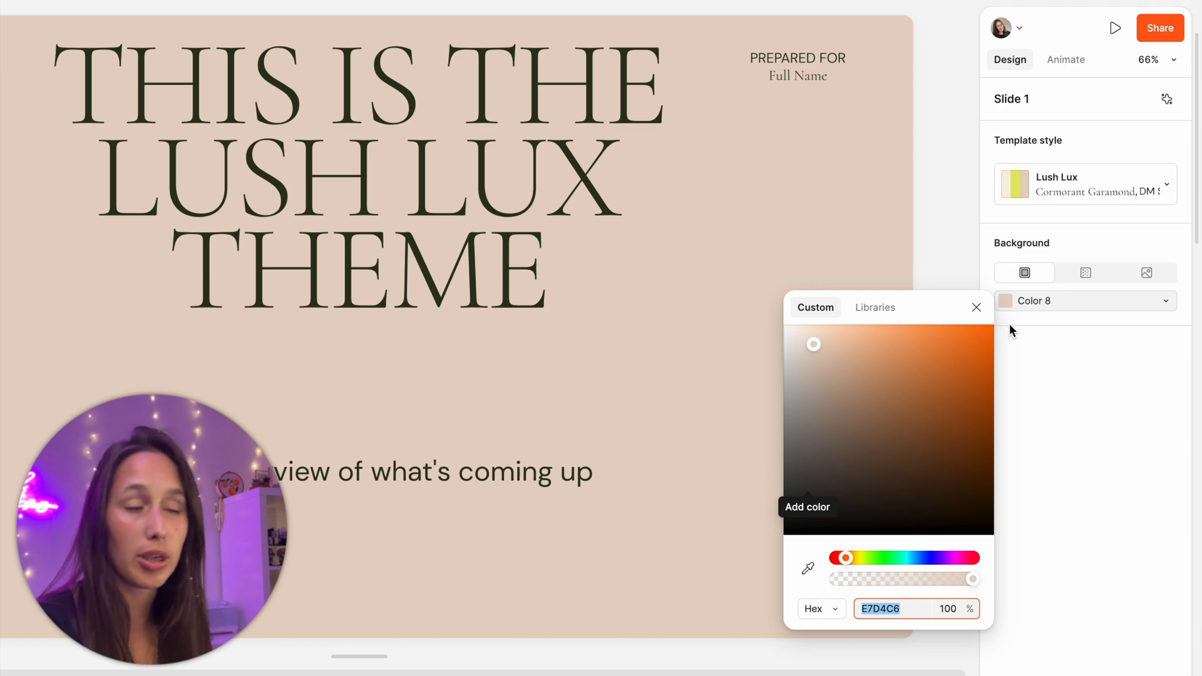
Change the title slide background to a template fill colour
click(976, 307)
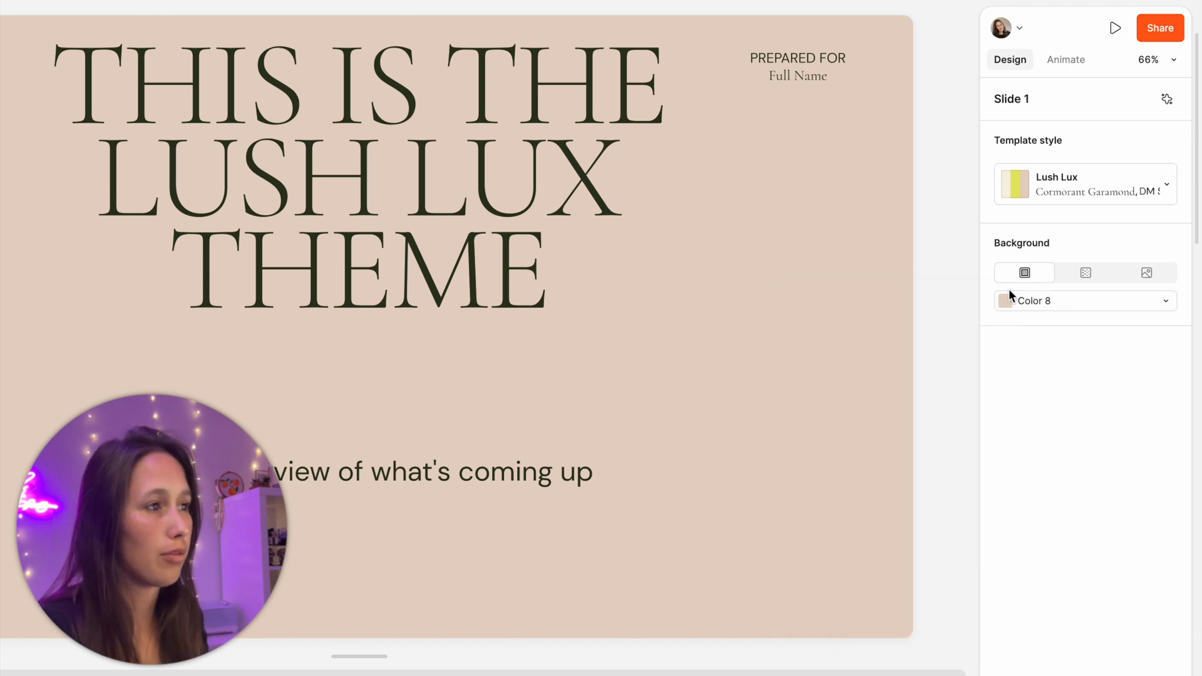
click(1008, 300)
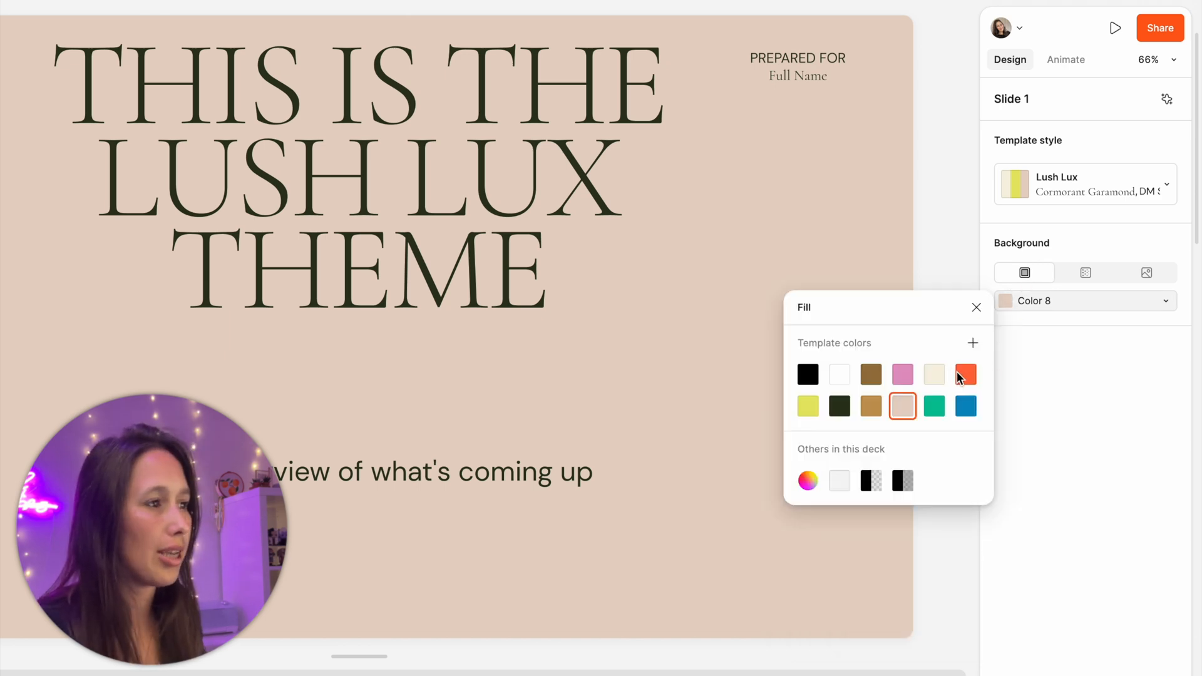
click(966, 375)
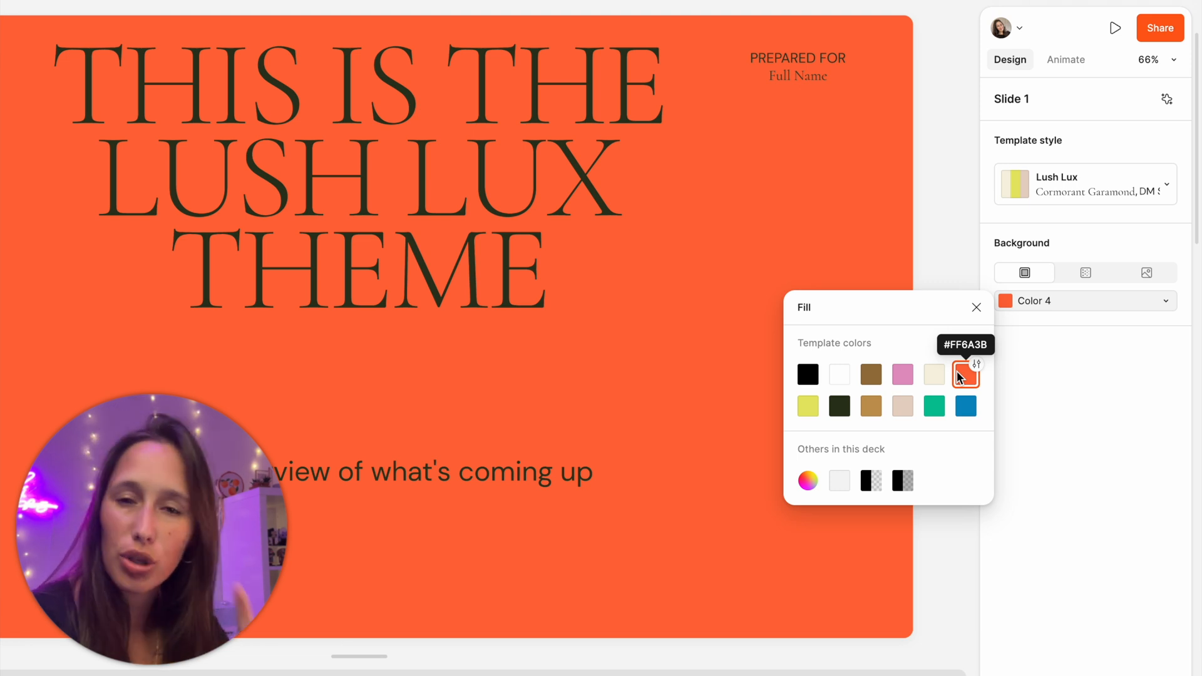
click(902, 406)
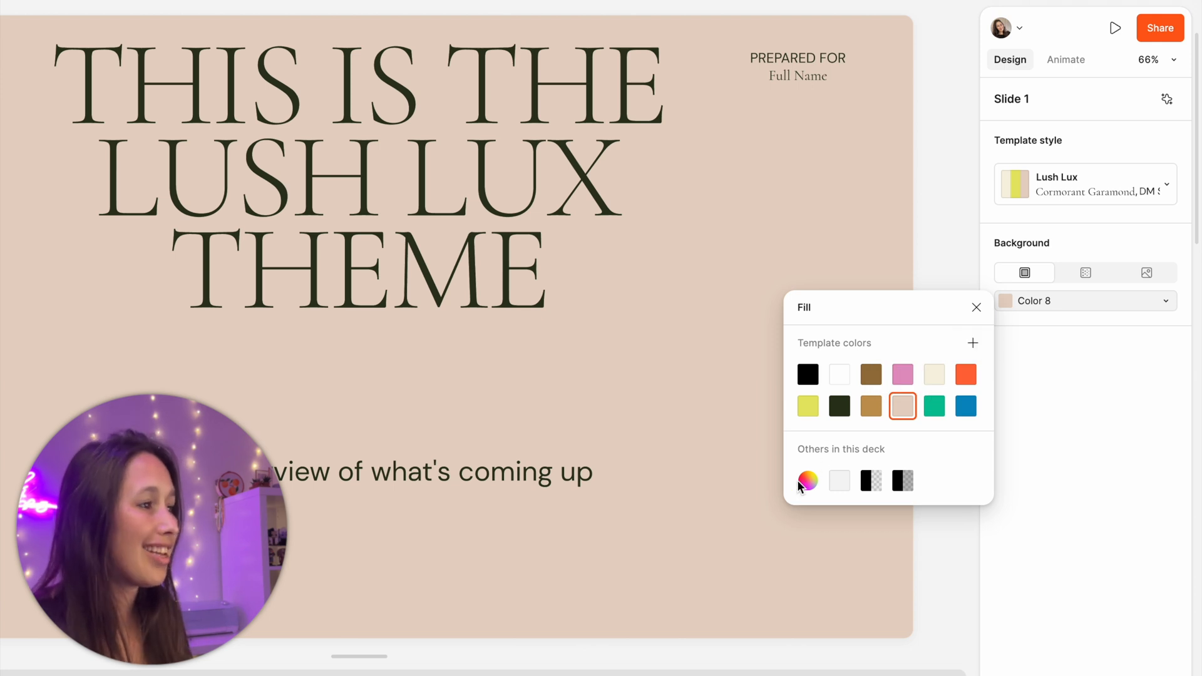
Open the custom background colour picker and try the image background fill
click(806, 481)
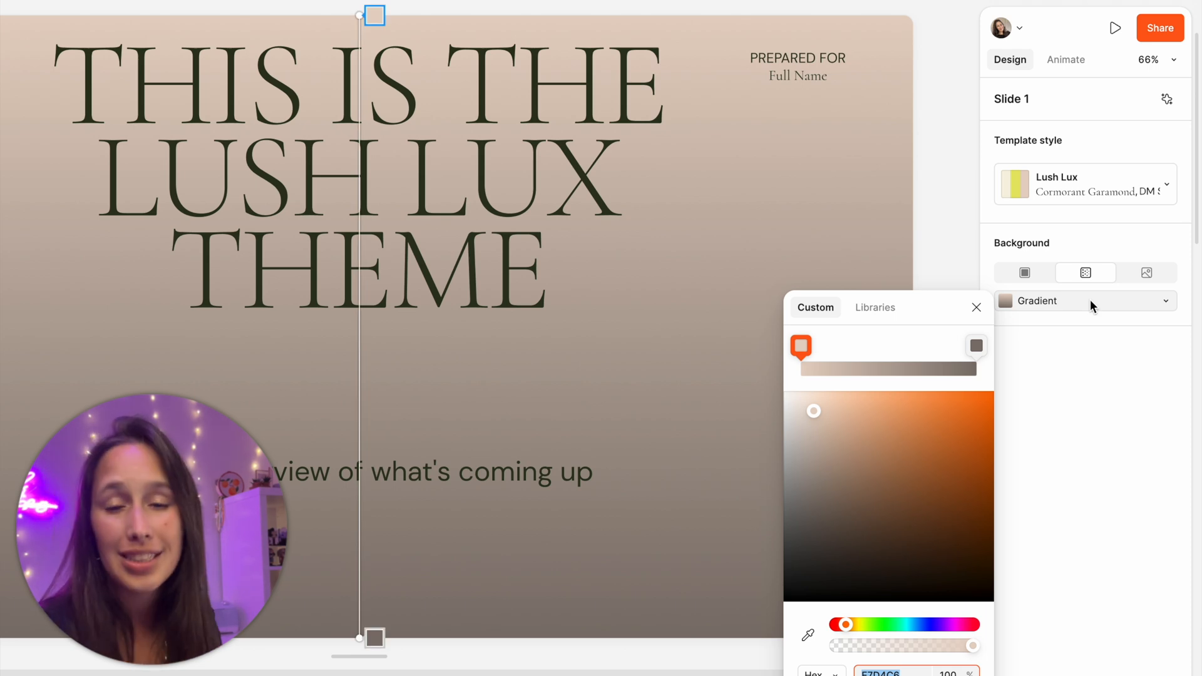
mouse_move(1033, 310)
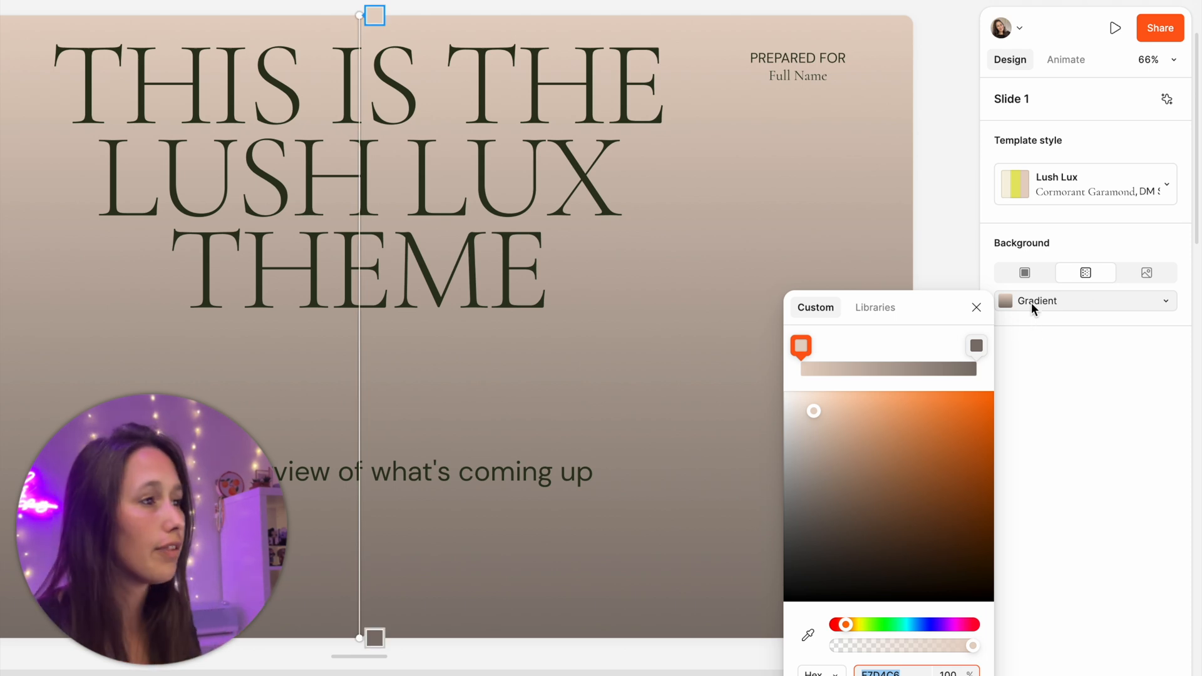
click(1148, 272)
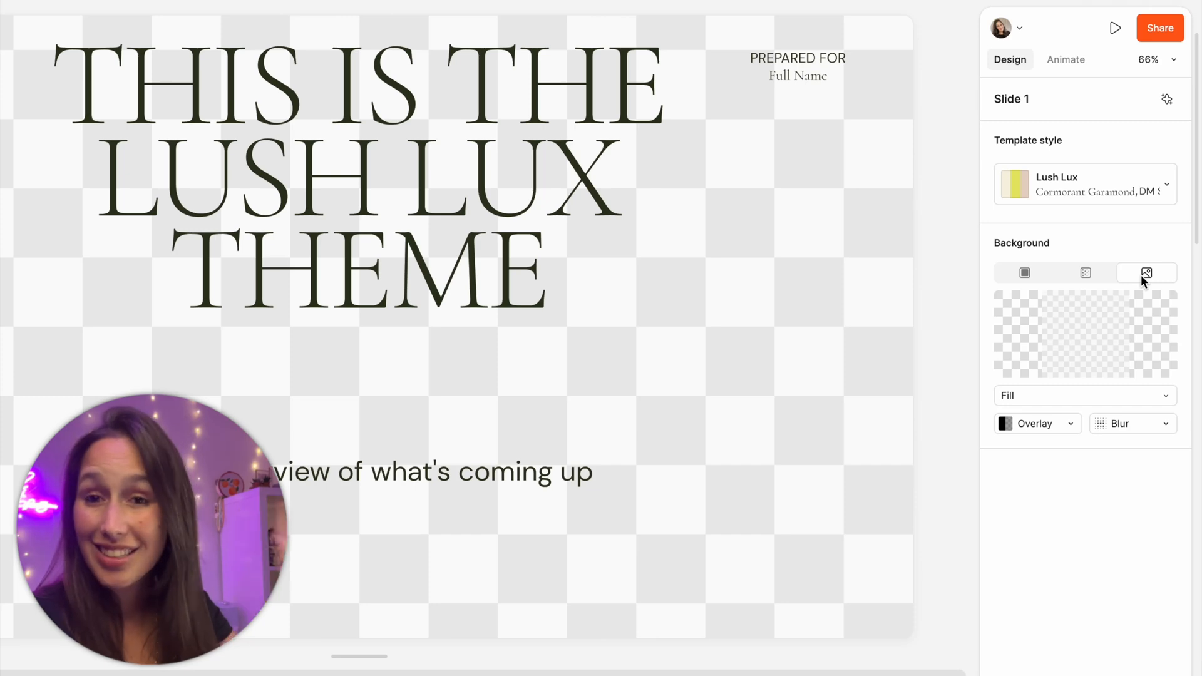
click(1024, 272)
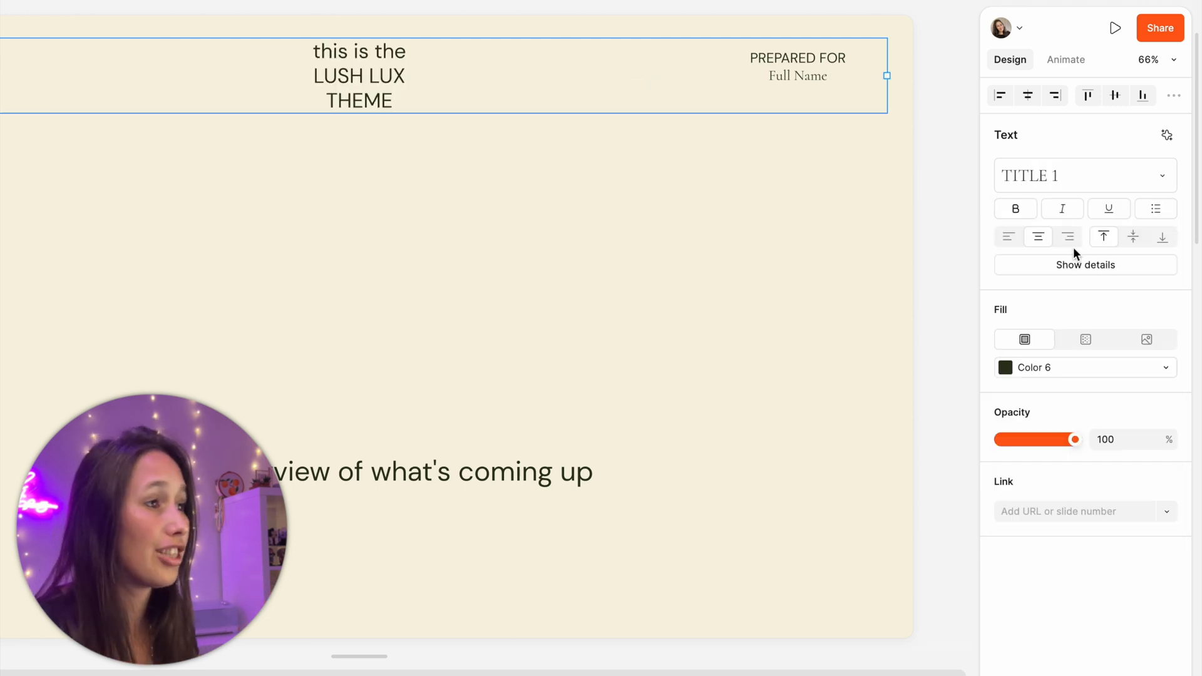
Apply the Title 1 text style to the headline after previewing Caption 2
click(1084, 174)
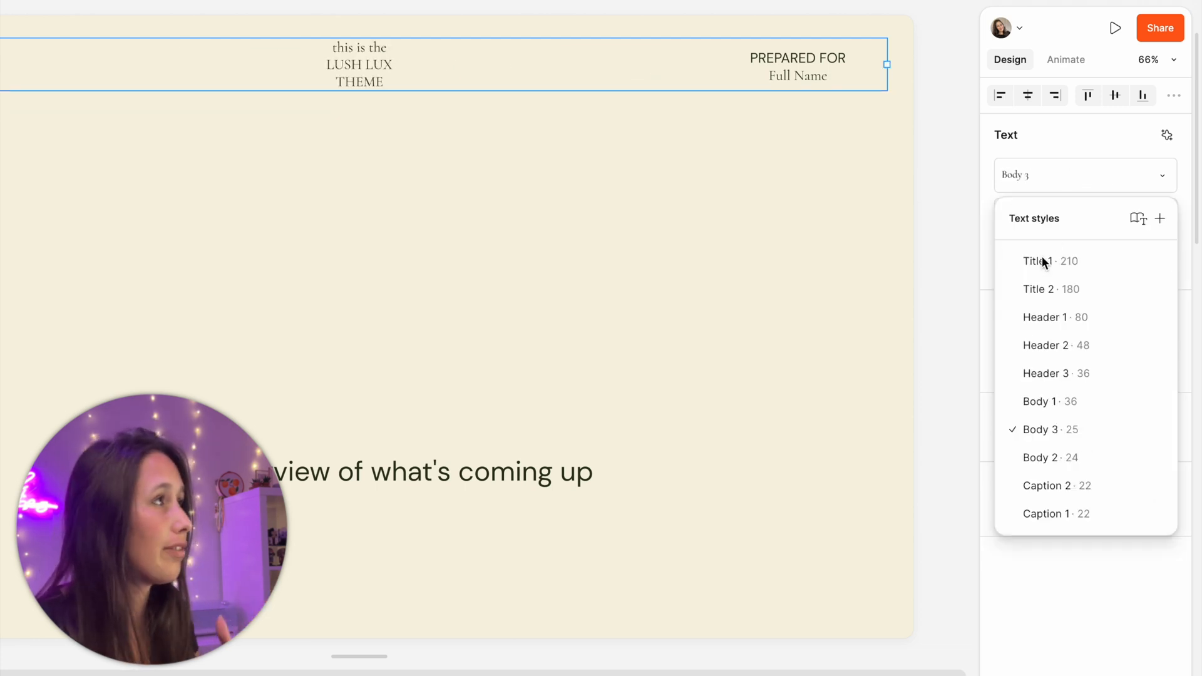
click(1046, 485)
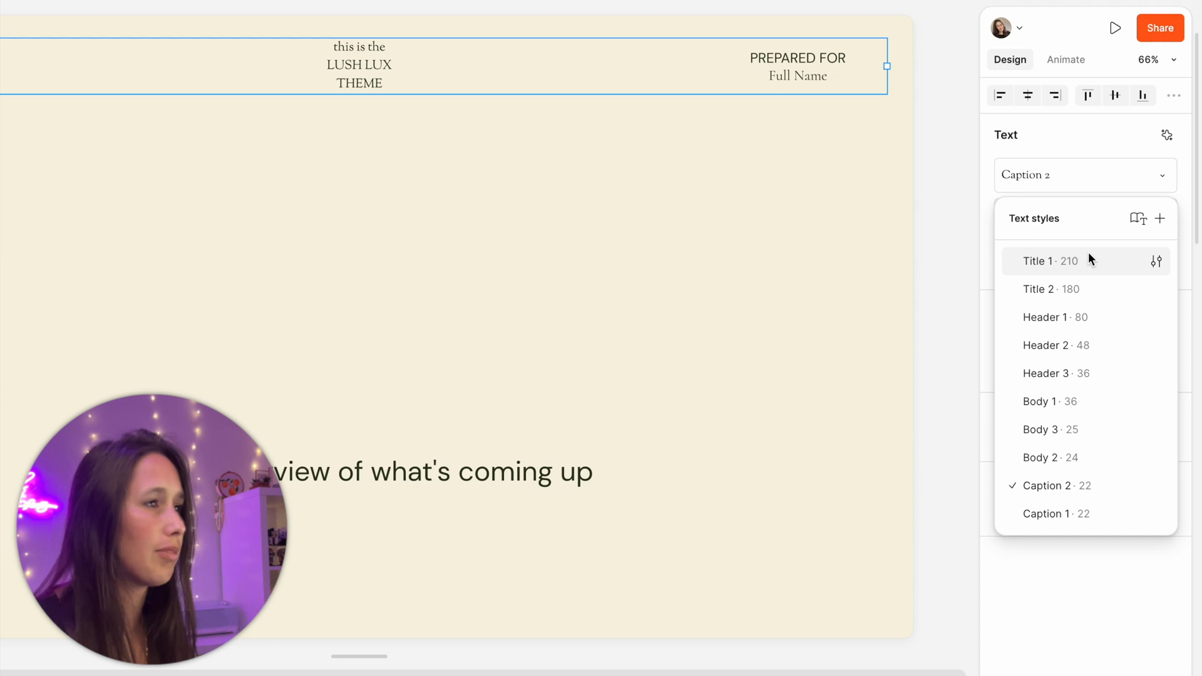
click(1049, 260)
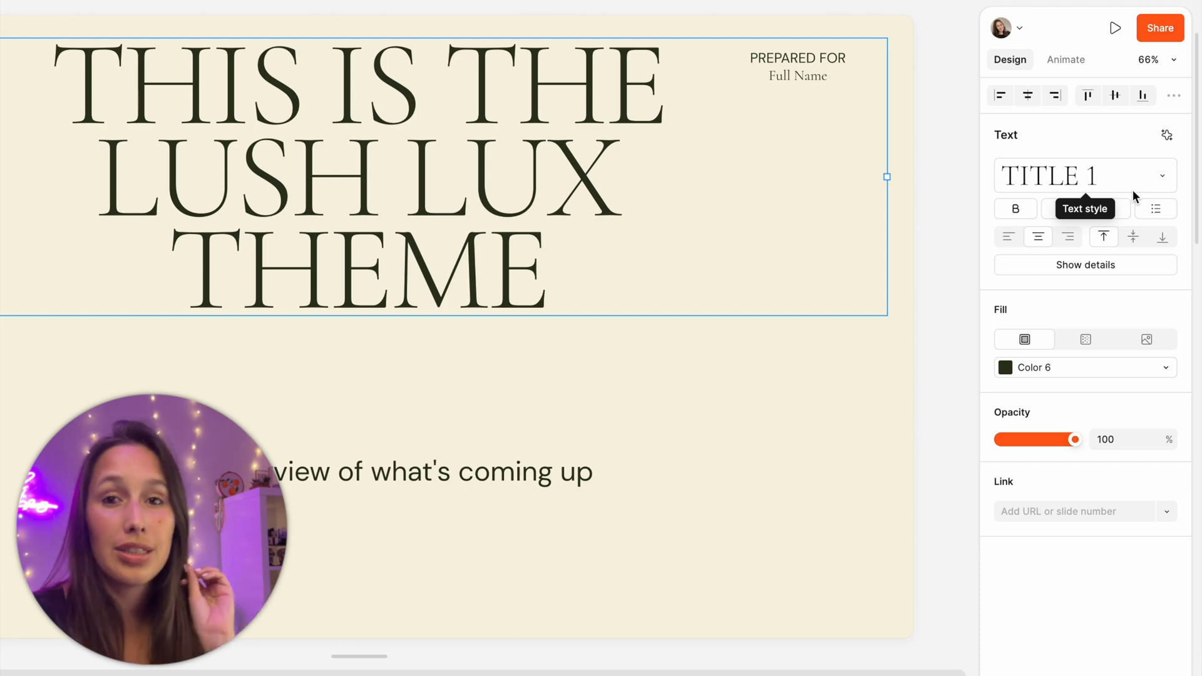
Show the headline's detailed typography and choose a new font weight
click(1085, 264)
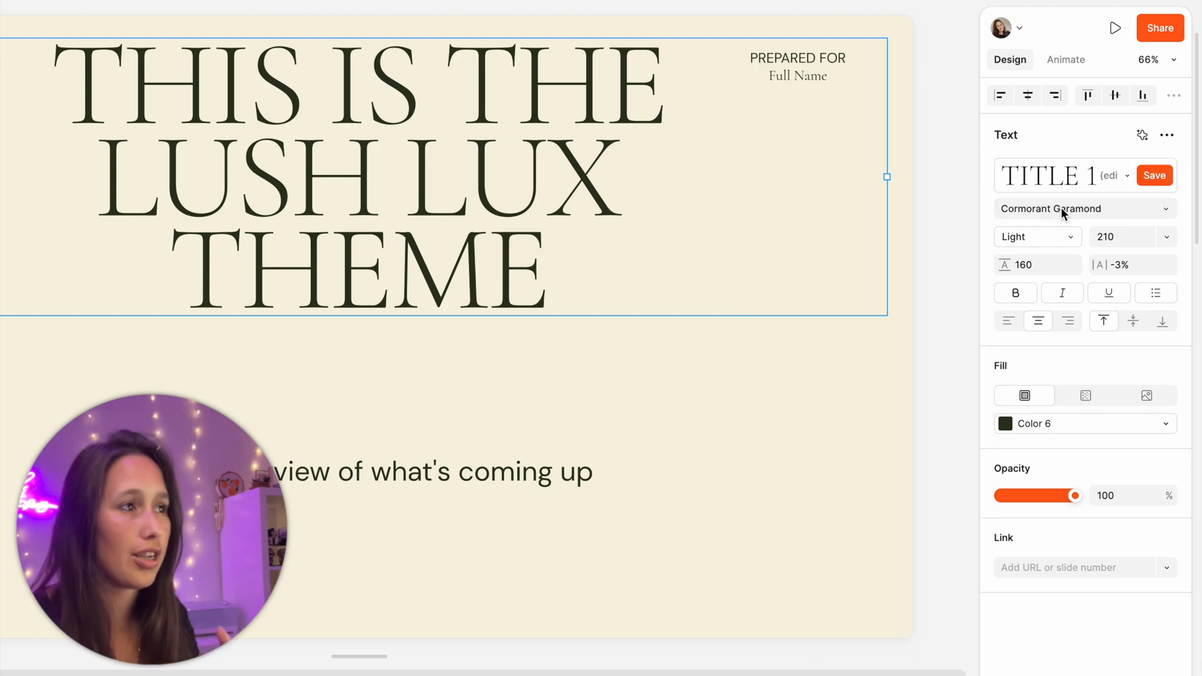
click(1035, 236)
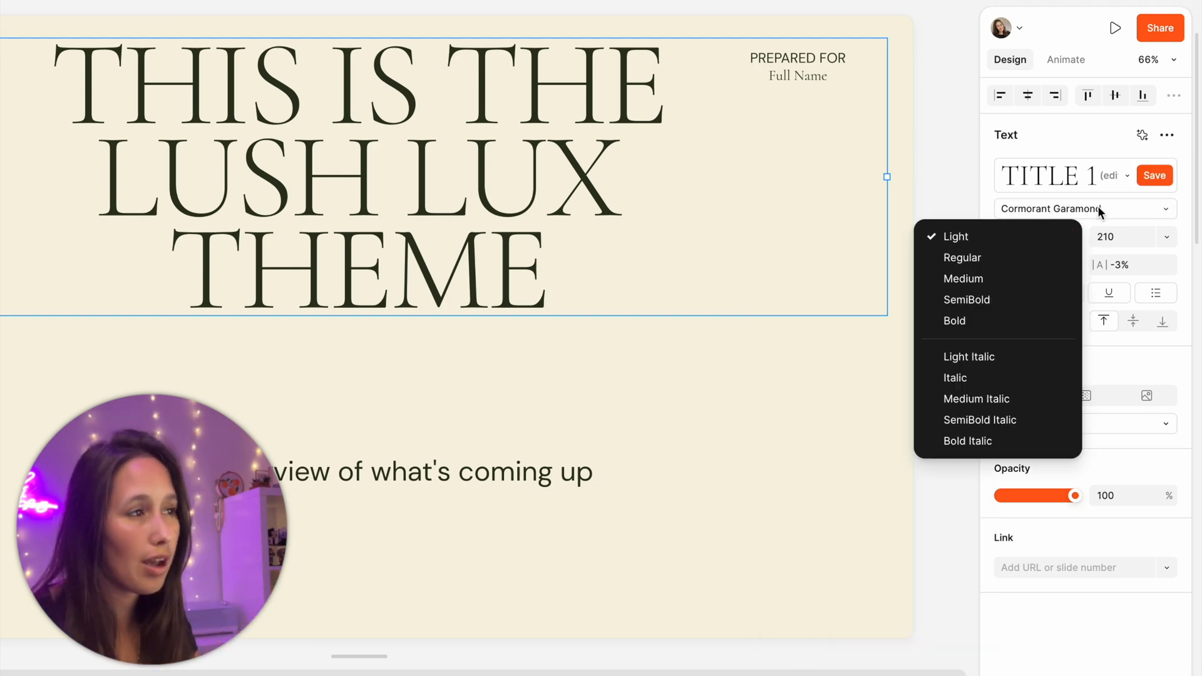
click(956, 236)
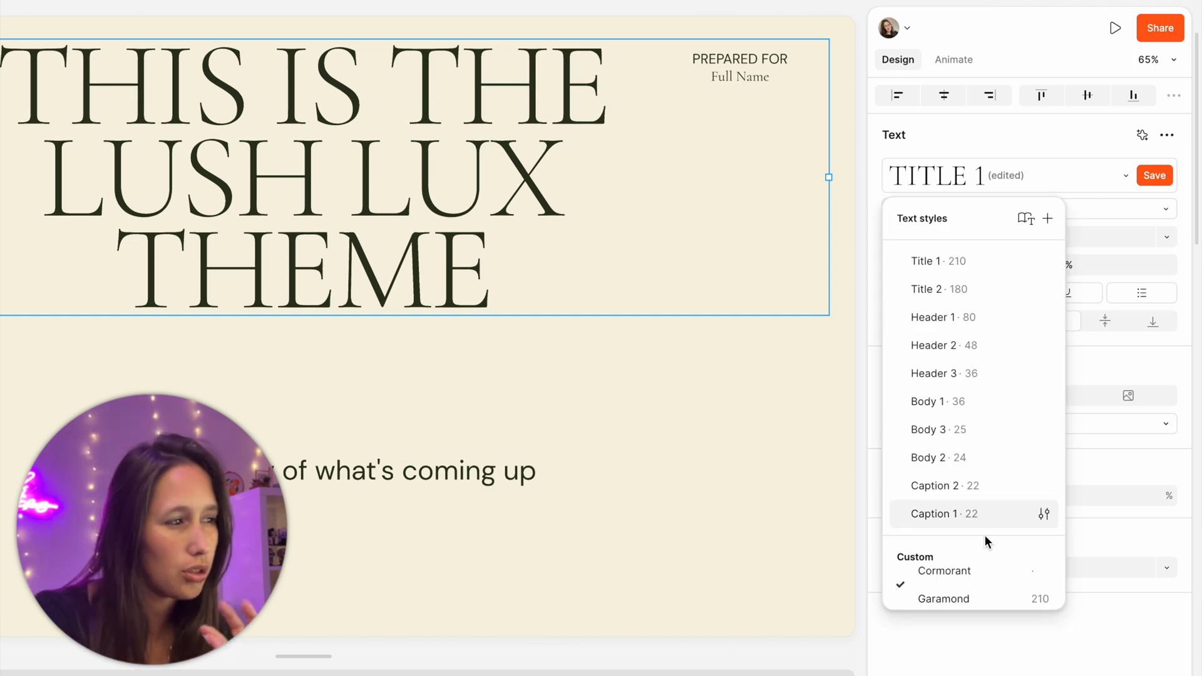
mouse_move(960, 588)
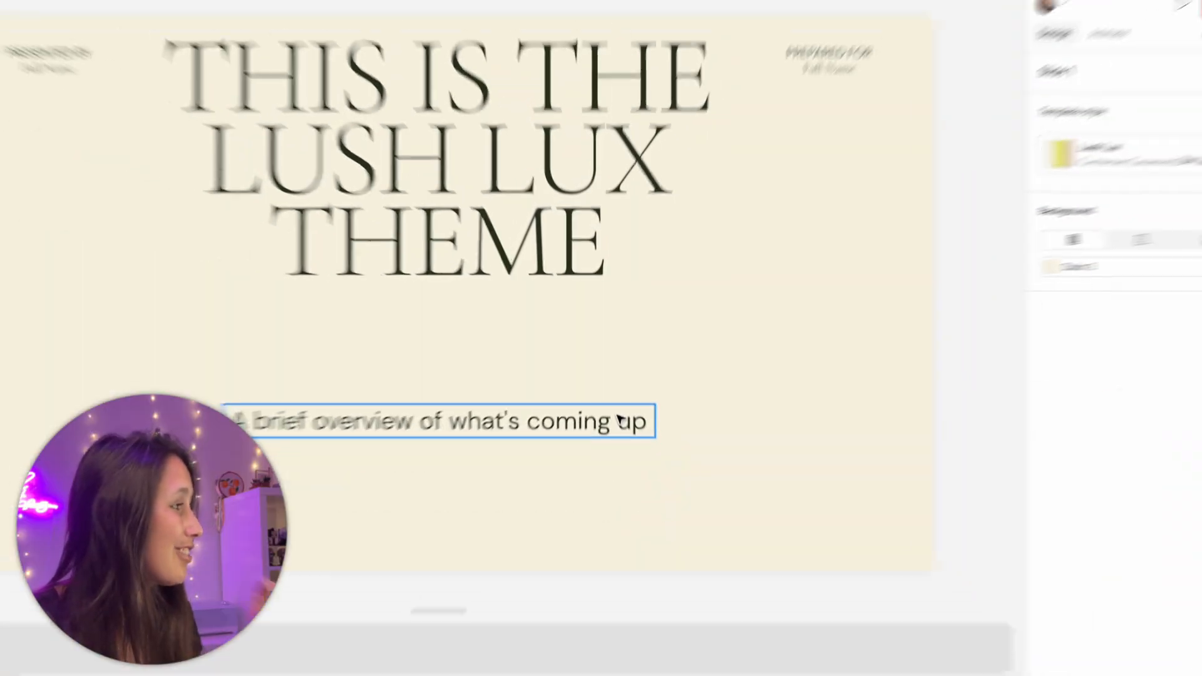
Select the slide 1 subtitle and open the AI Adjust tone panel
click(438, 421)
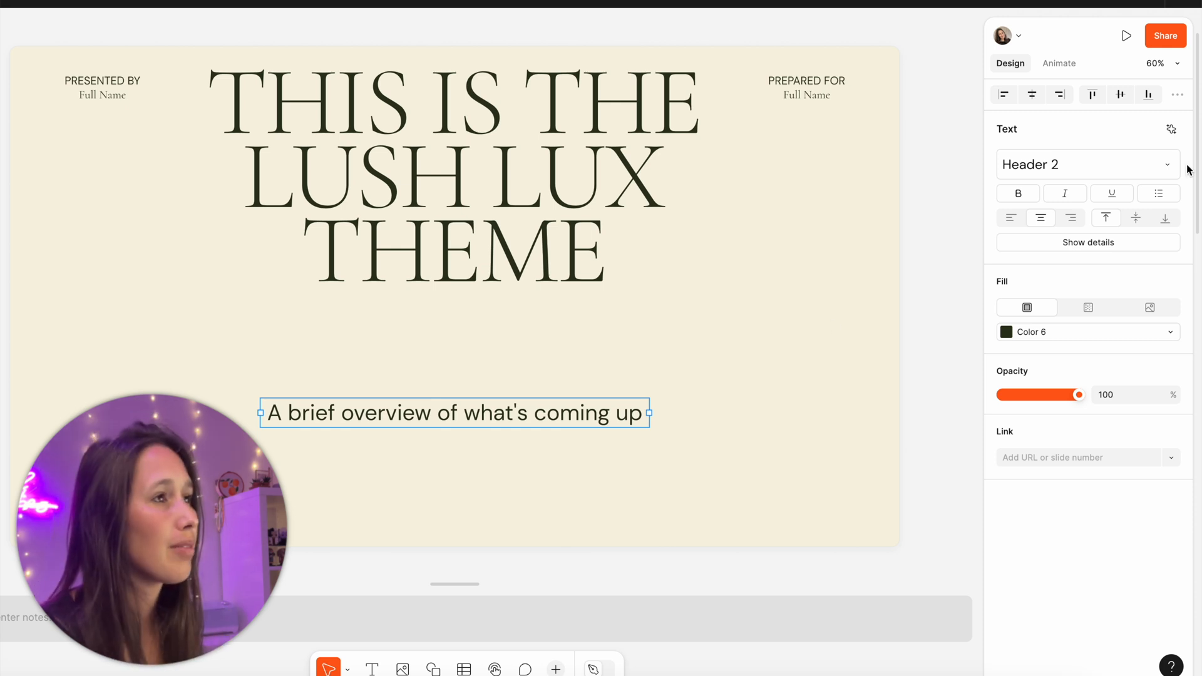
mouse_move(1171, 129)
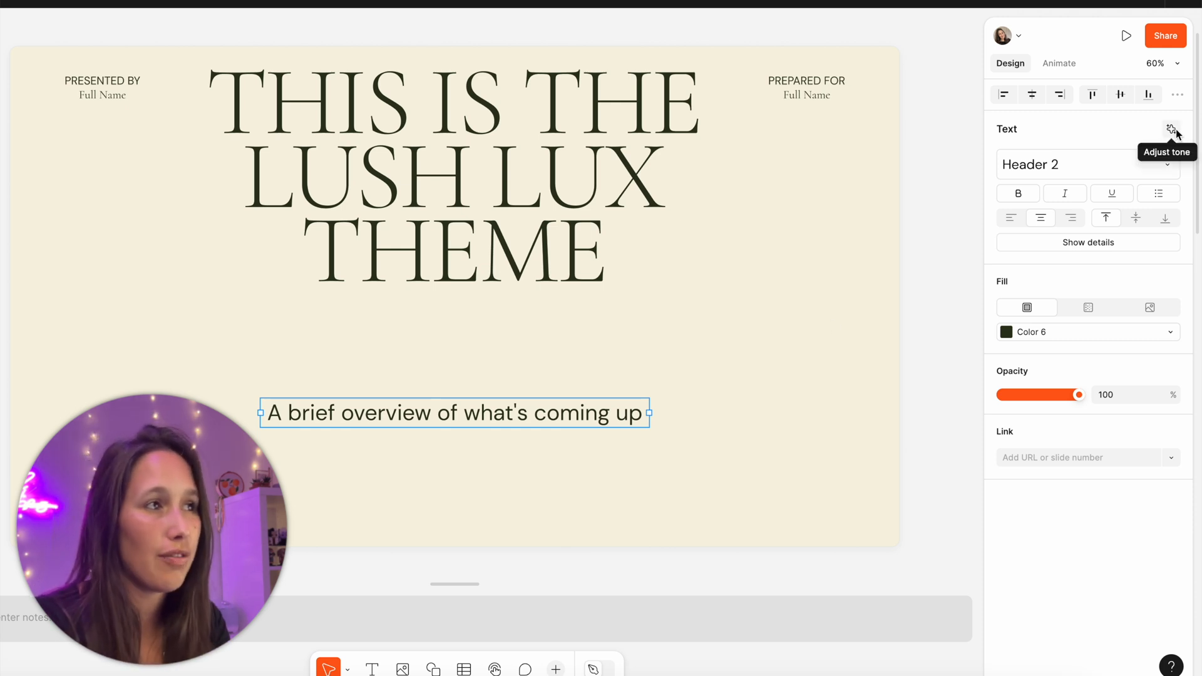
click(1176, 130)
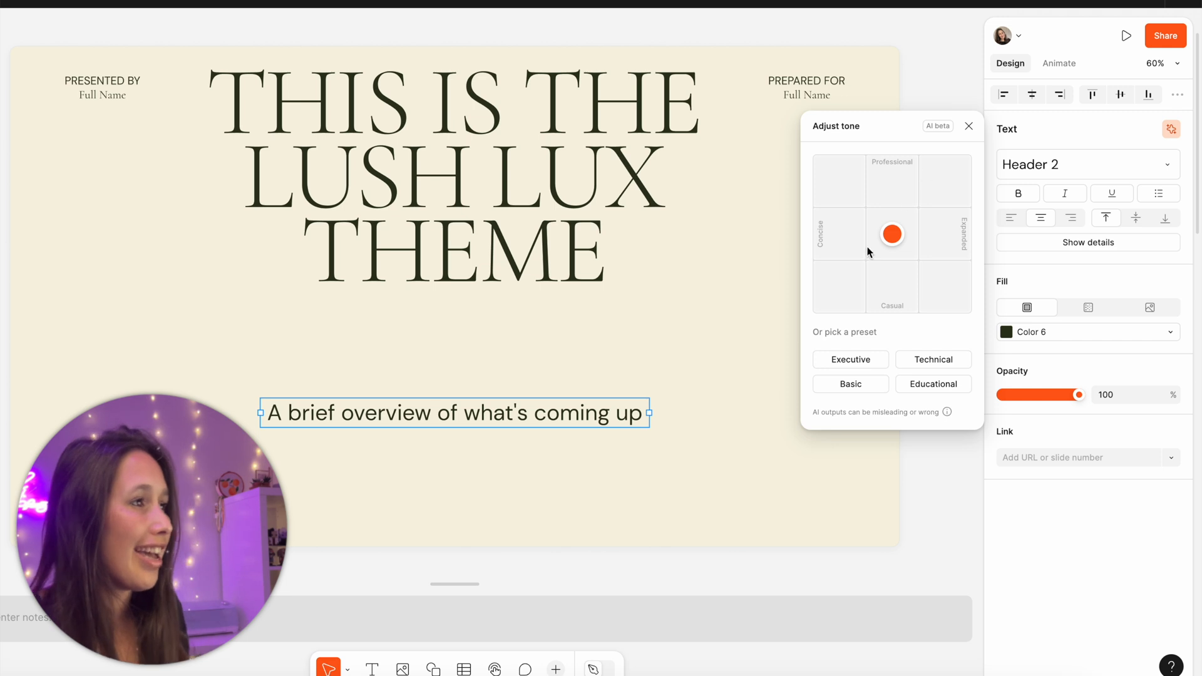
mouse_move(903, 245)
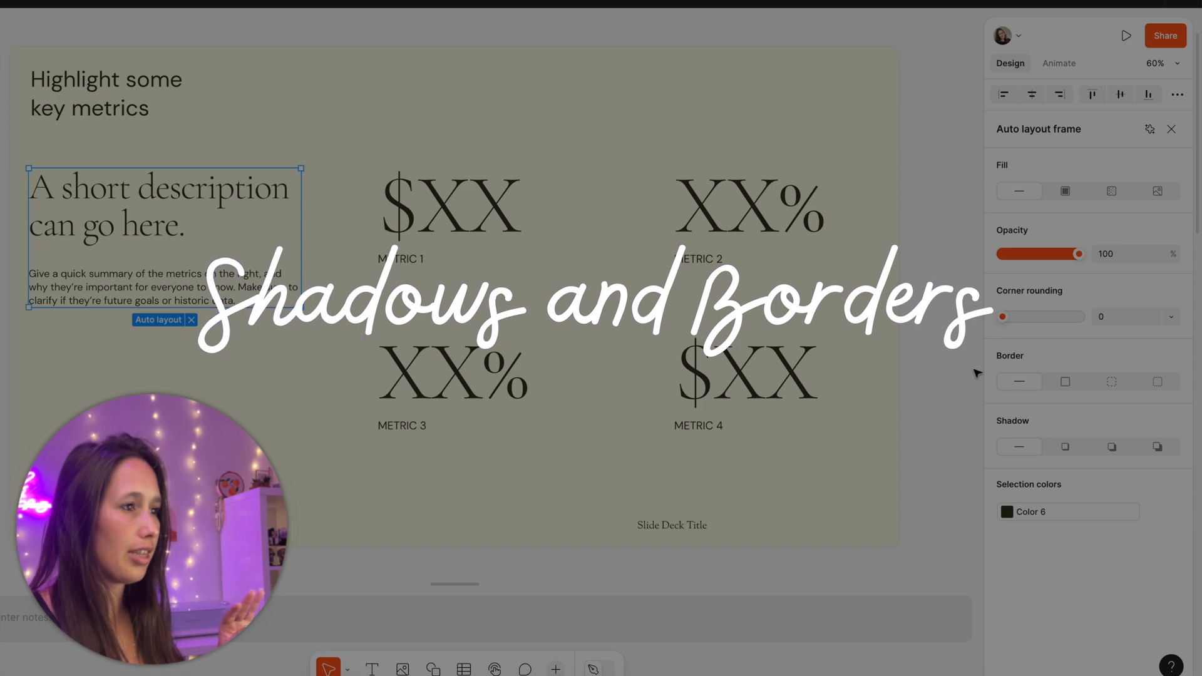
Give slide 4's description block a drop shadow and a dashed border
click(1157, 447)
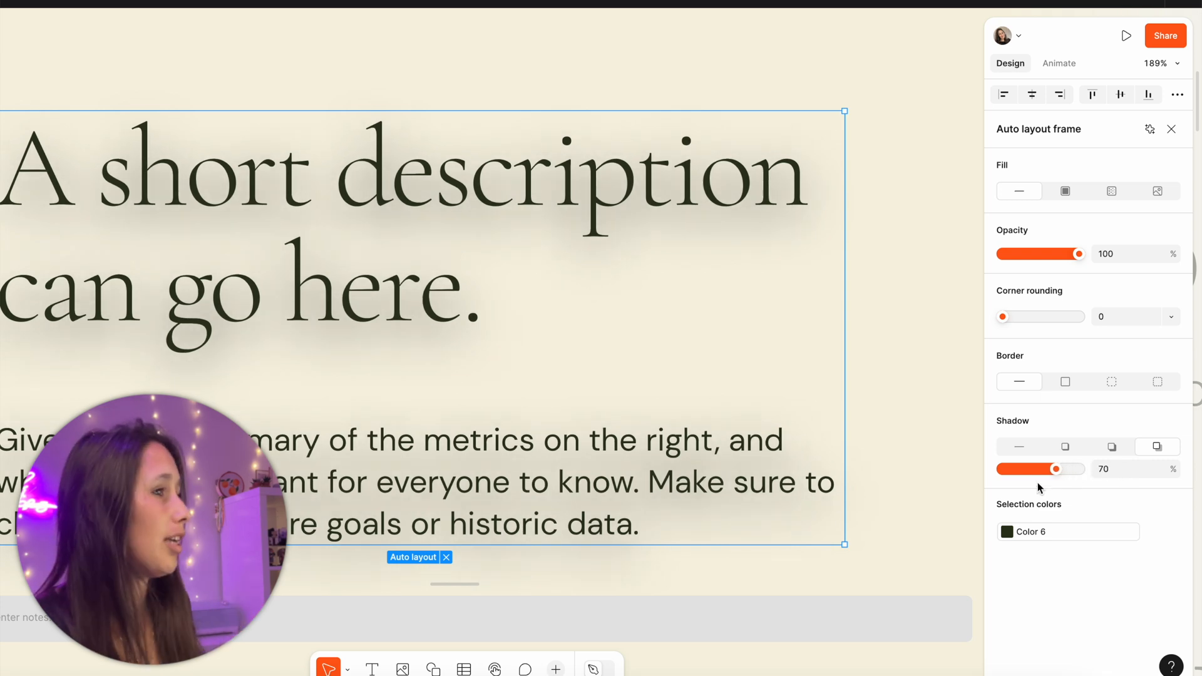
click(1066, 382)
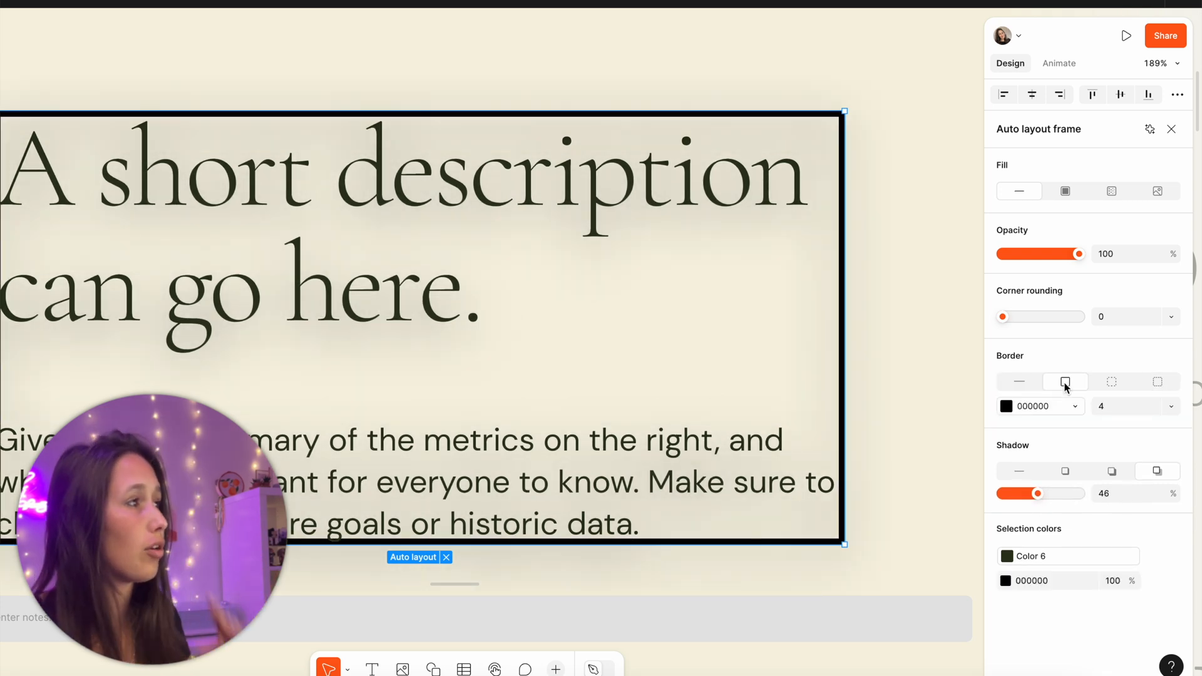
click(1111, 382)
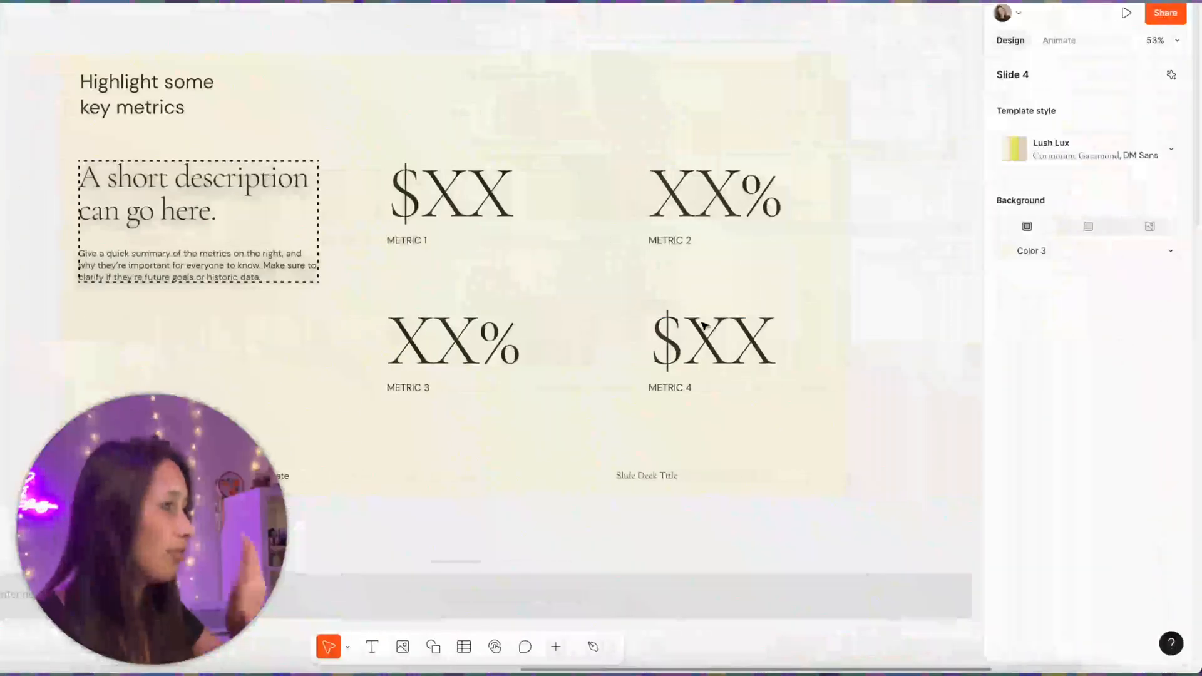
Pick the square from the Shapes menu to draw beside METRIC 3
click(451, 192)
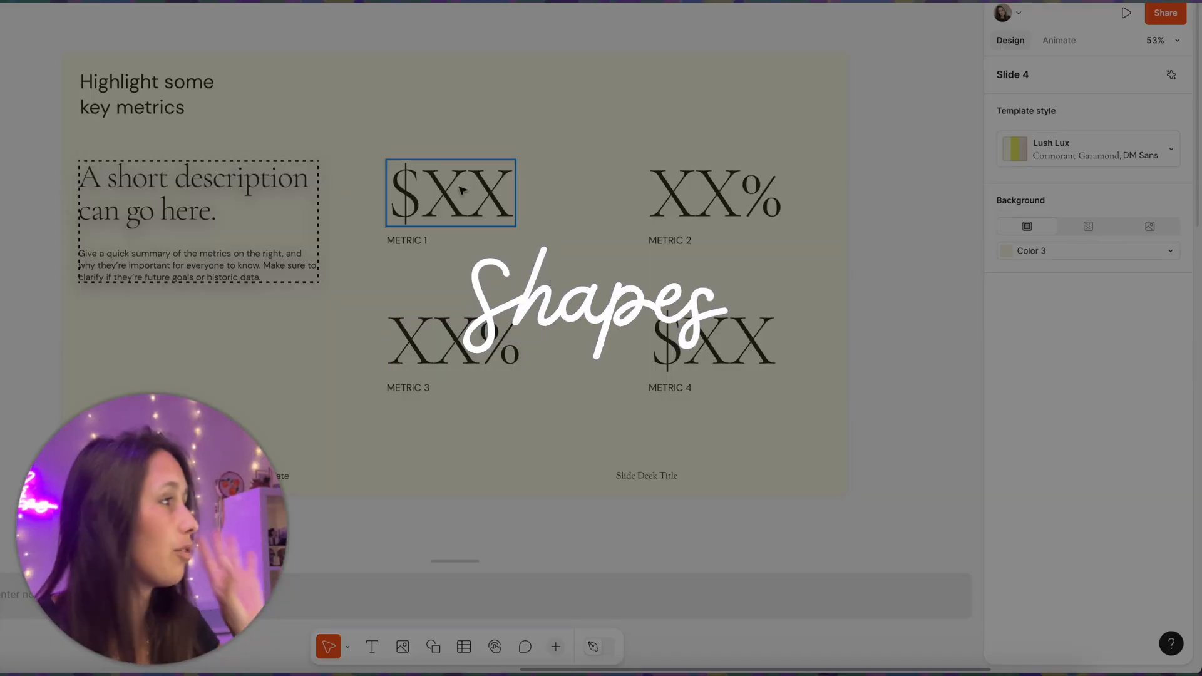
click(433, 646)
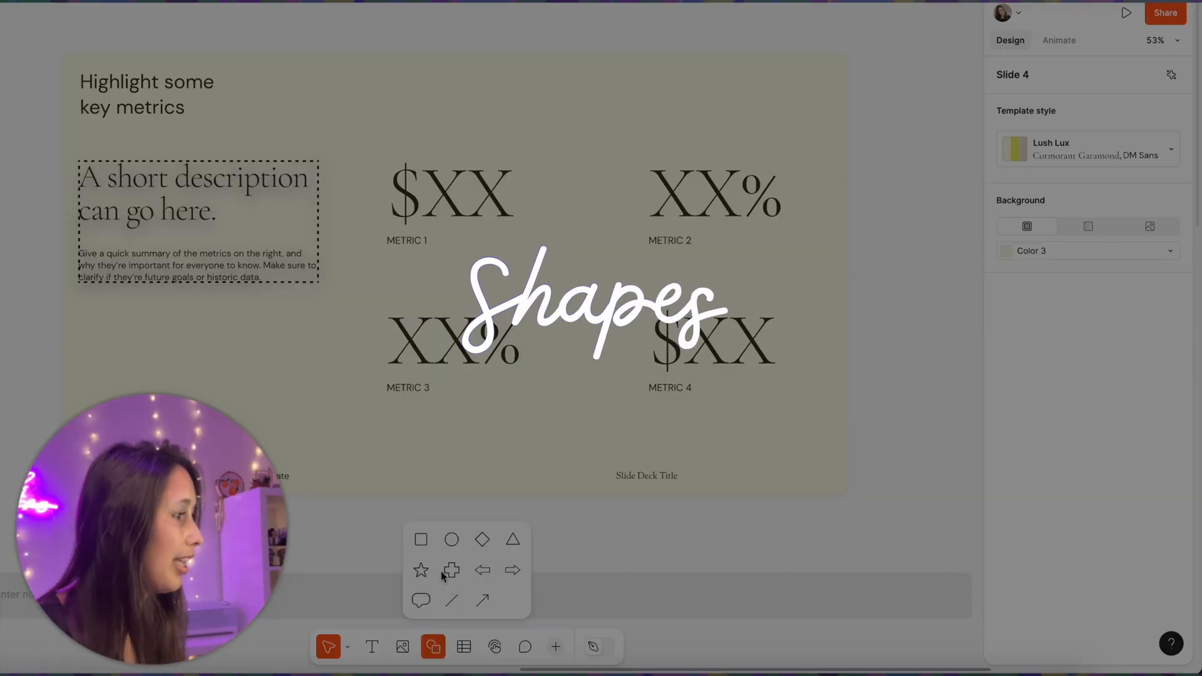
click(420, 539)
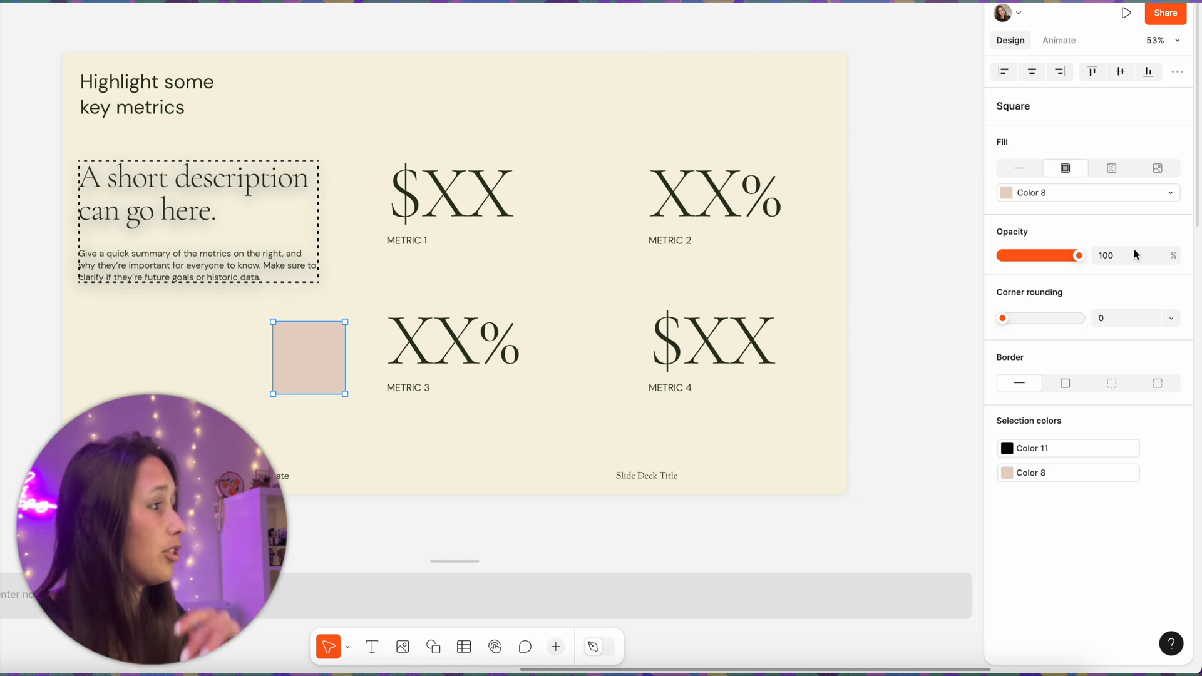
mouse_move(1072, 380)
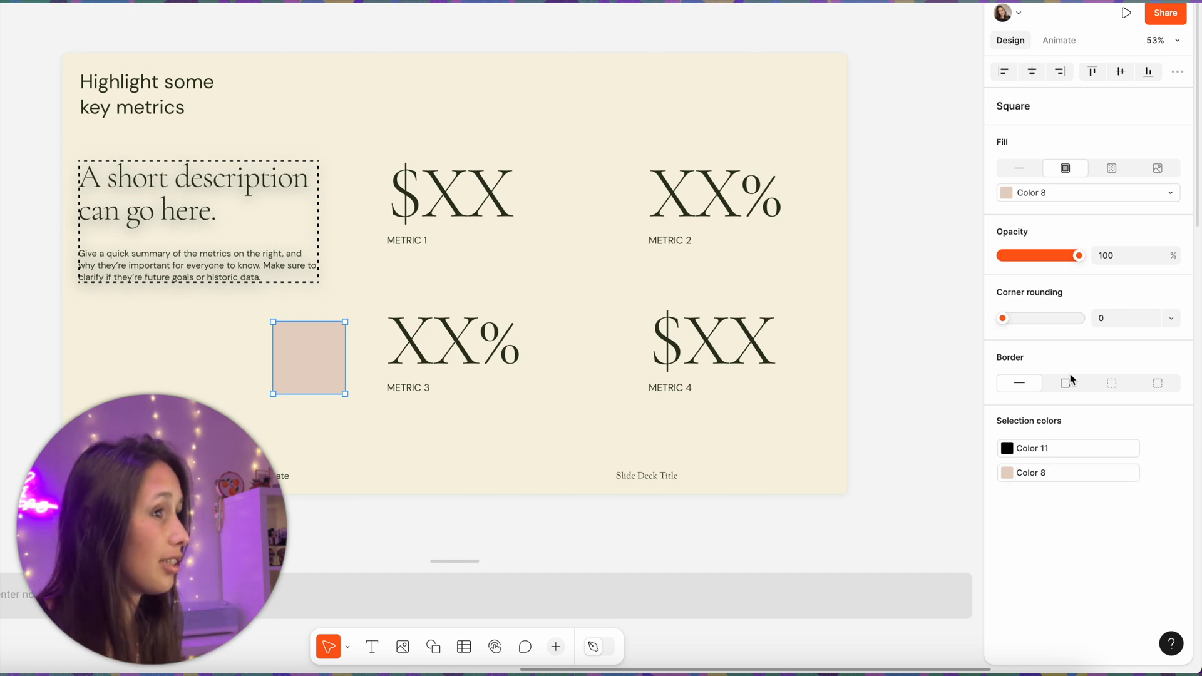
mouse_move(972, 318)
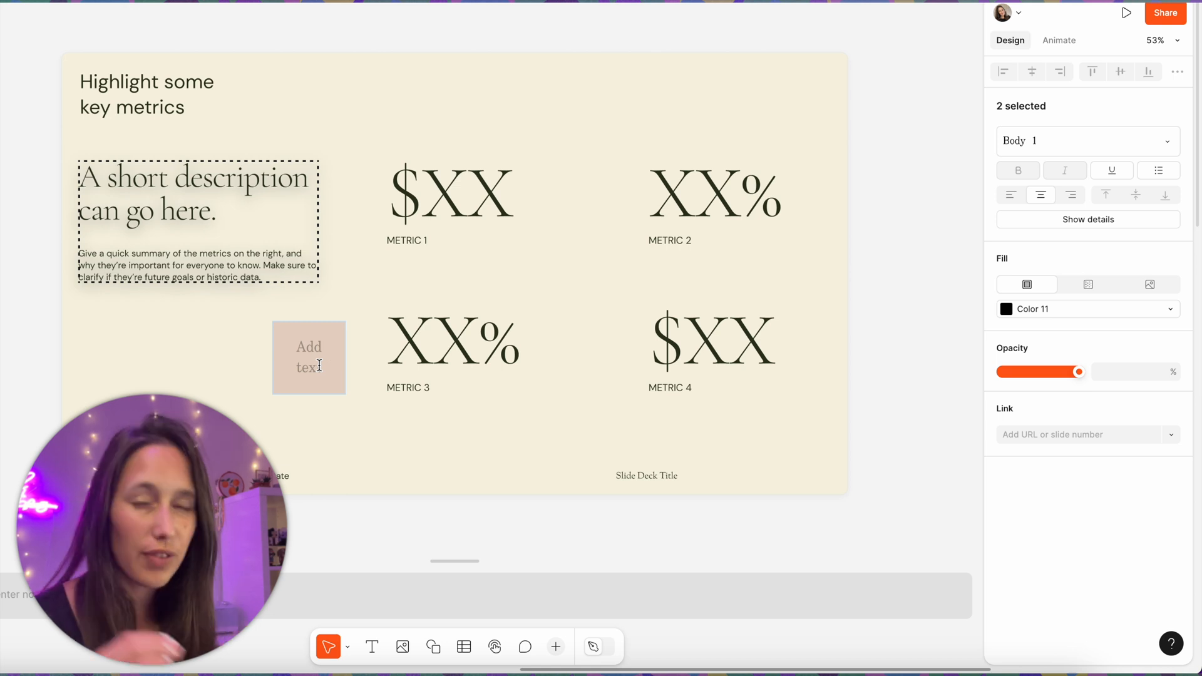
Type 'hello all this is so cool! i think this is great' and resize the box
text(hello all this is so)
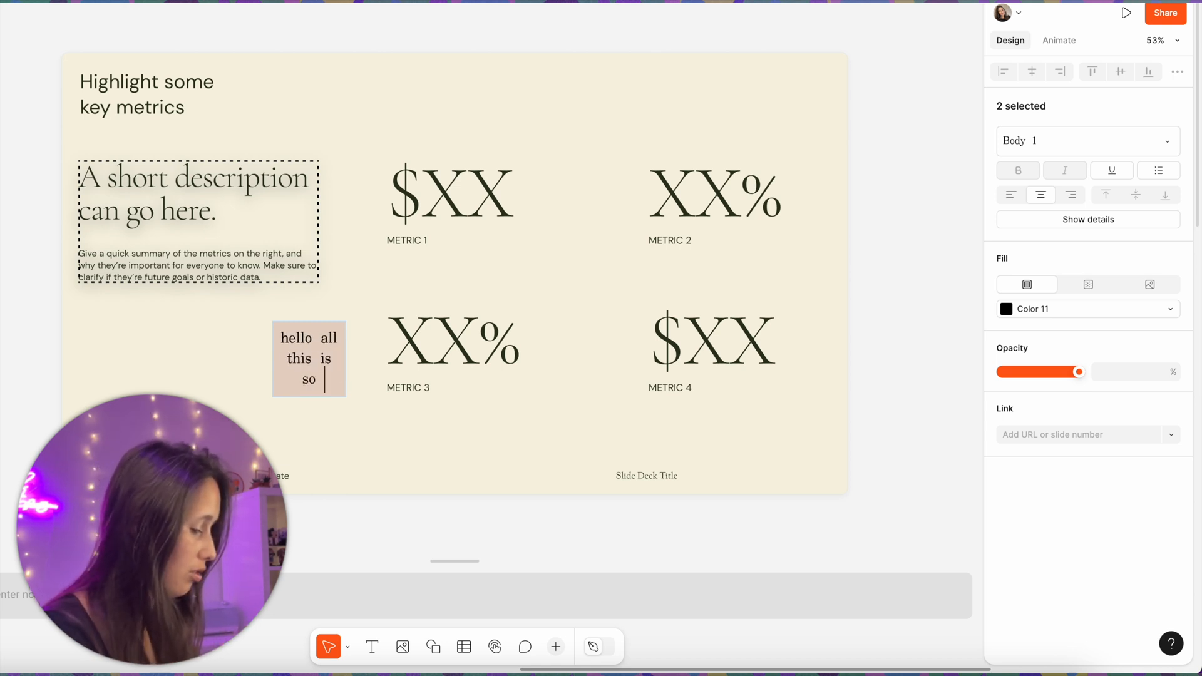
text(cool!)
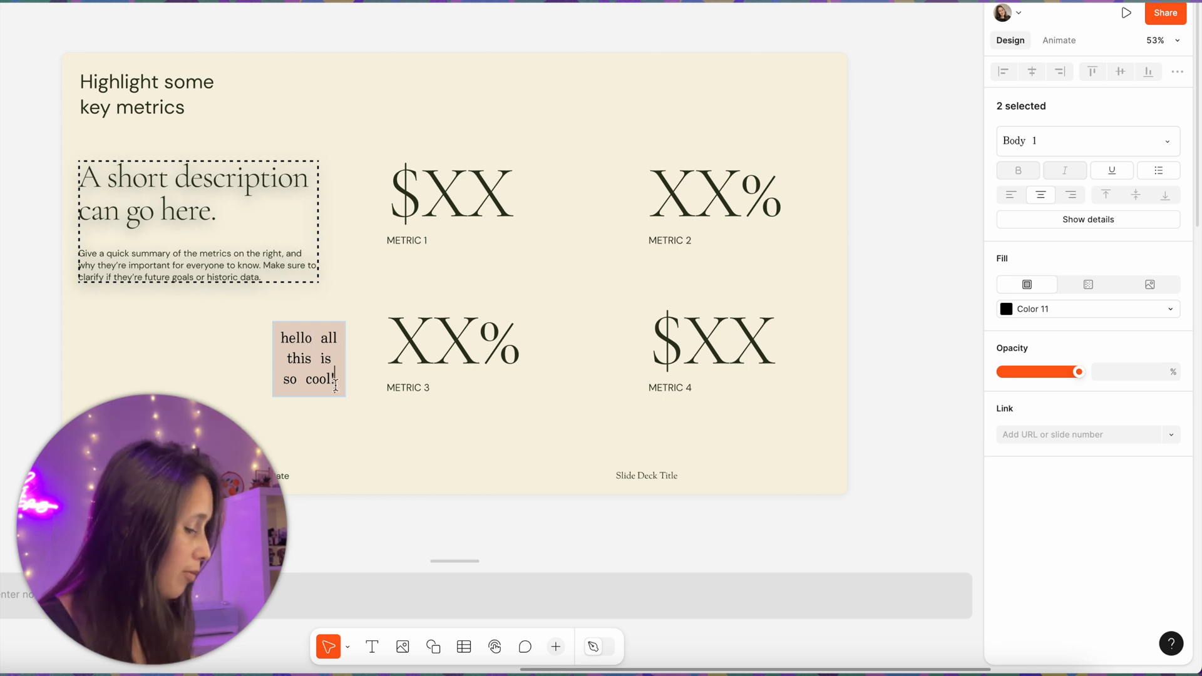
text(i think)
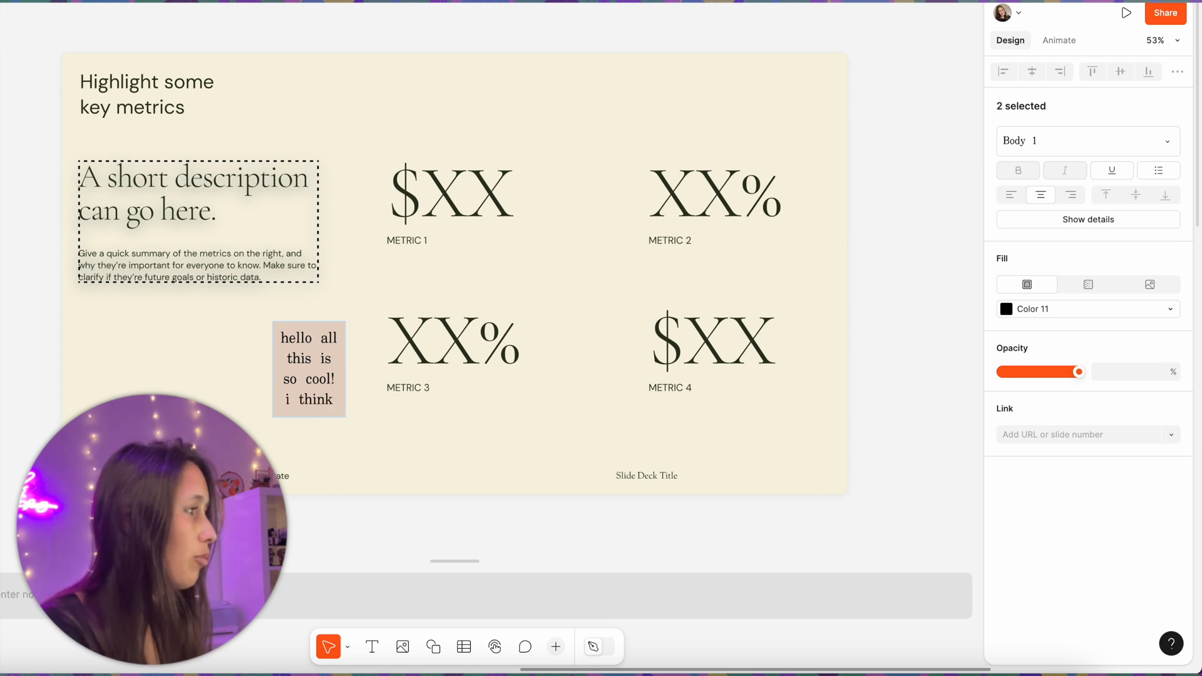
text(this is great)
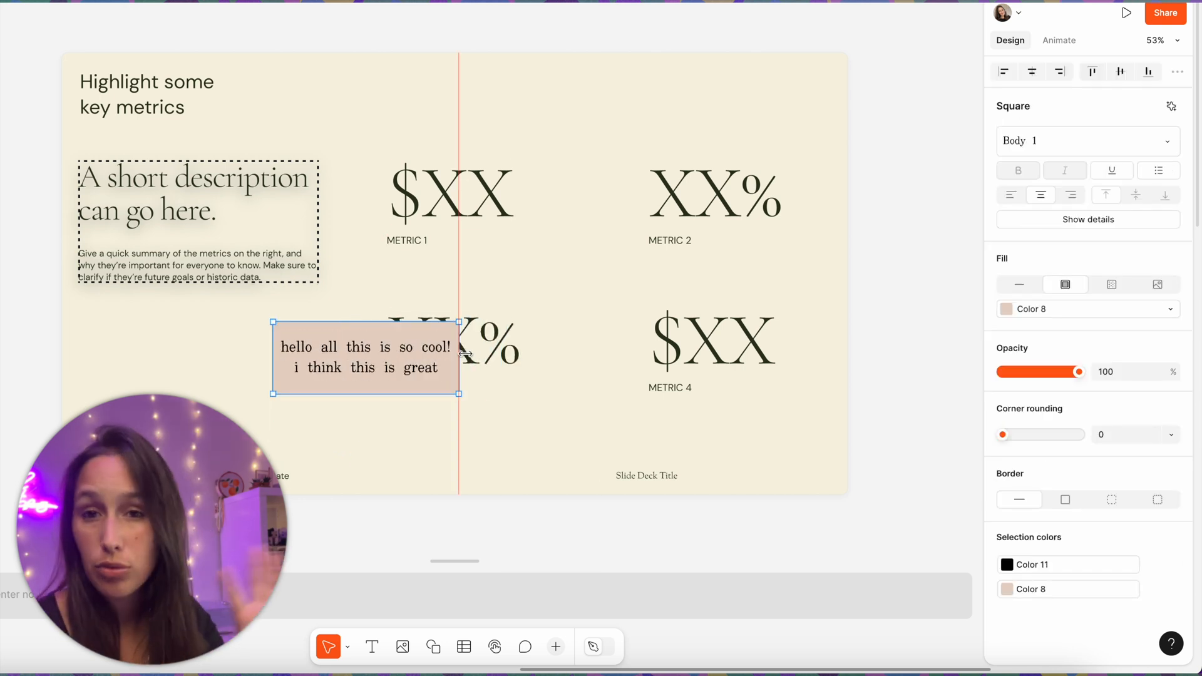
drag(460, 345, 437, 345)
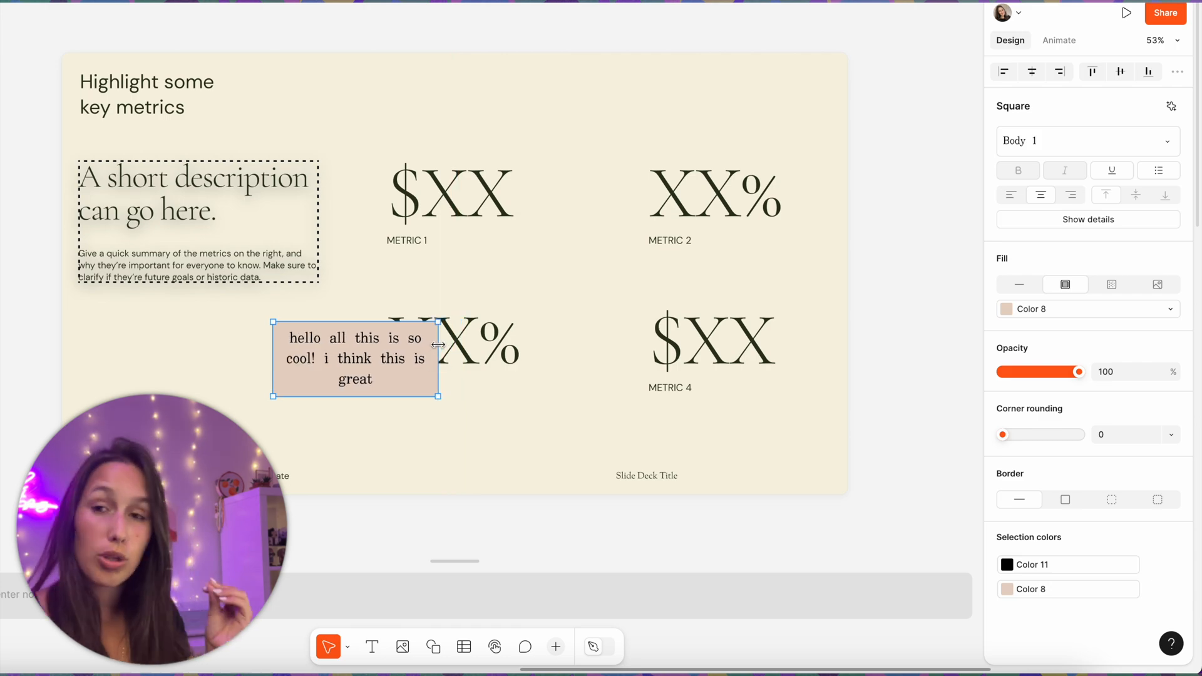
click(594, 647)
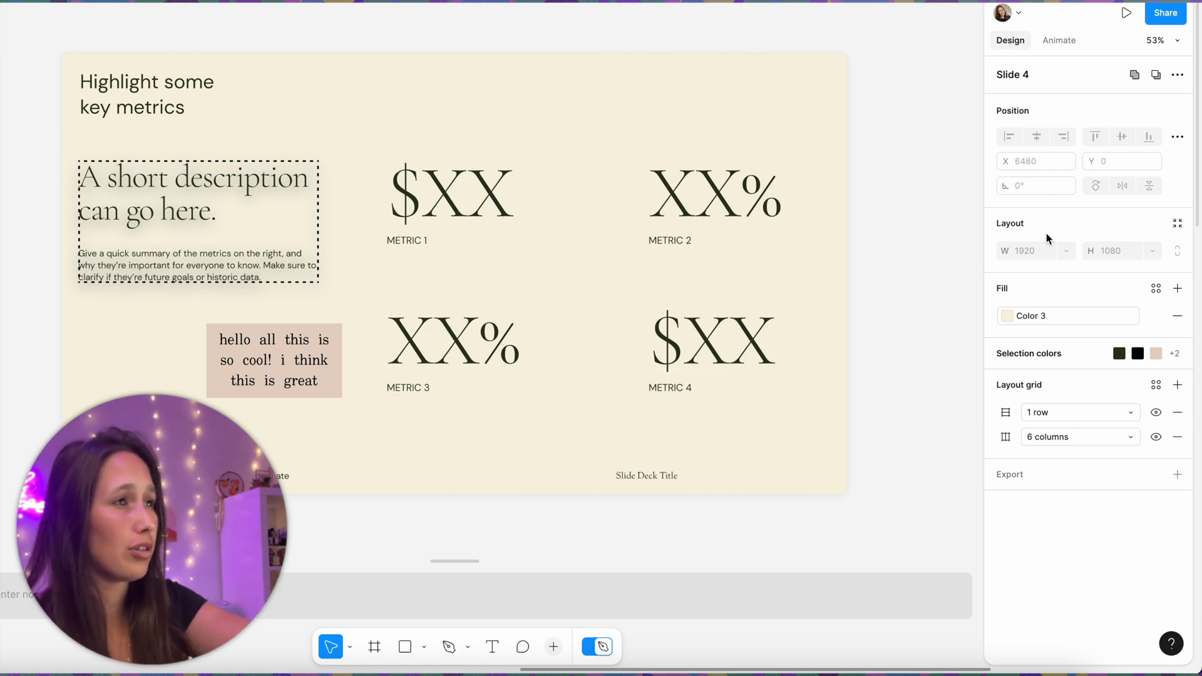
mouse_move(1165, 530)
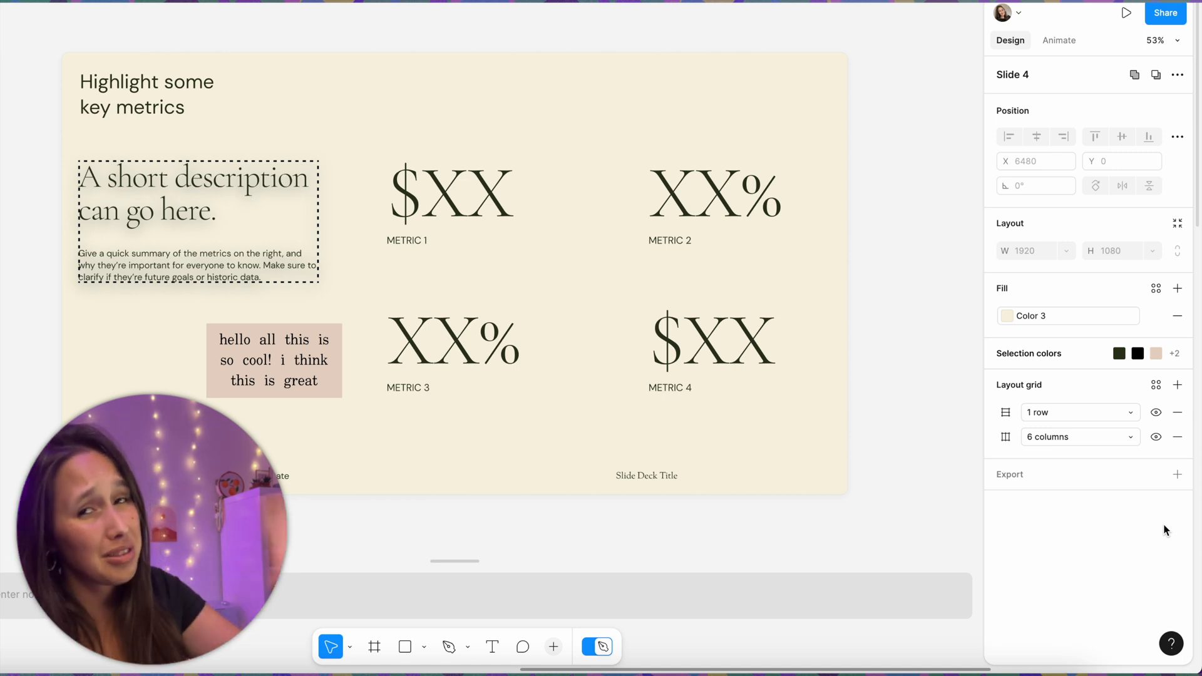
mouse_move(22, 354)
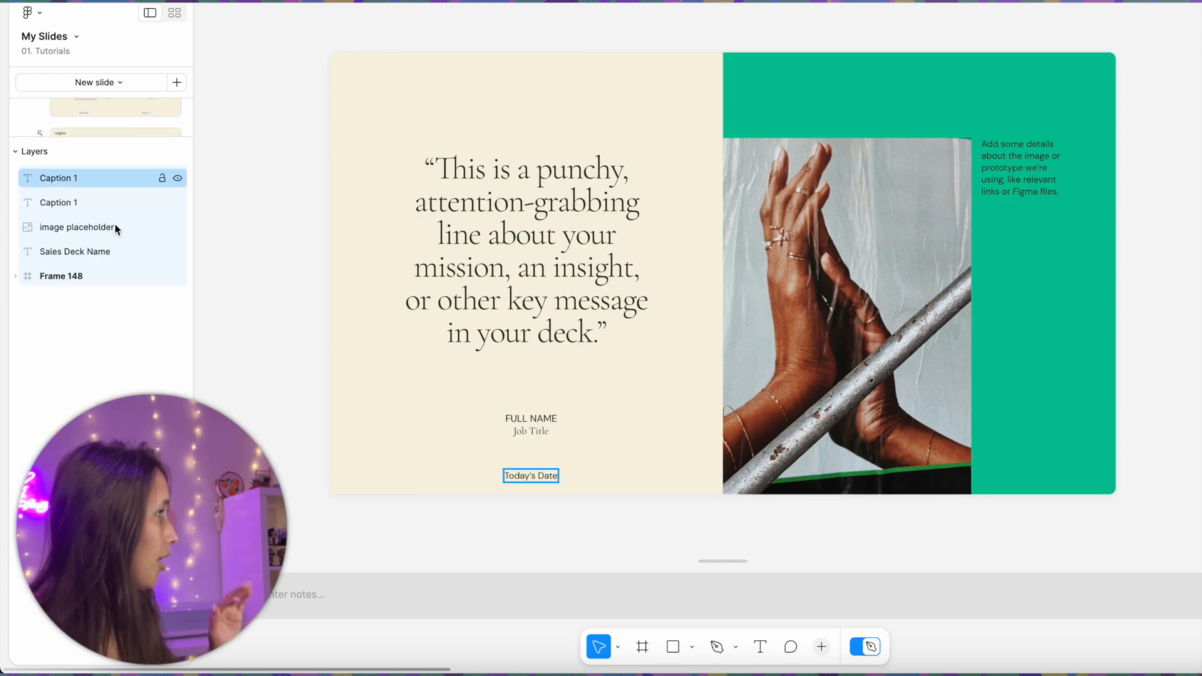
Inspect a layer in the quote slide's layer list
click(116, 109)
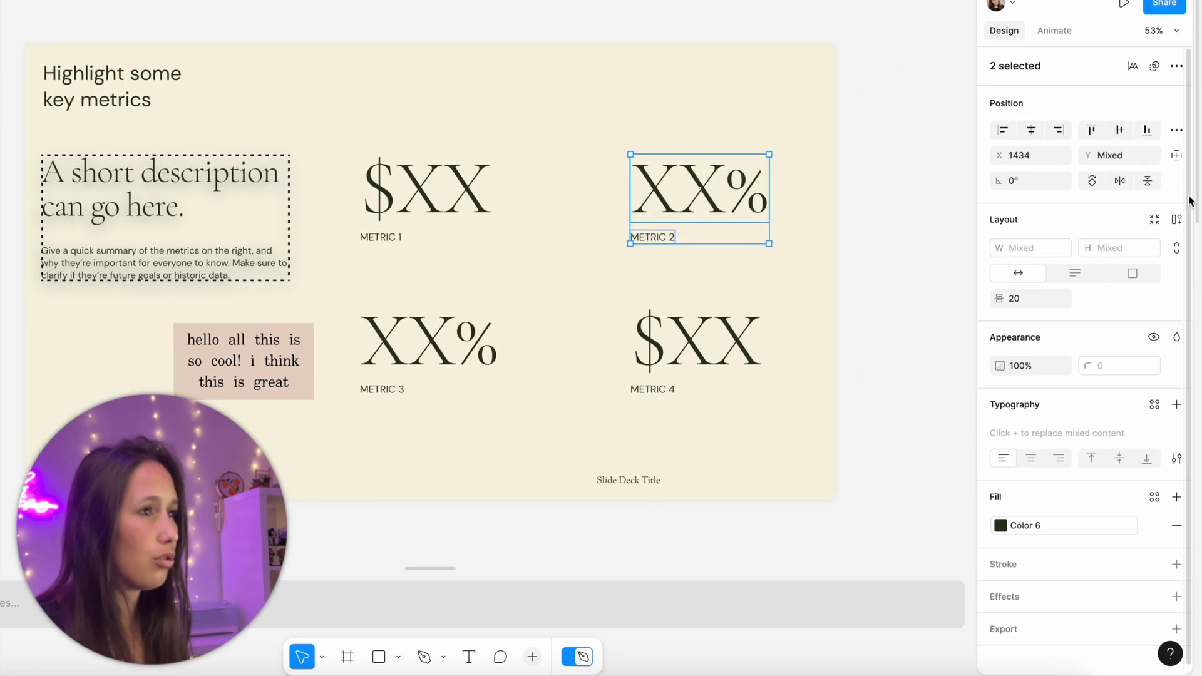
mouse_move(1177, 220)
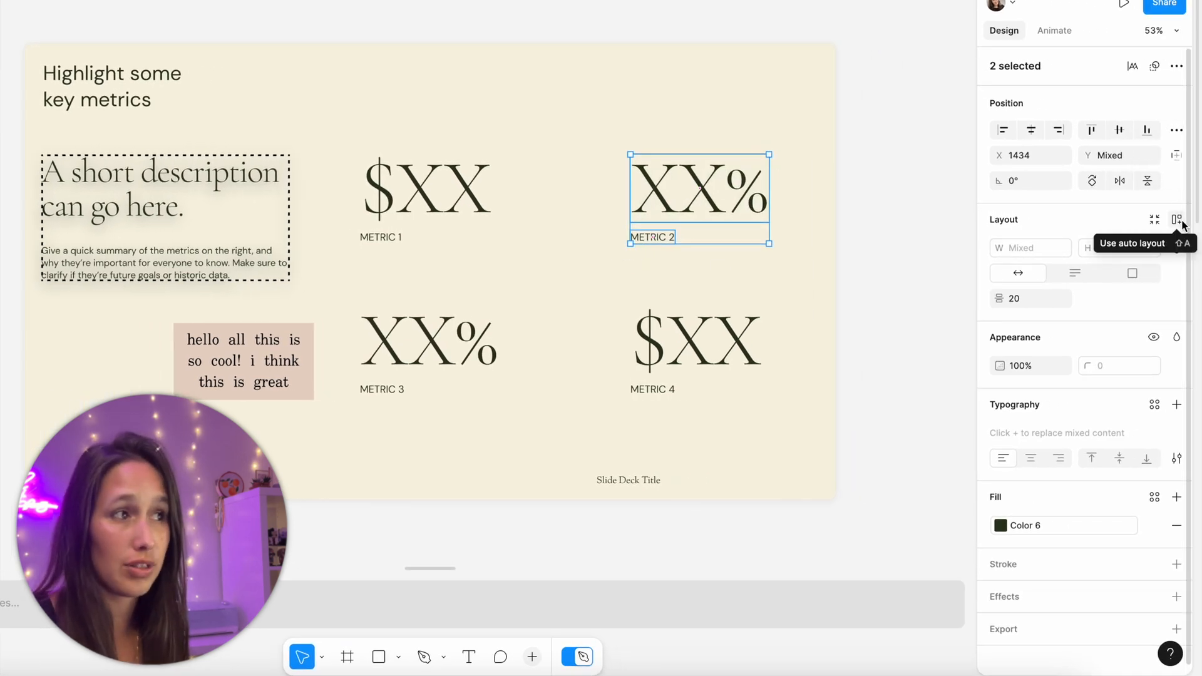
Wrap XX% and METRIC 2 in auto layout with orange Color 4 fill and padding 5
click(1178, 219)
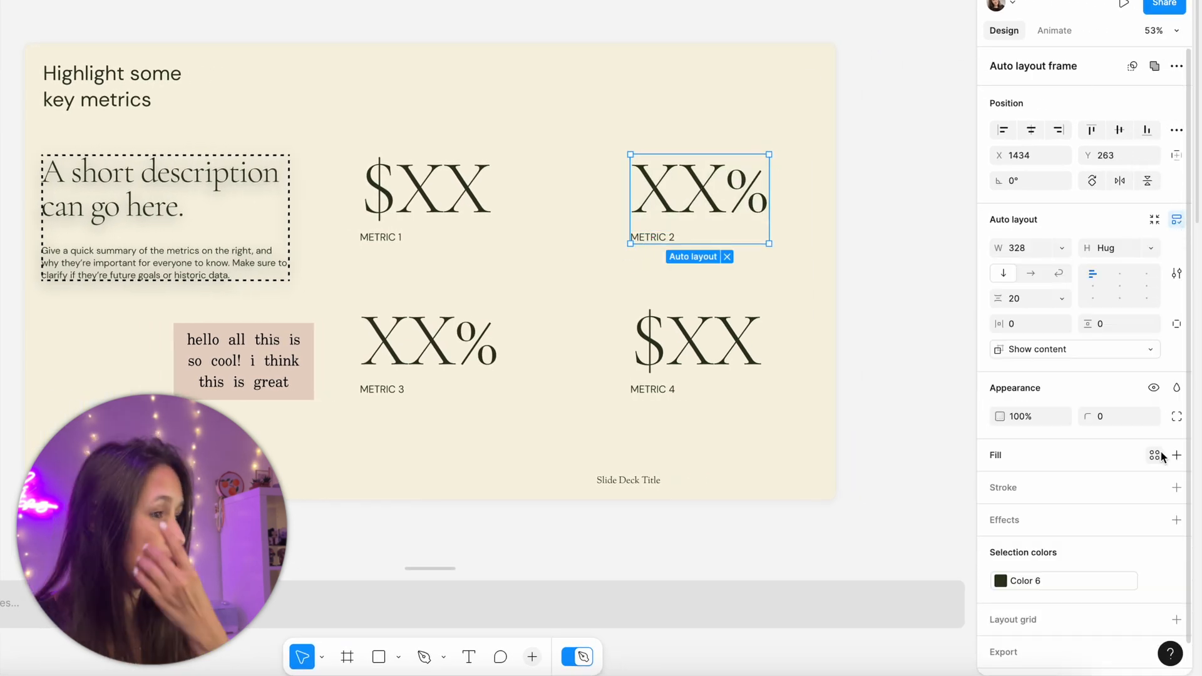
click(1177, 454)
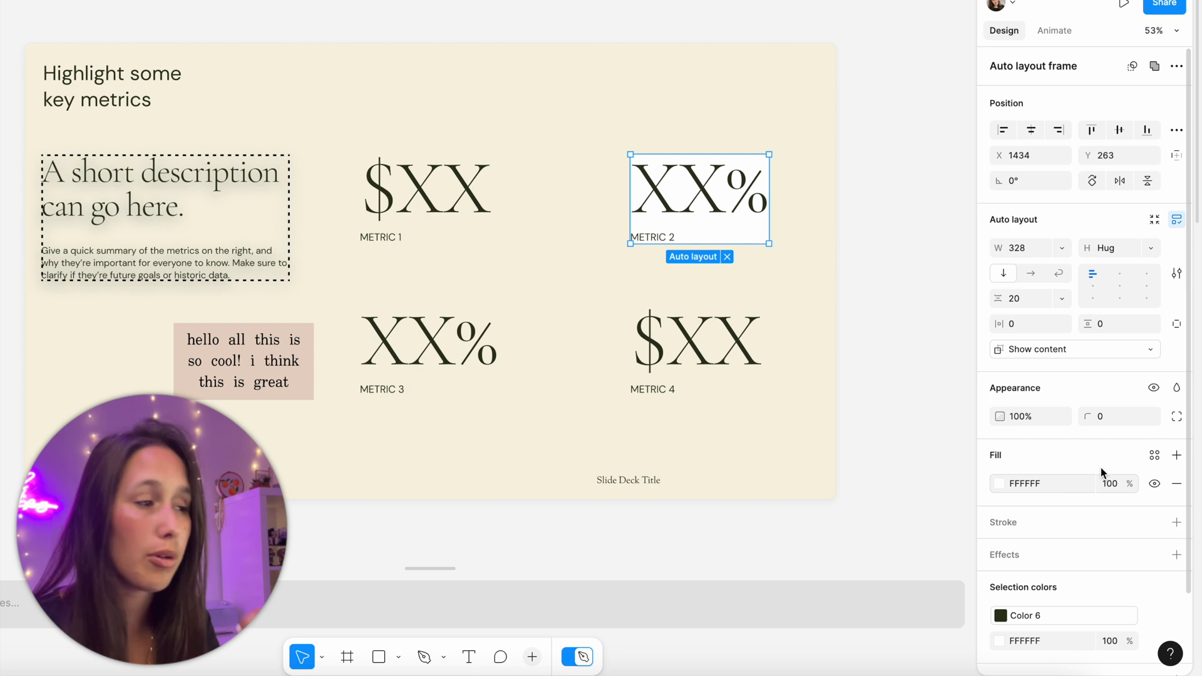
click(1154, 456)
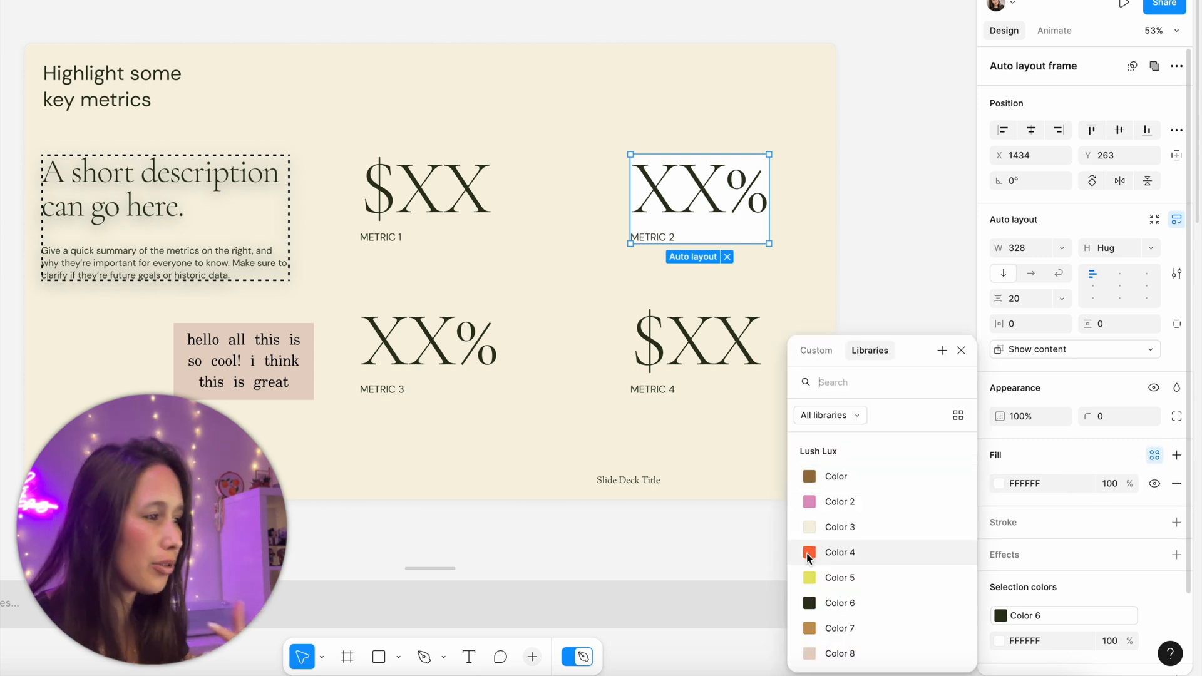
click(839, 552)
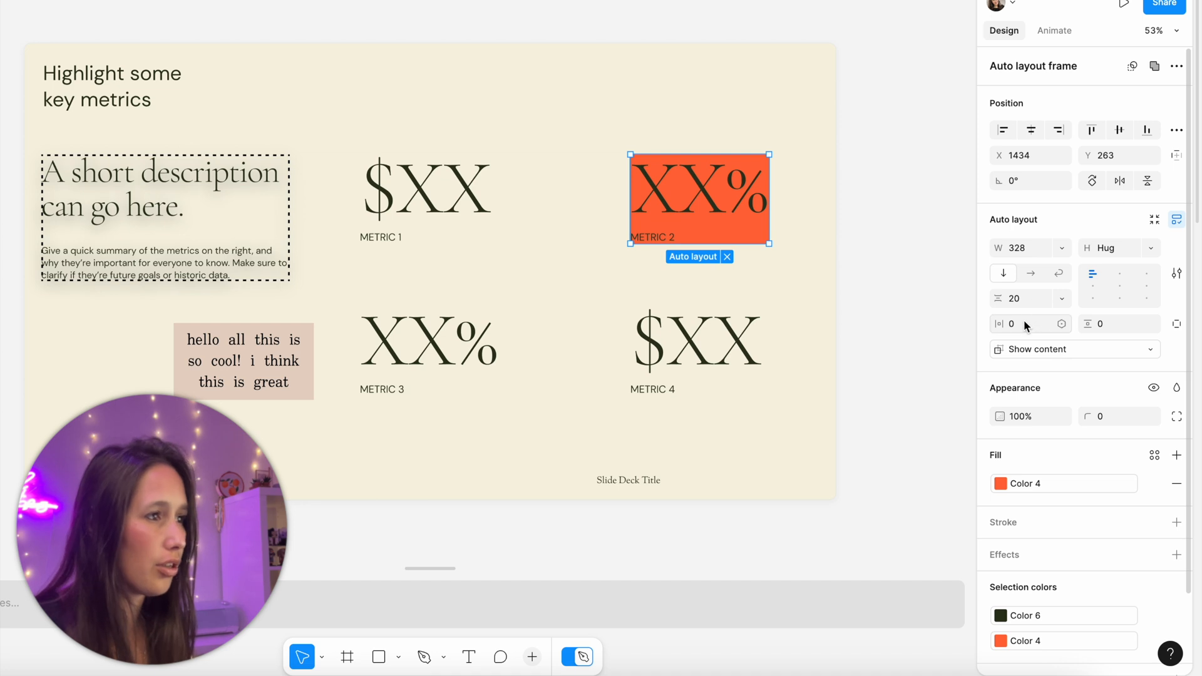
click(1028, 324)
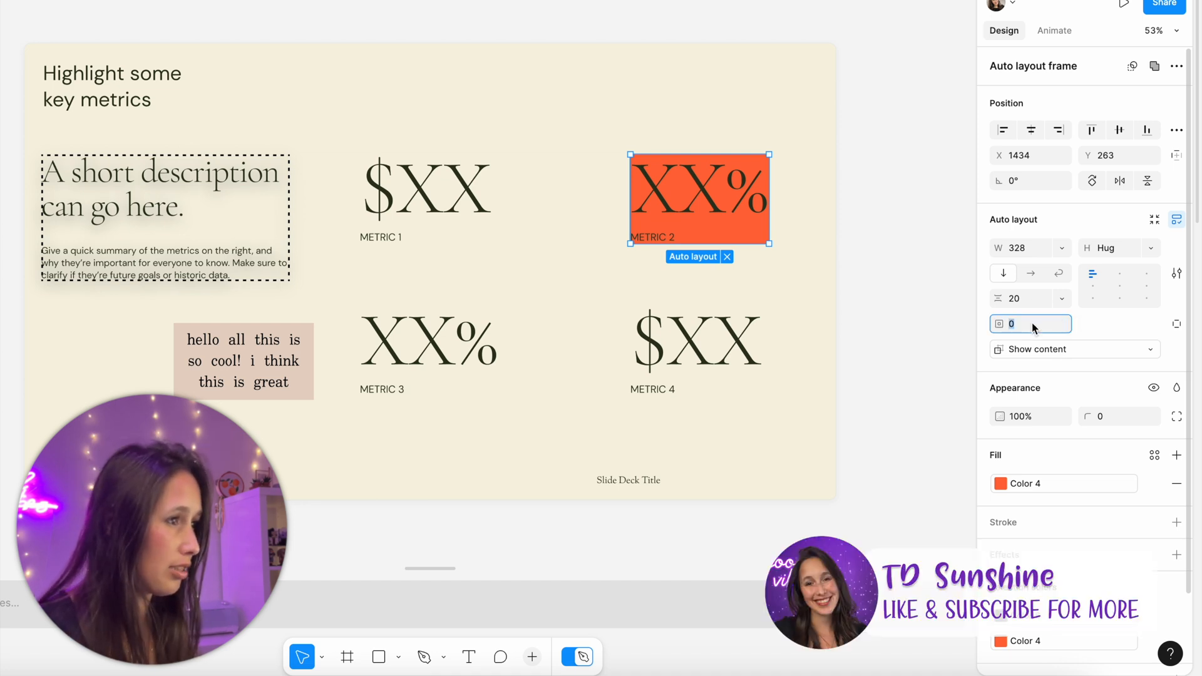
text(5)
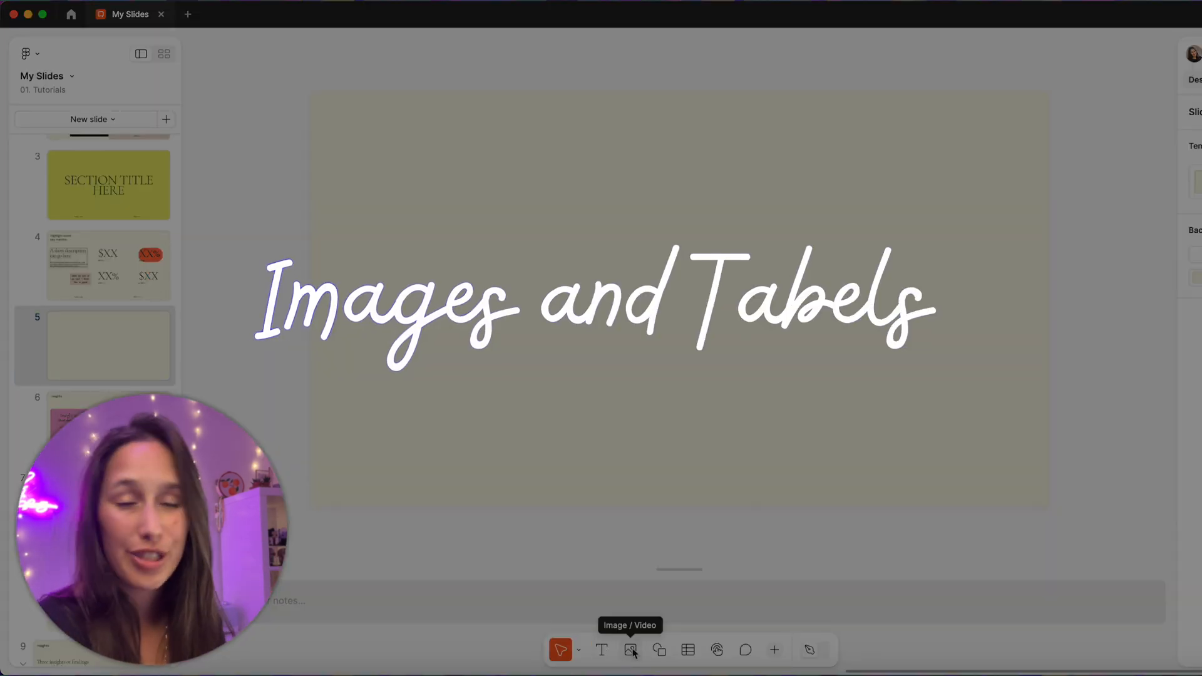
Start inserting the Love Eyes.png memoji image onto slide 5
click(629, 650)
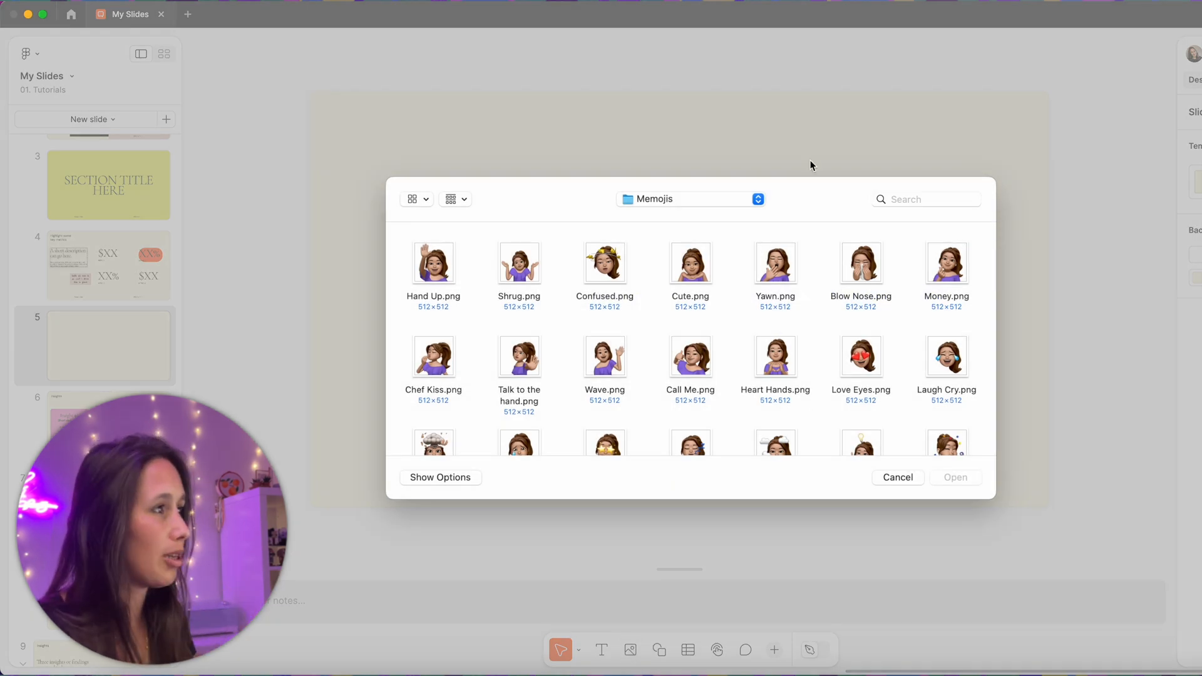
mouse_move(645, 345)
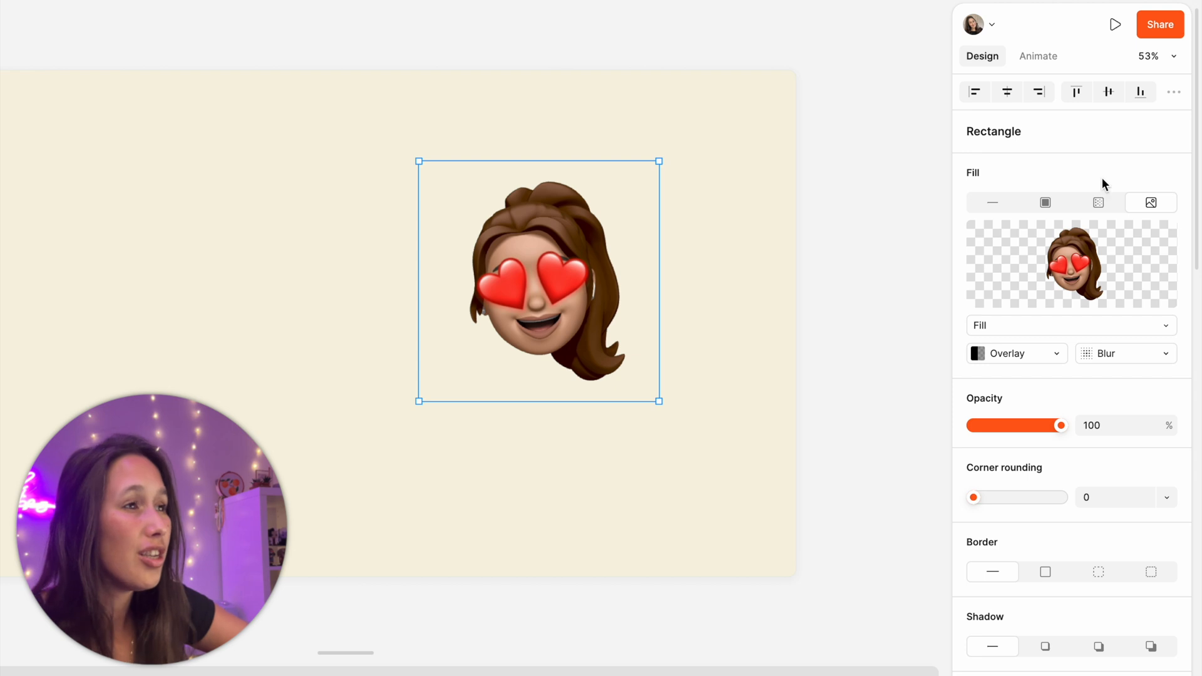
Keep the memoji scaled to fill and tint it with a 58% teal overlay
click(1070, 325)
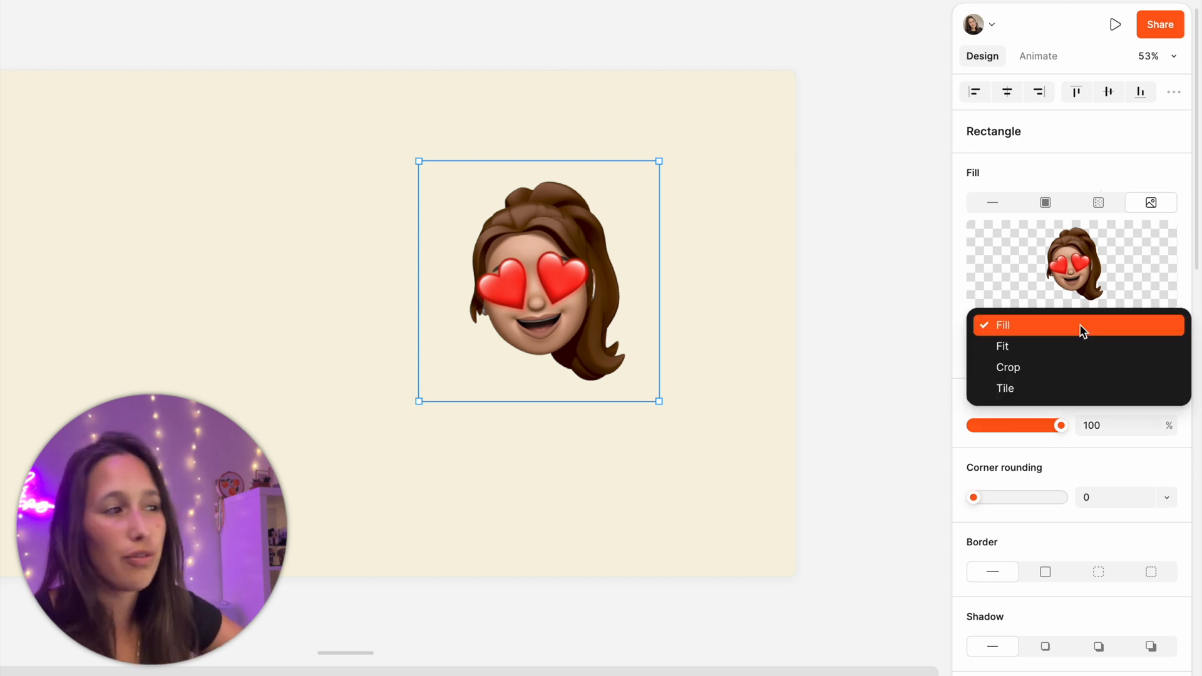
click(1002, 325)
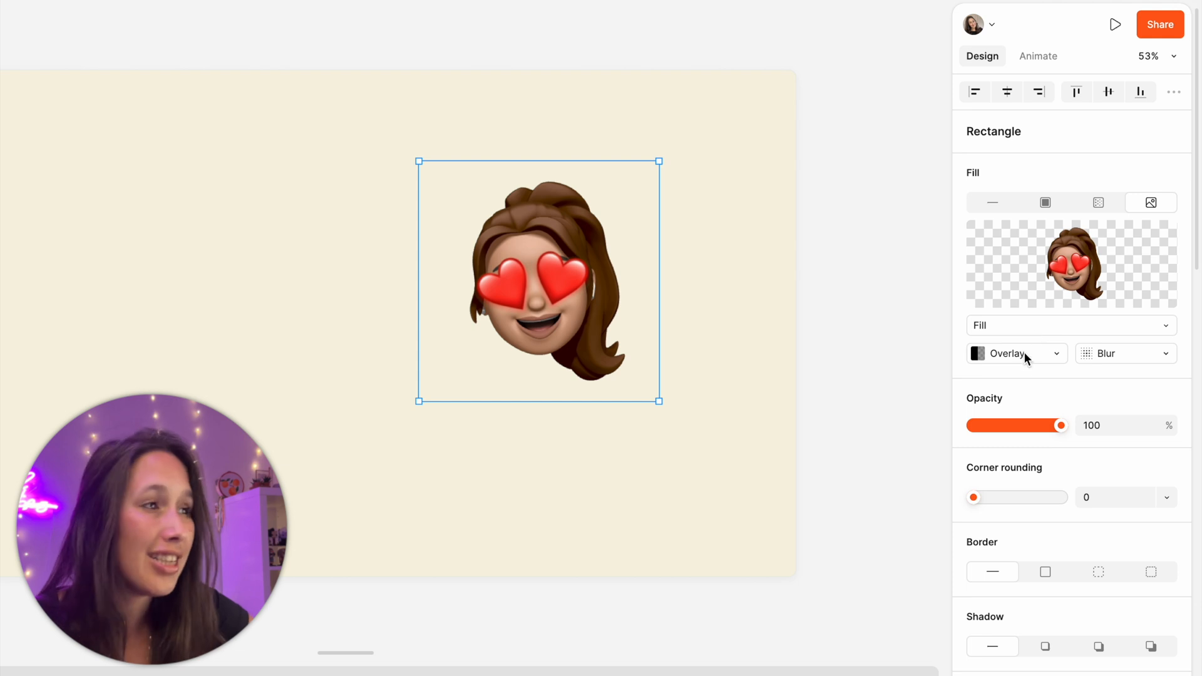
click(1008, 353)
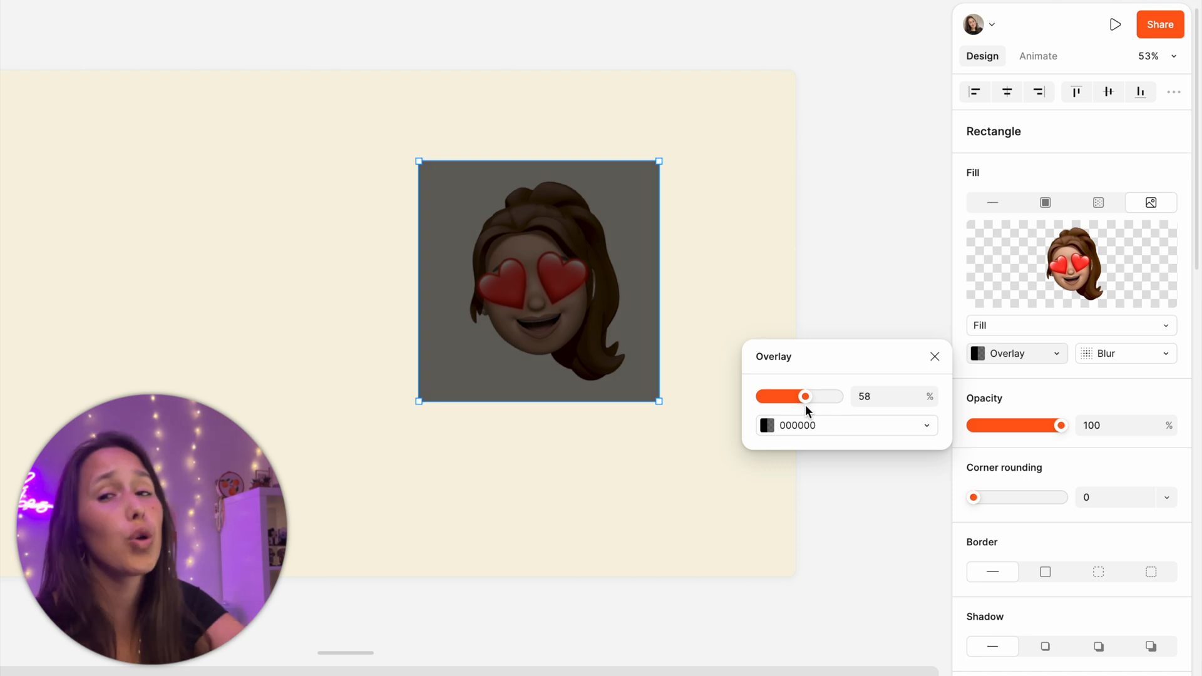
mouse_move(833, 437)
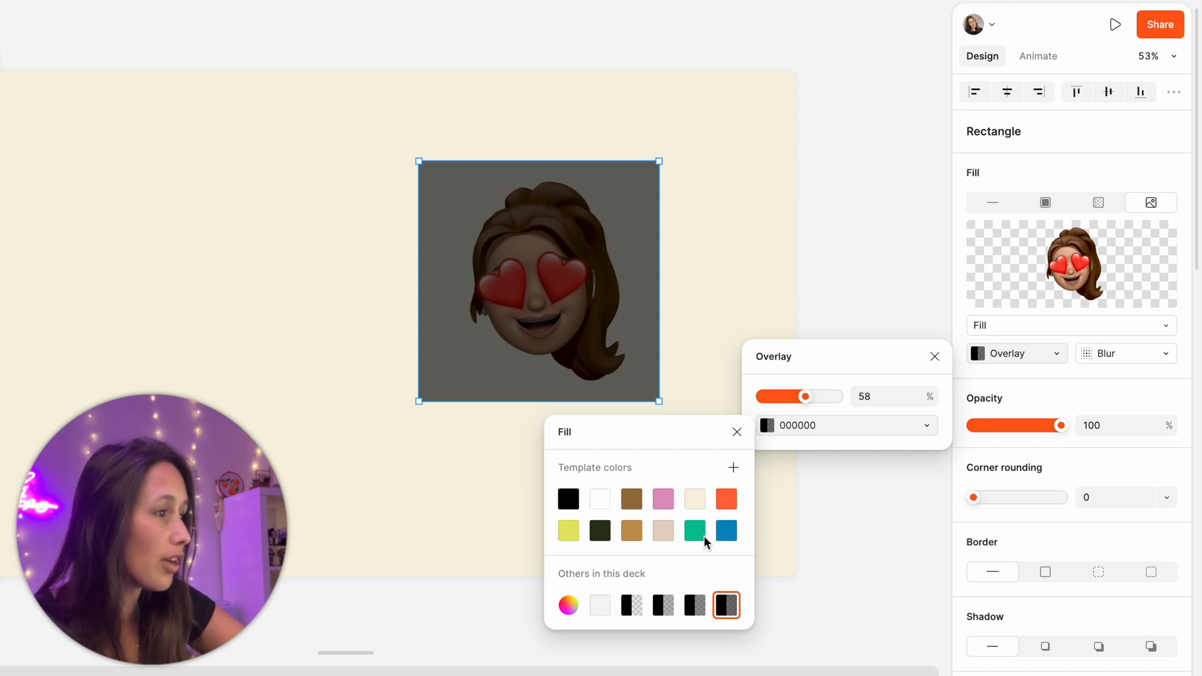
click(694, 529)
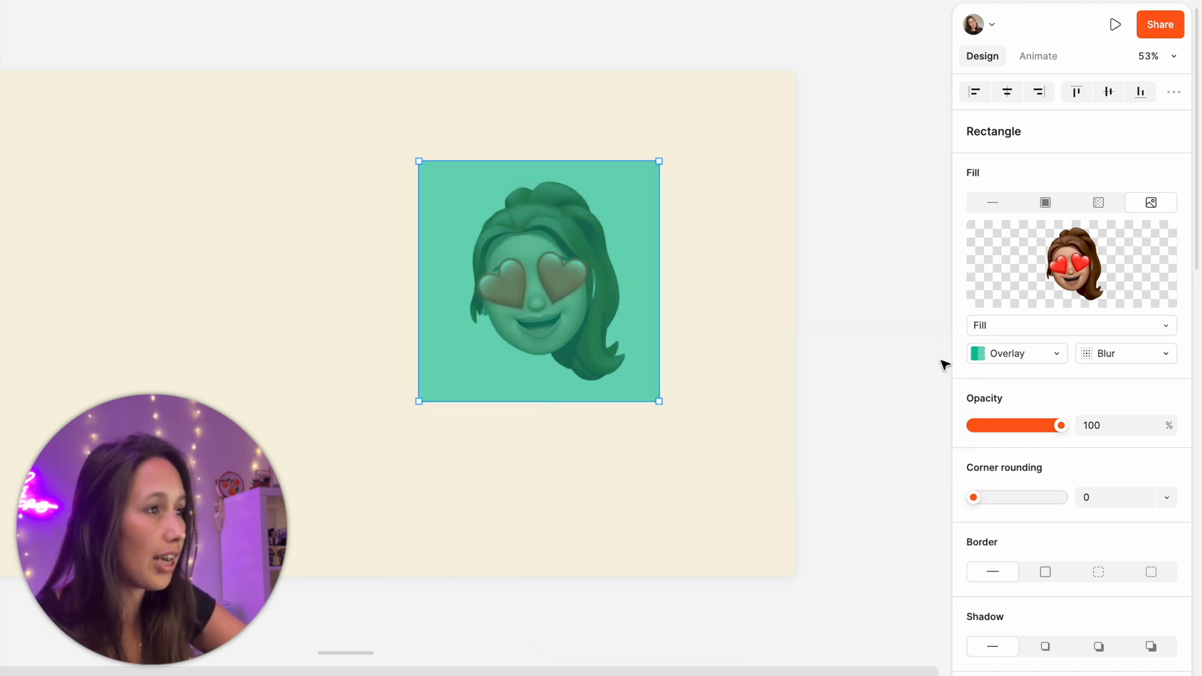
Apply a layer blur of about 29 to the memoji
click(1104, 353)
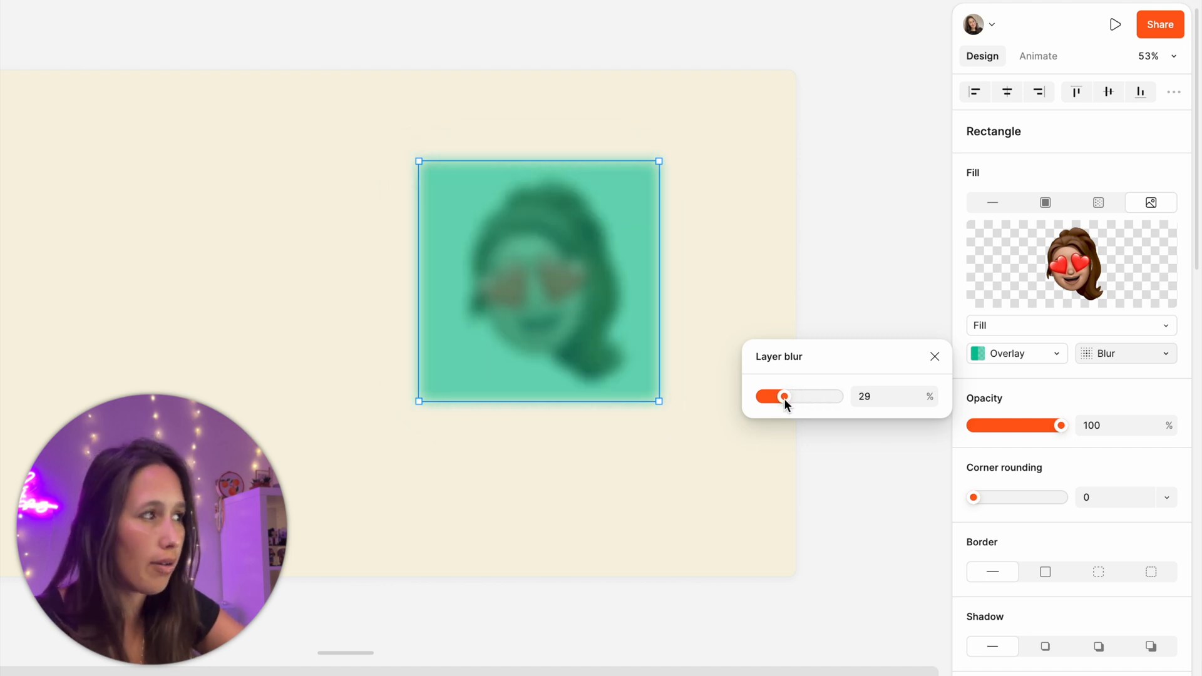
click(935, 357)
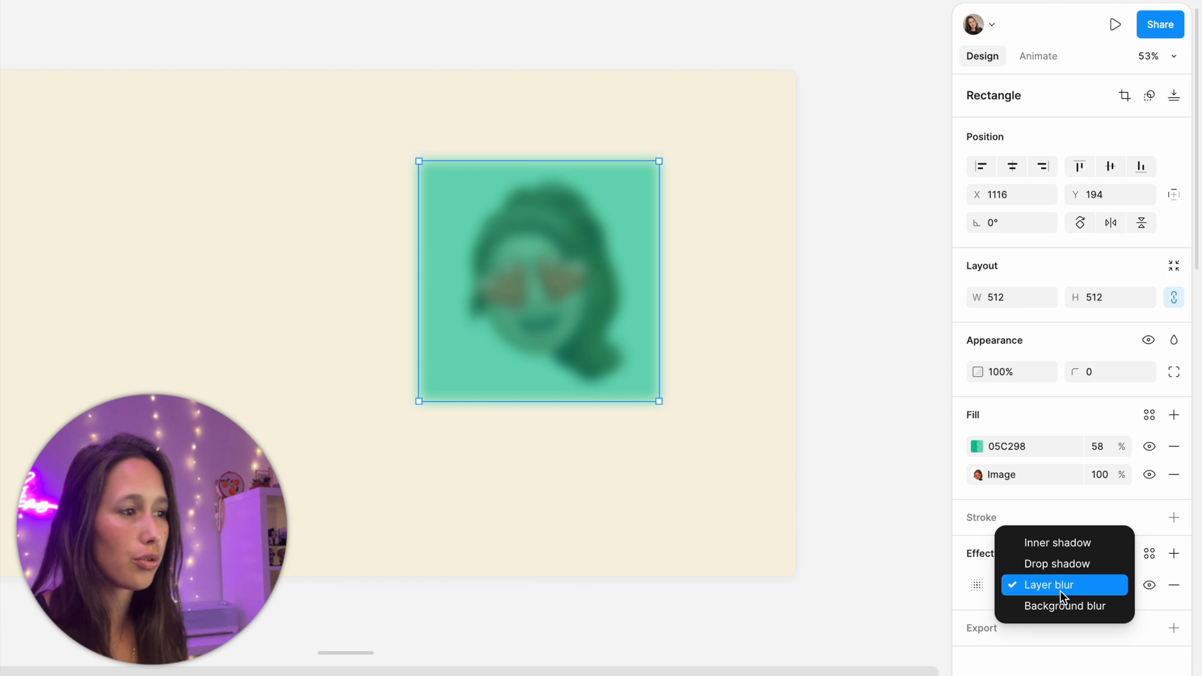
click(1059, 584)
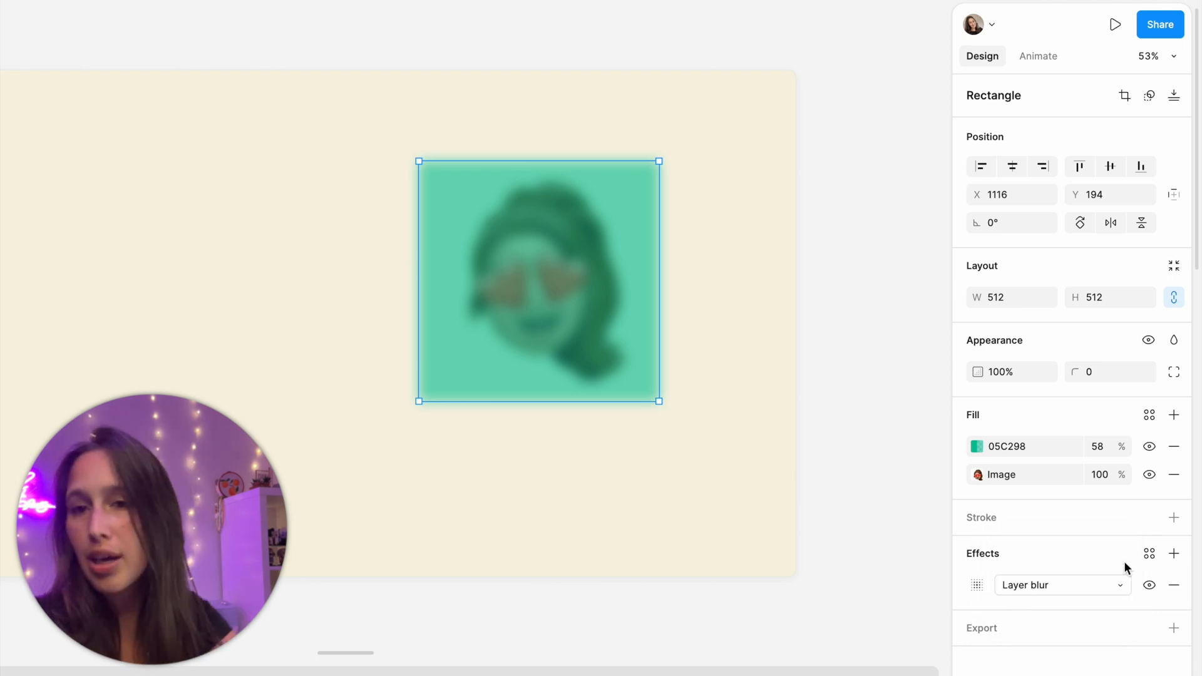
mouse_move(1010, 402)
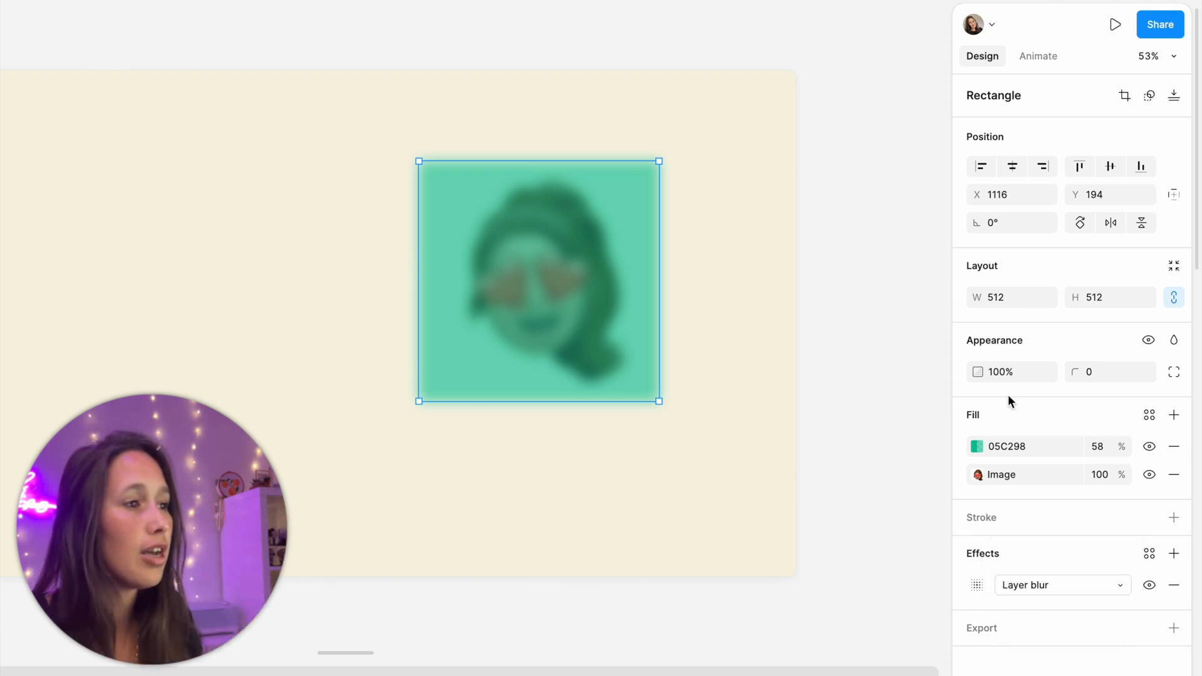
mouse_move(957, 443)
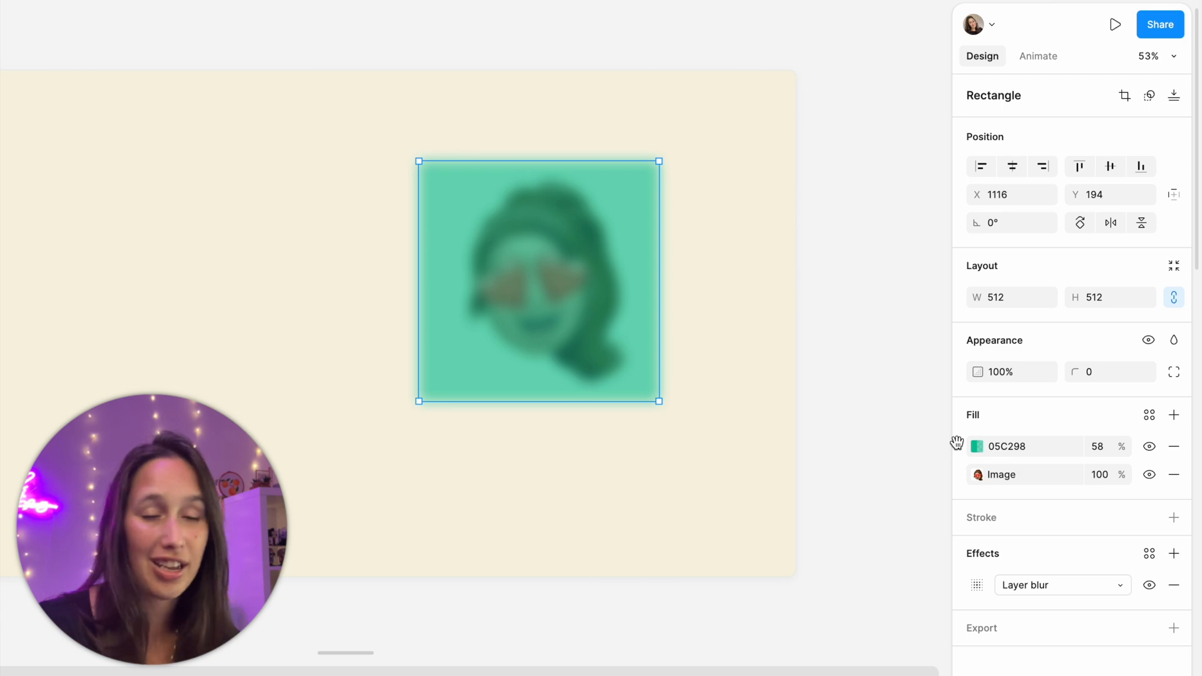
click(381, 642)
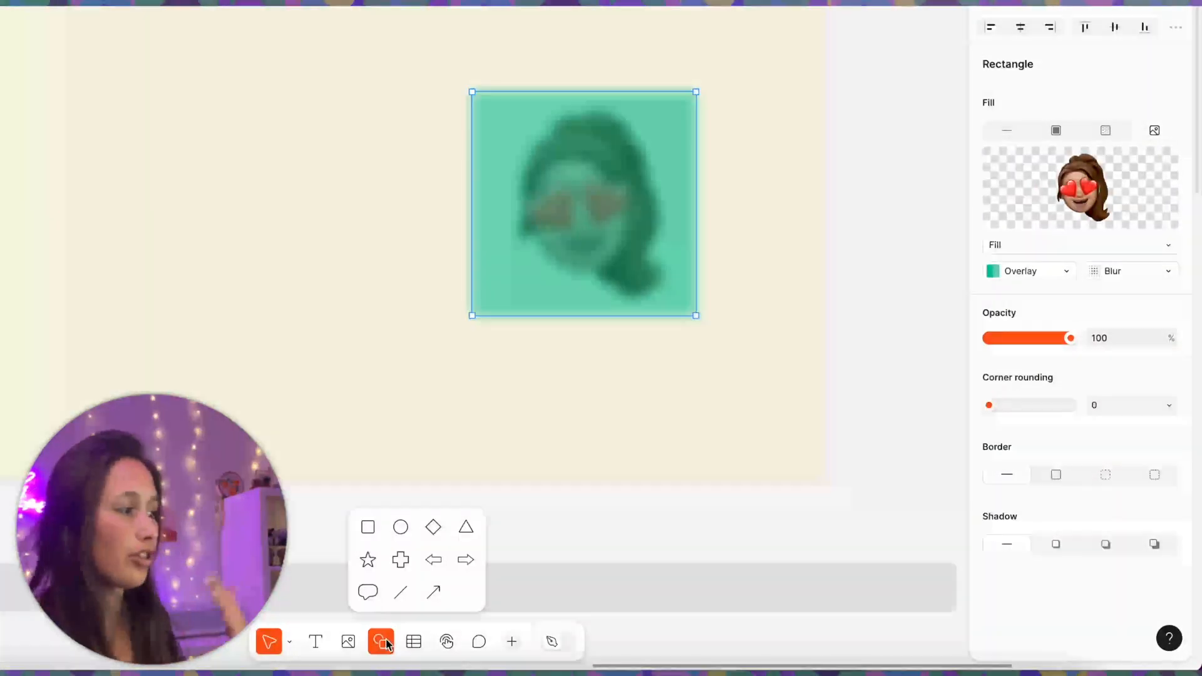
mouse_move(414, 641)
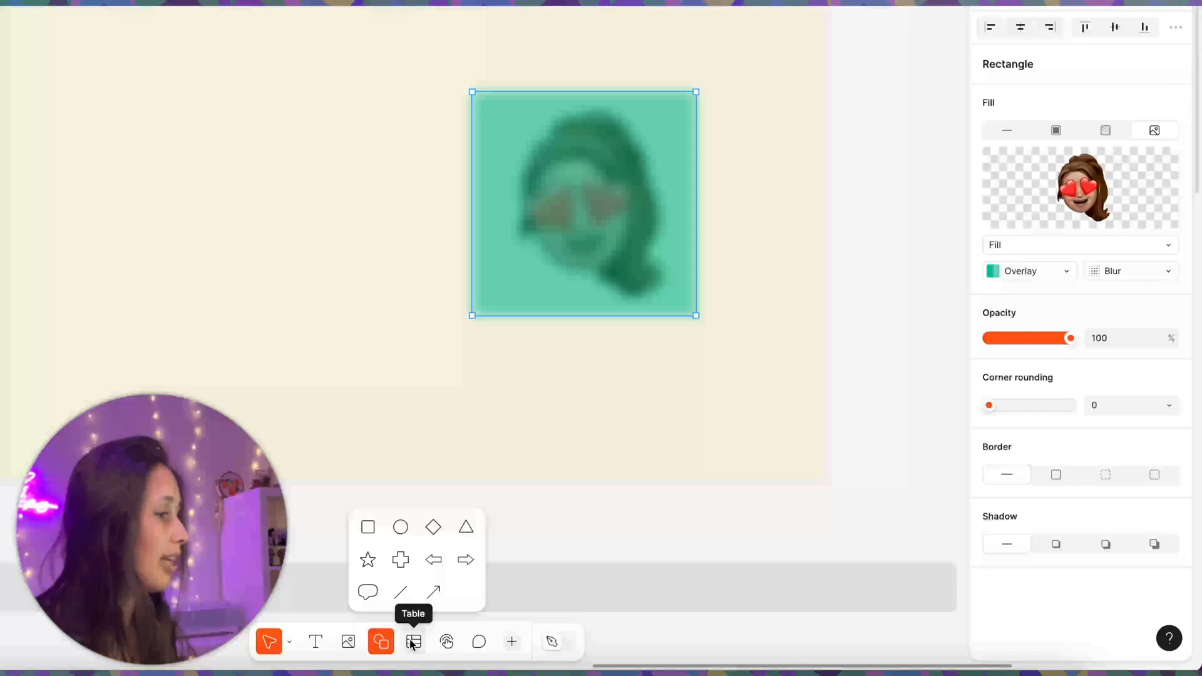
Insert a 3x3 table, fill its middle row teal Color 9 and make it taller
click(414, 642)
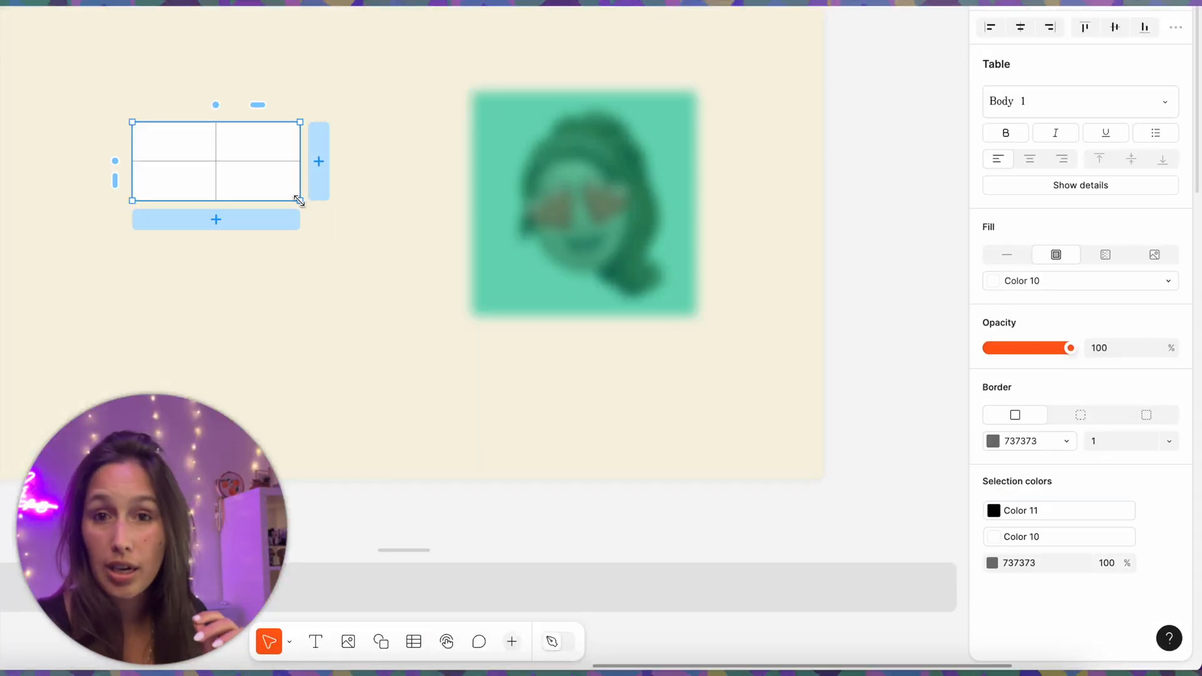
mouse_move(318, 162)
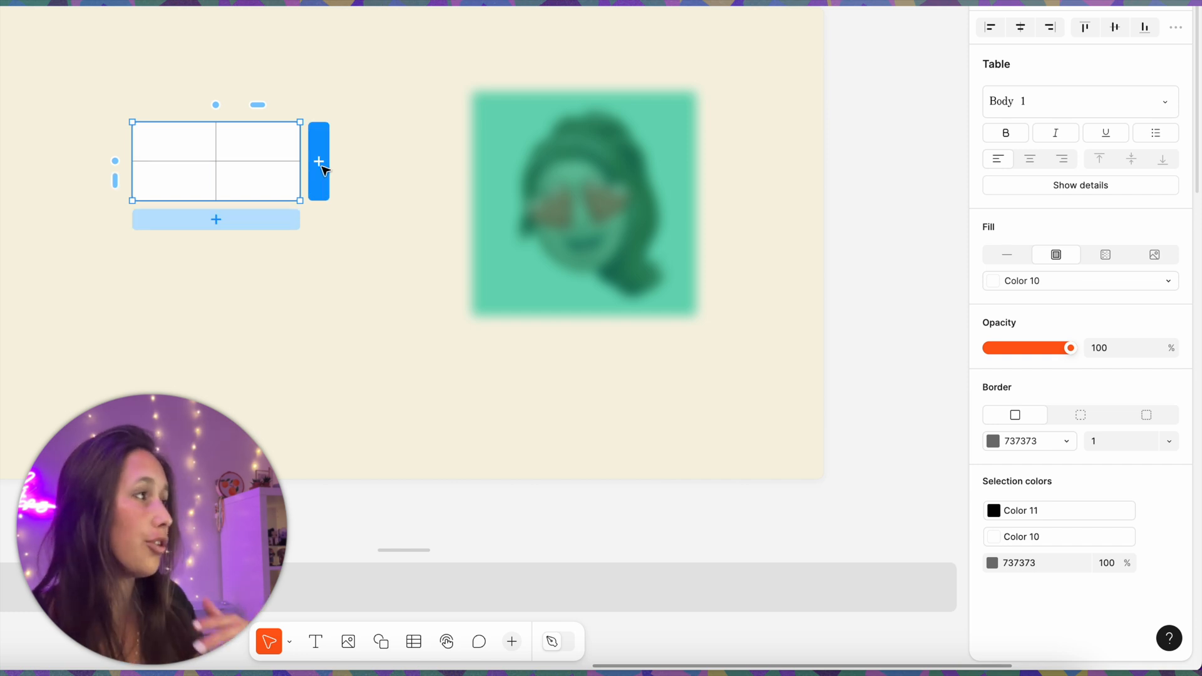
click(318, 161)
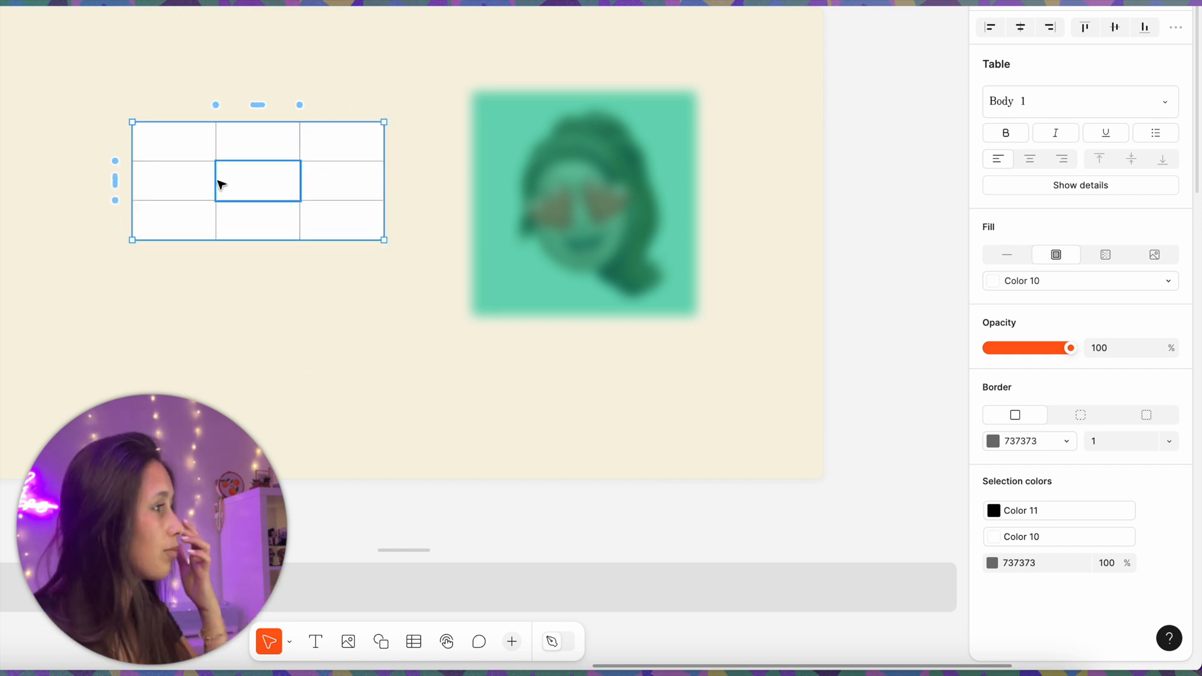
click(115, 180)
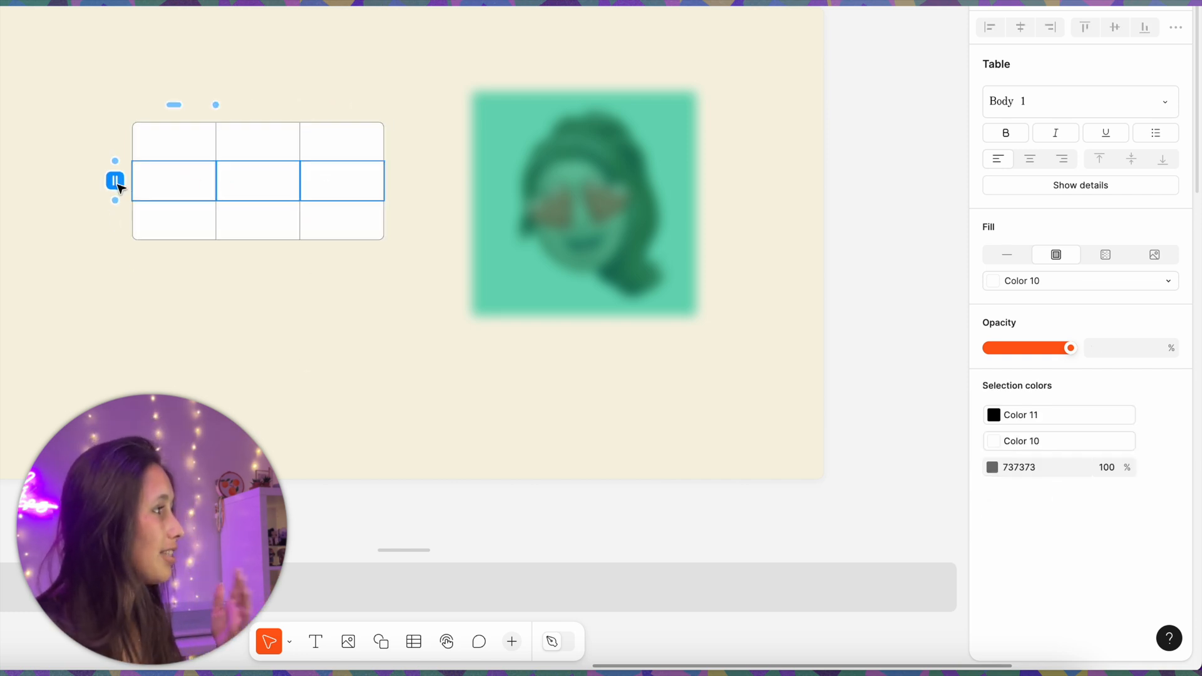
click(1078, 280)
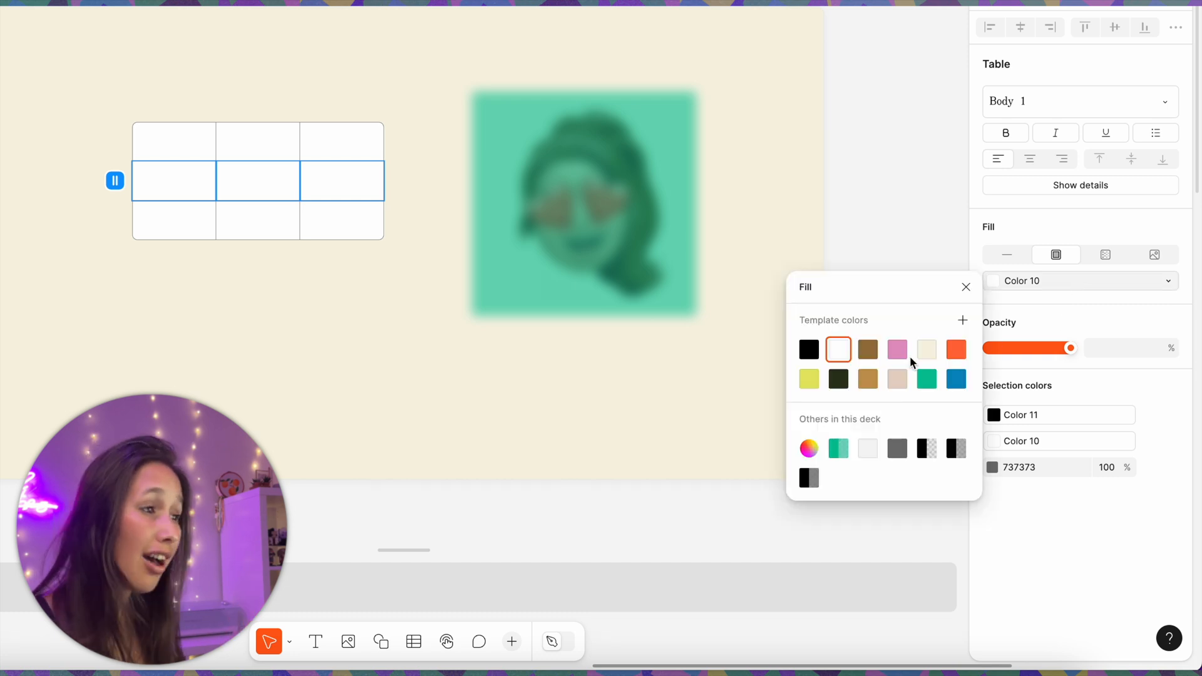
click(926, 379)
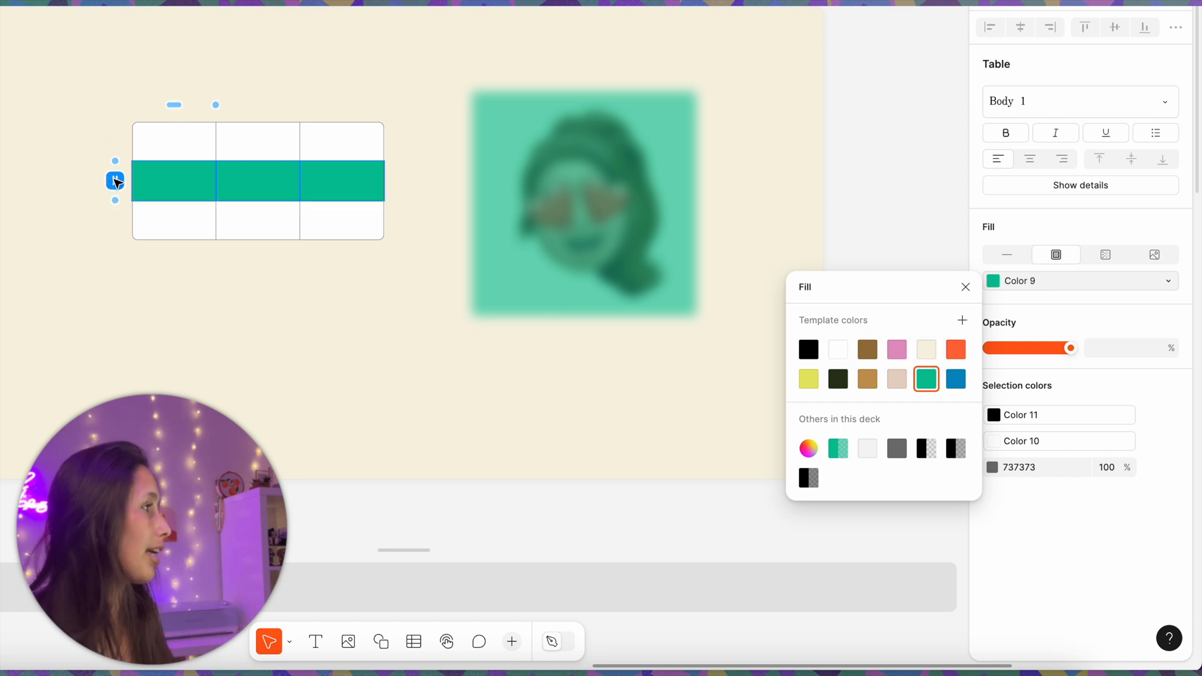
drag(114, 181, 120, 192)
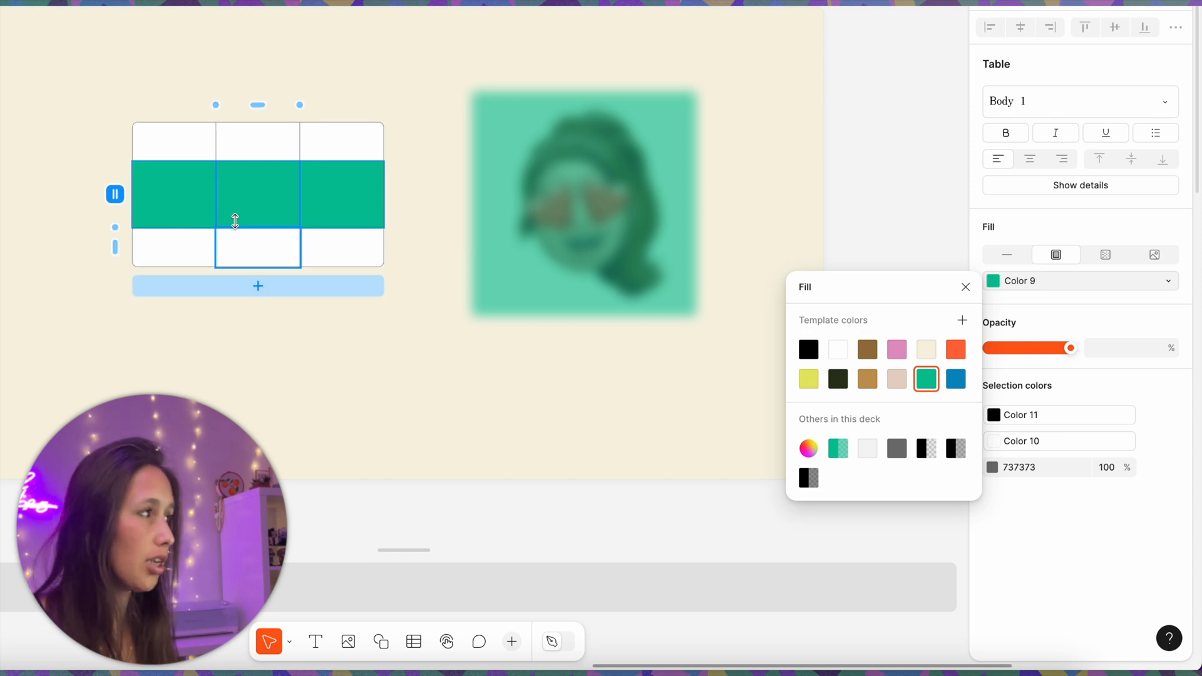
click(330, 28)
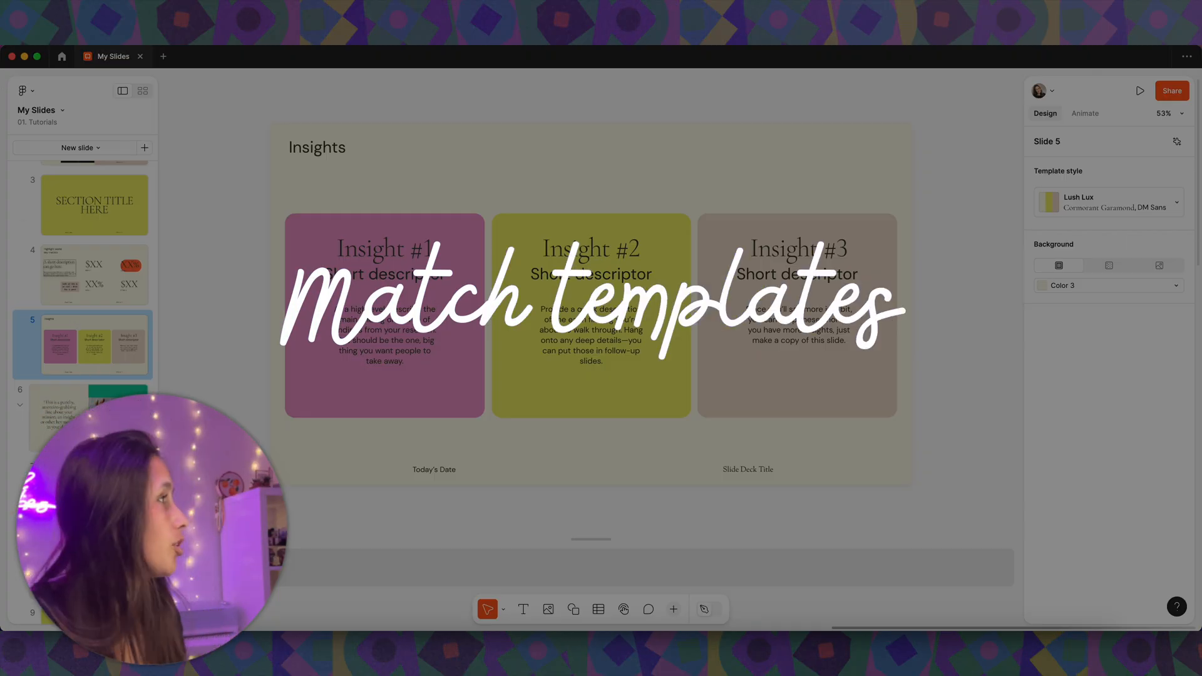
Add the Our Team slide from the Startup Pitch template
click(144, 147)
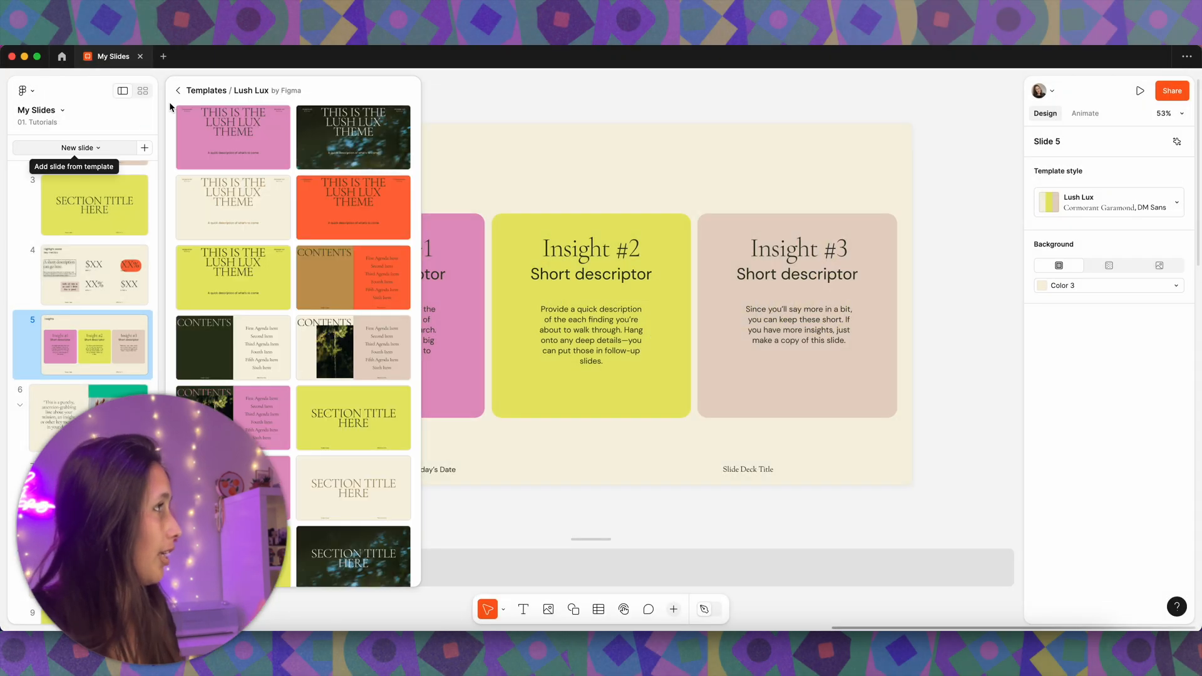
click(177, 89)
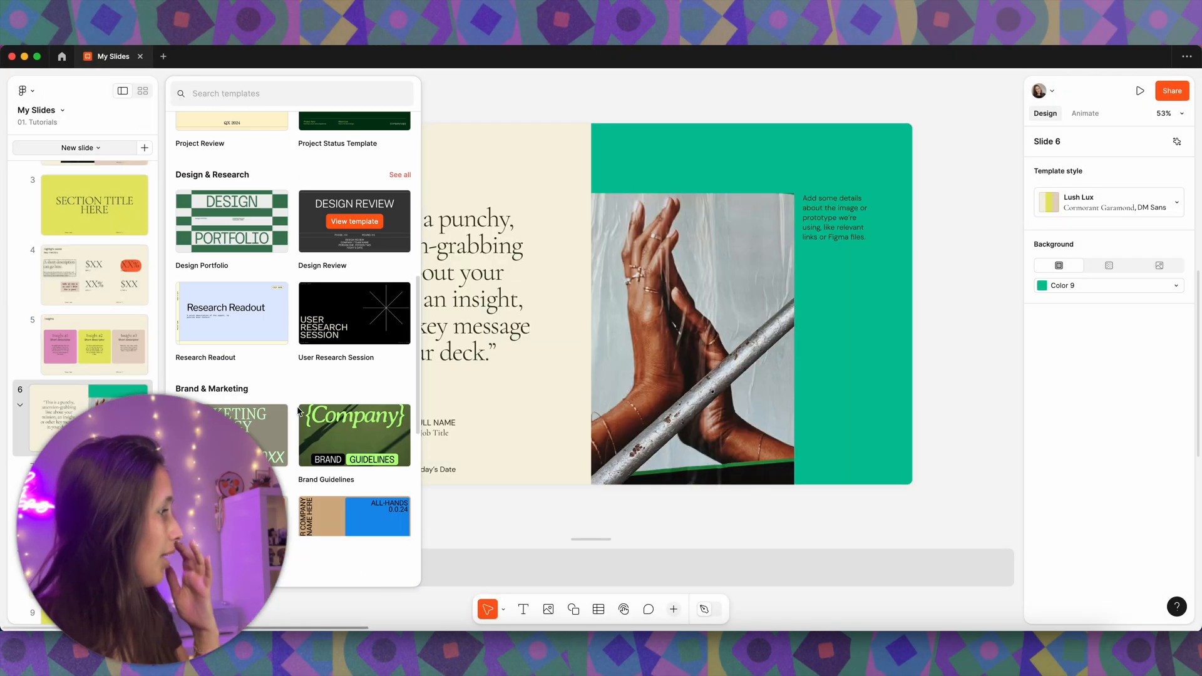
scroll(down, 3)
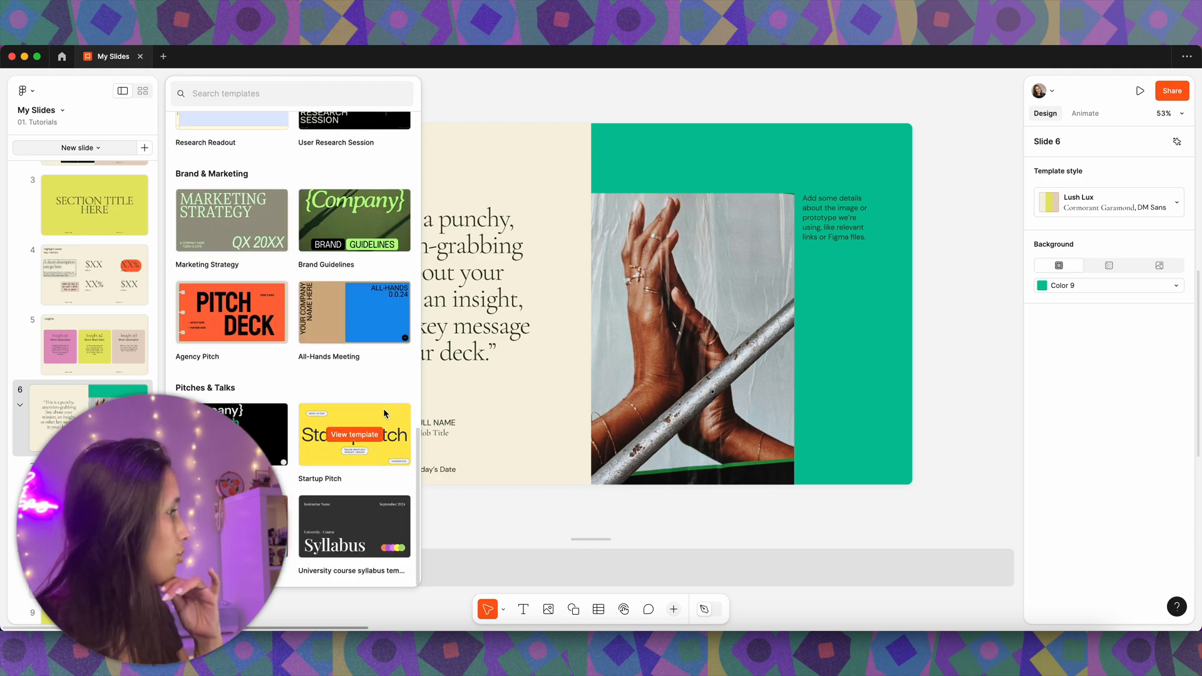
click(353, 434)
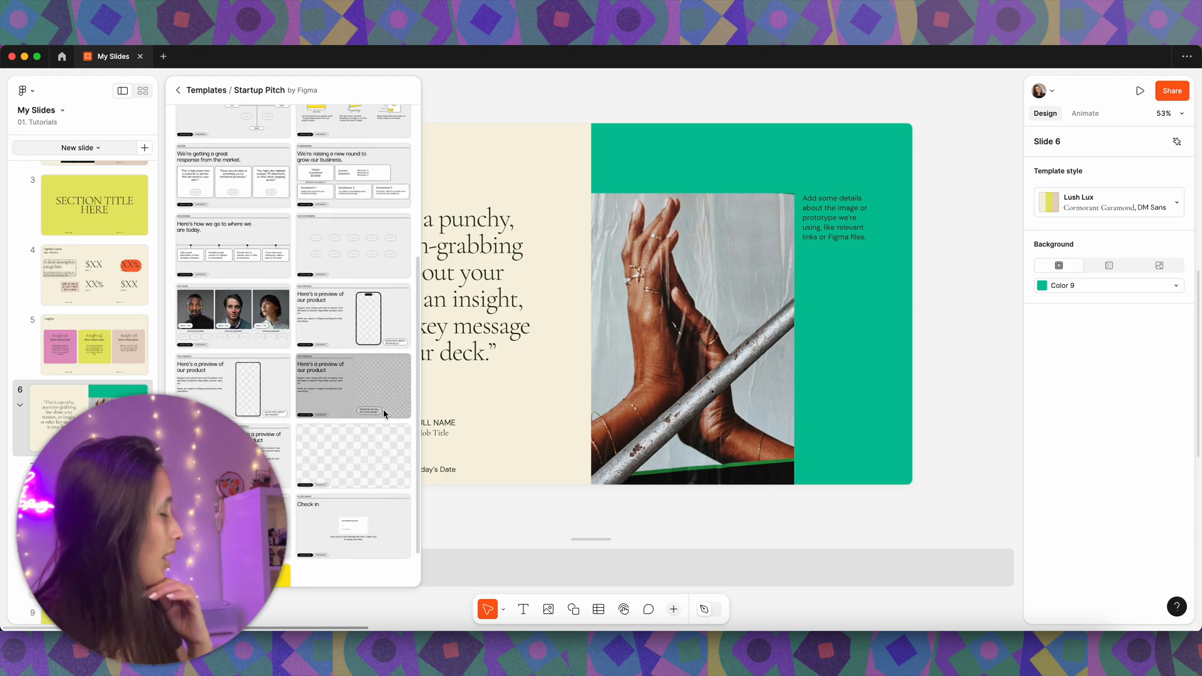
scroll(up, 3)
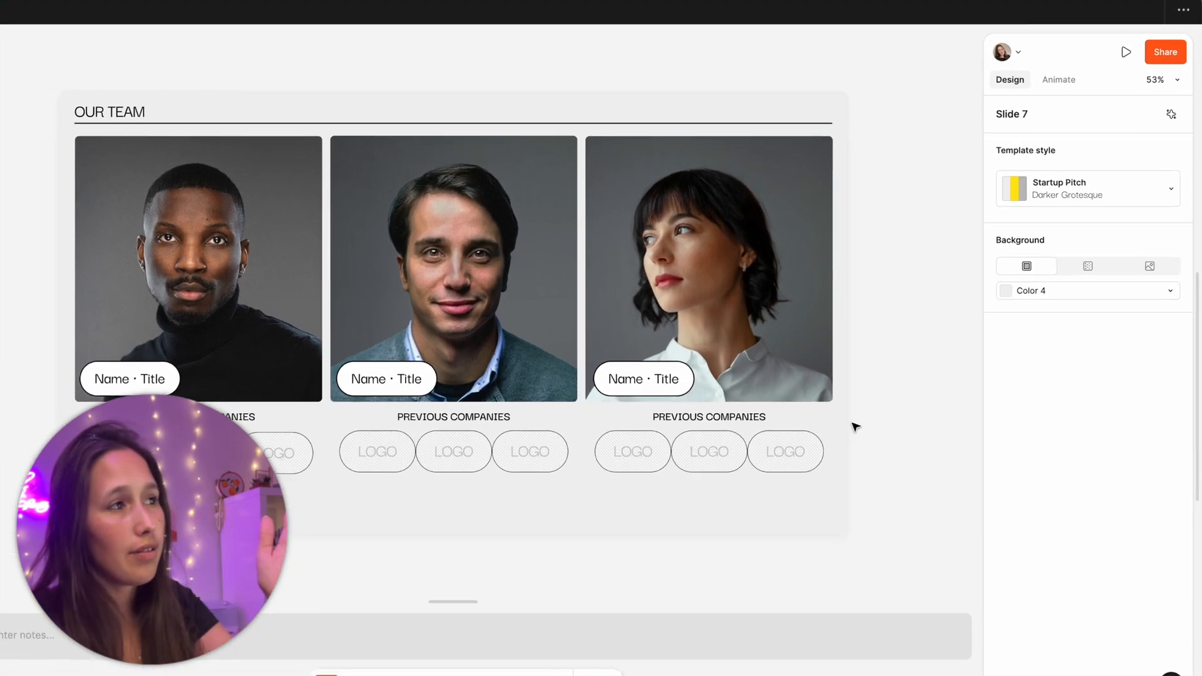
Set the team slide's template style to Lush Lux and remix its colours
click(1087, 188)
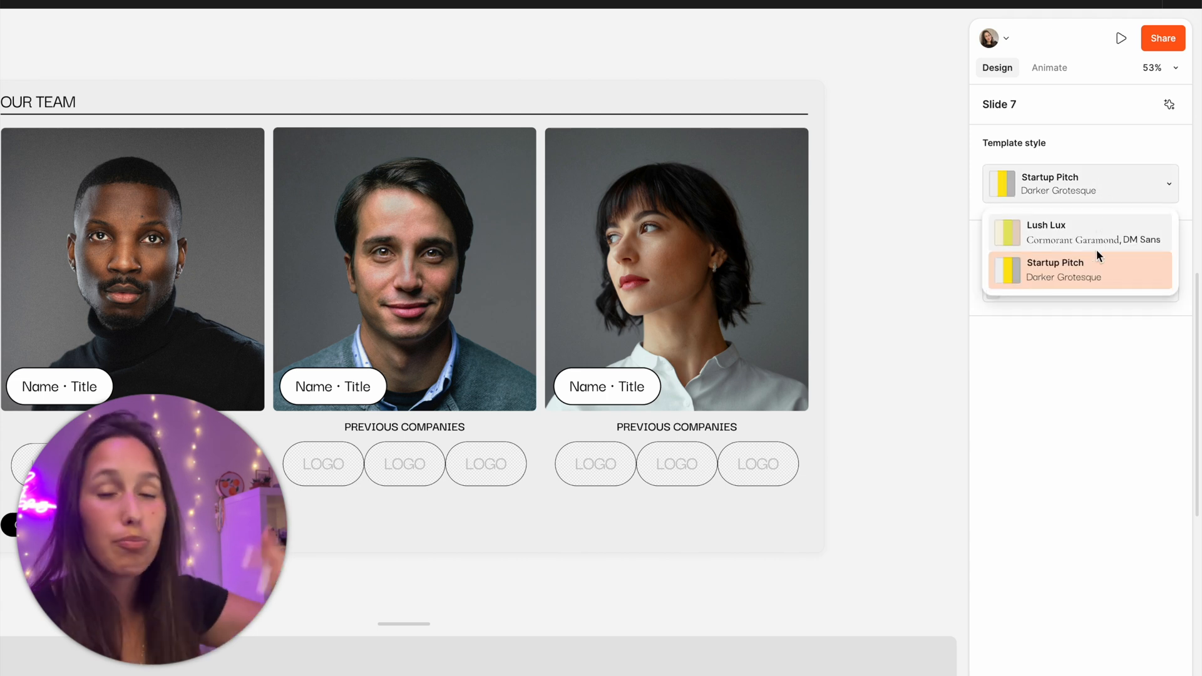
mouse_move(1110, 232)
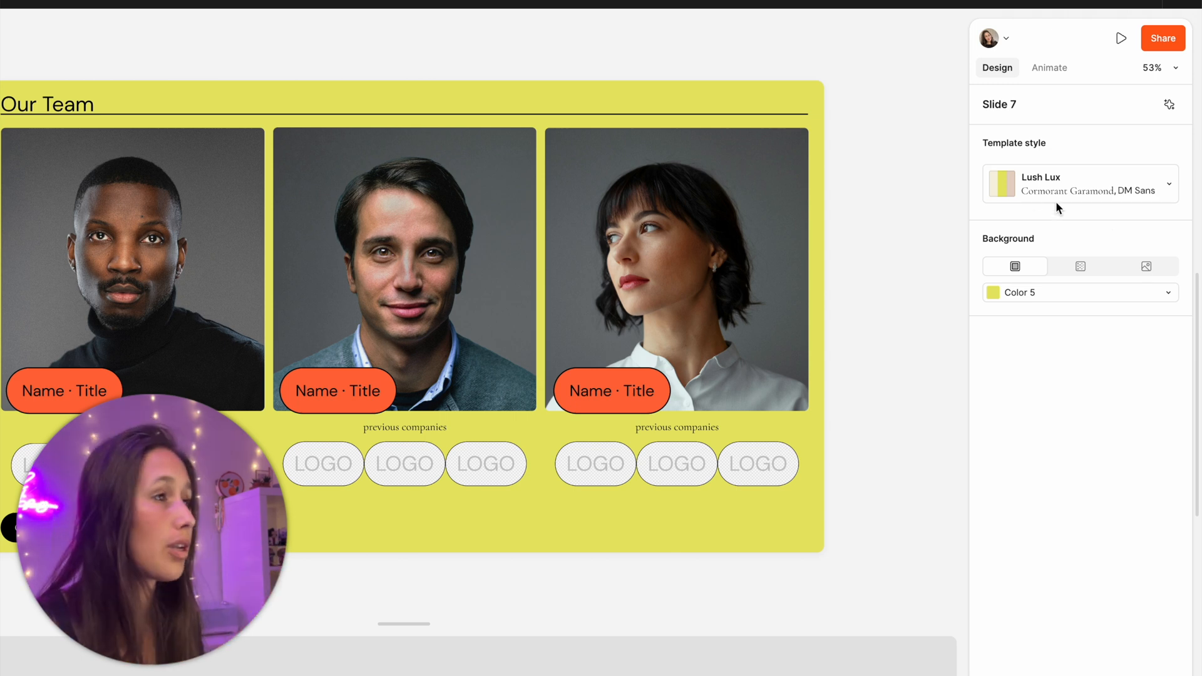
click(1001, 184)
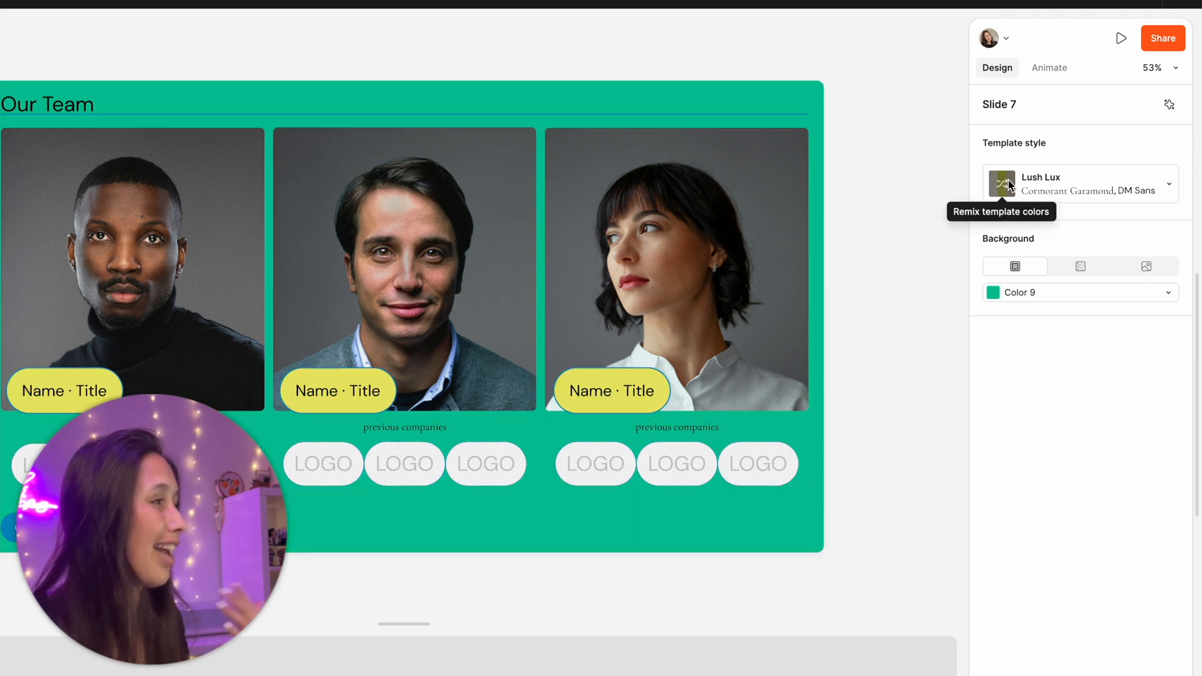
click(1001, 184)
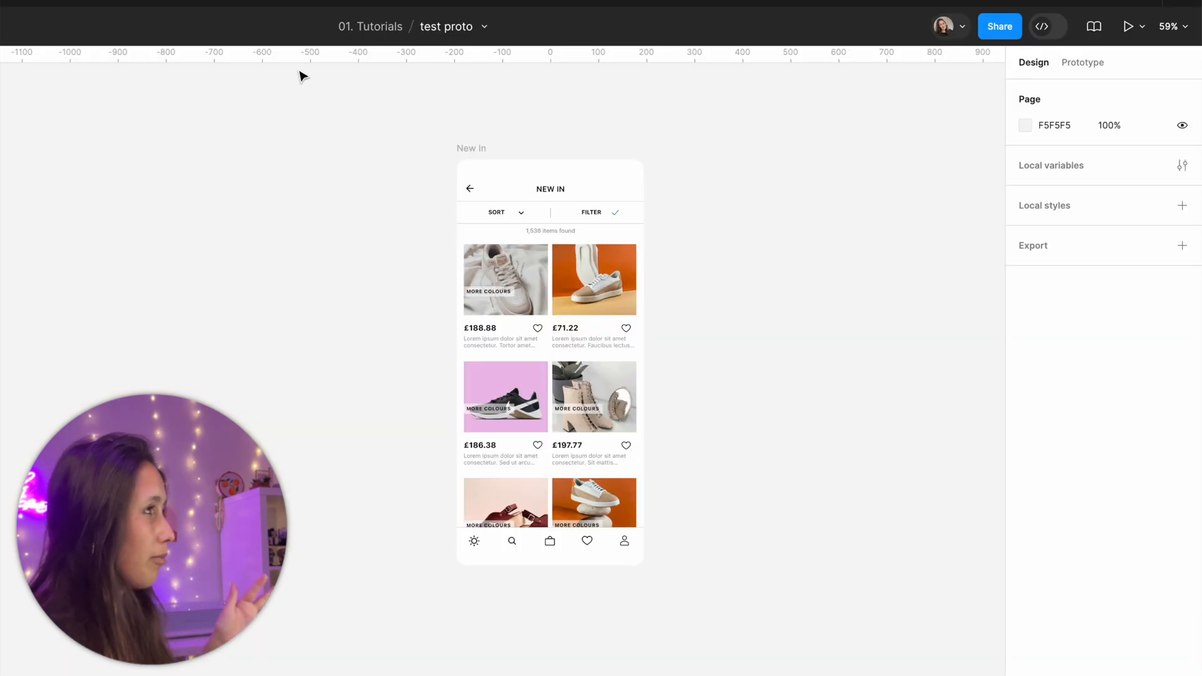
Select the New In mobile screen frame in the test proto file
click(471, 147)
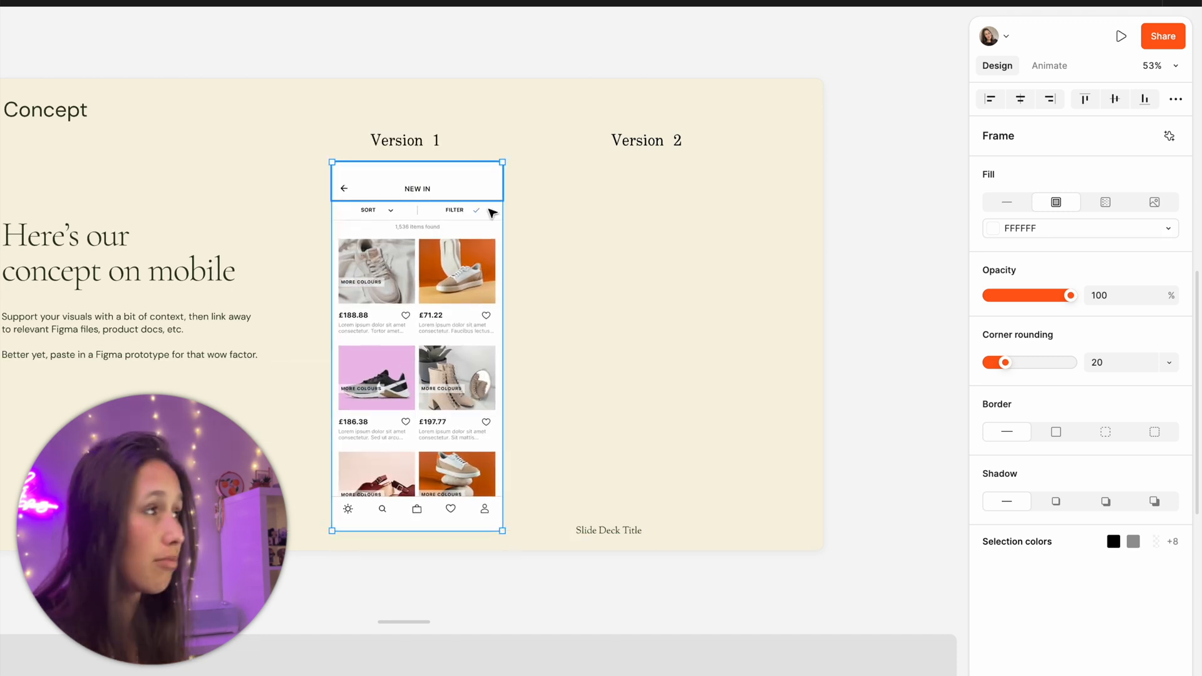
mouse_move(1104, 239)
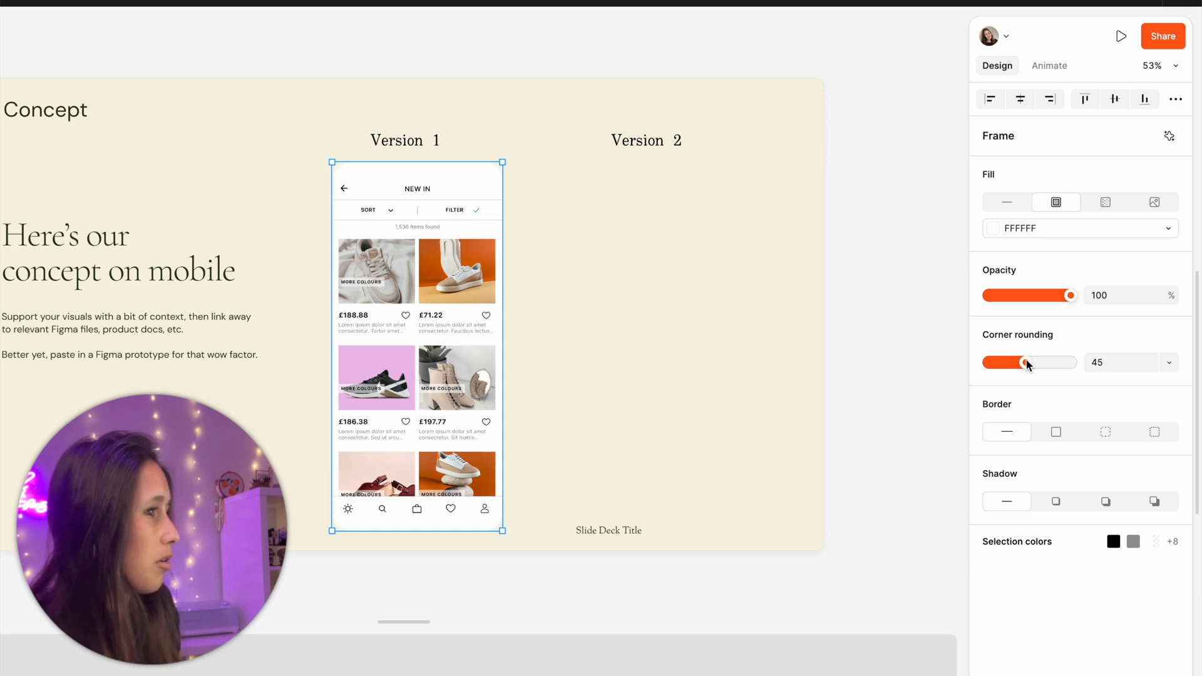
Raise the pasted New In screen's corner radius from 20 to 45
click(529, 318)
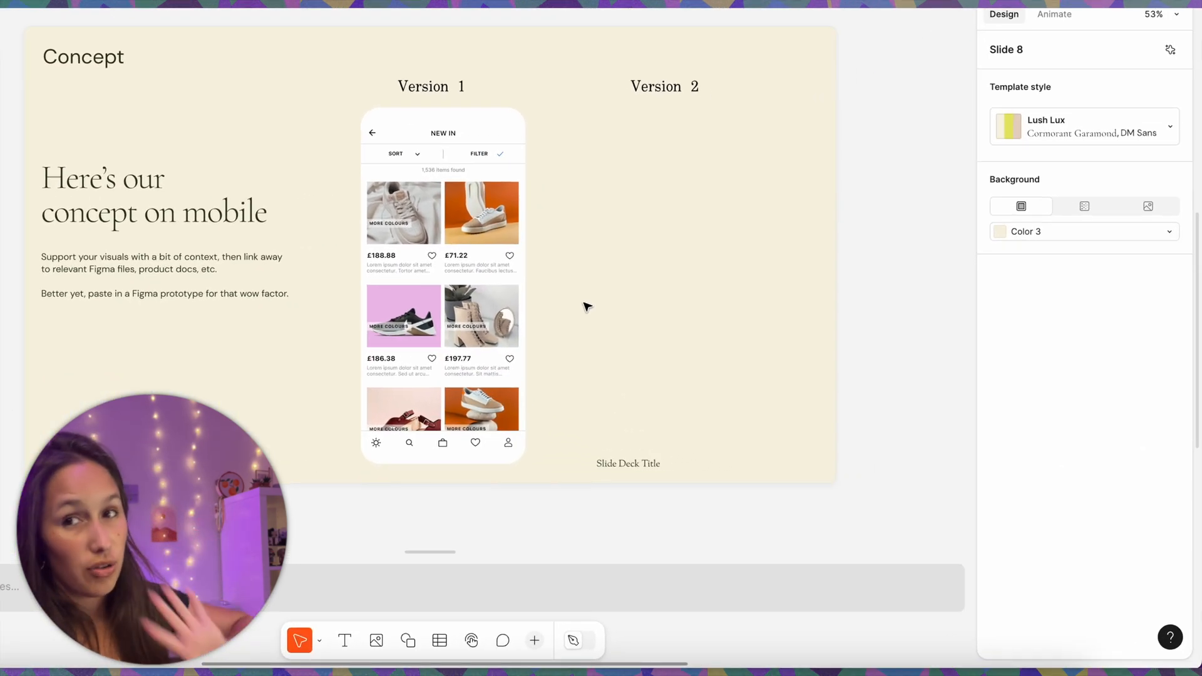
mouse_move(445, 651)
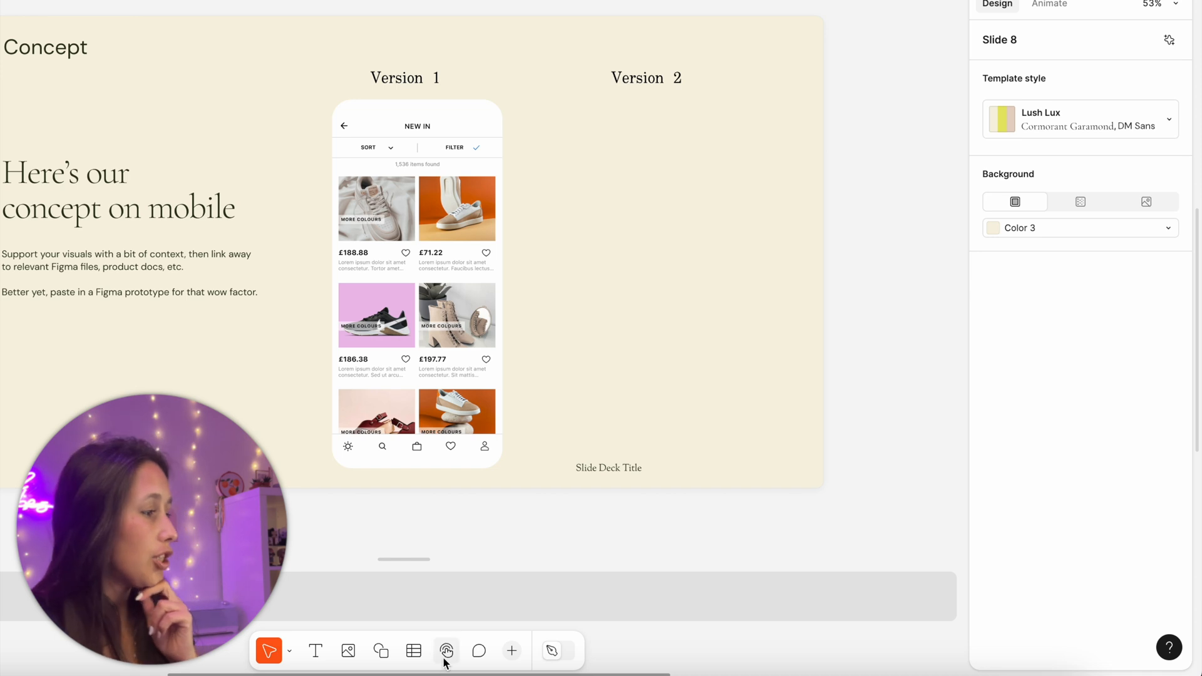
mouse_move(445, 651)
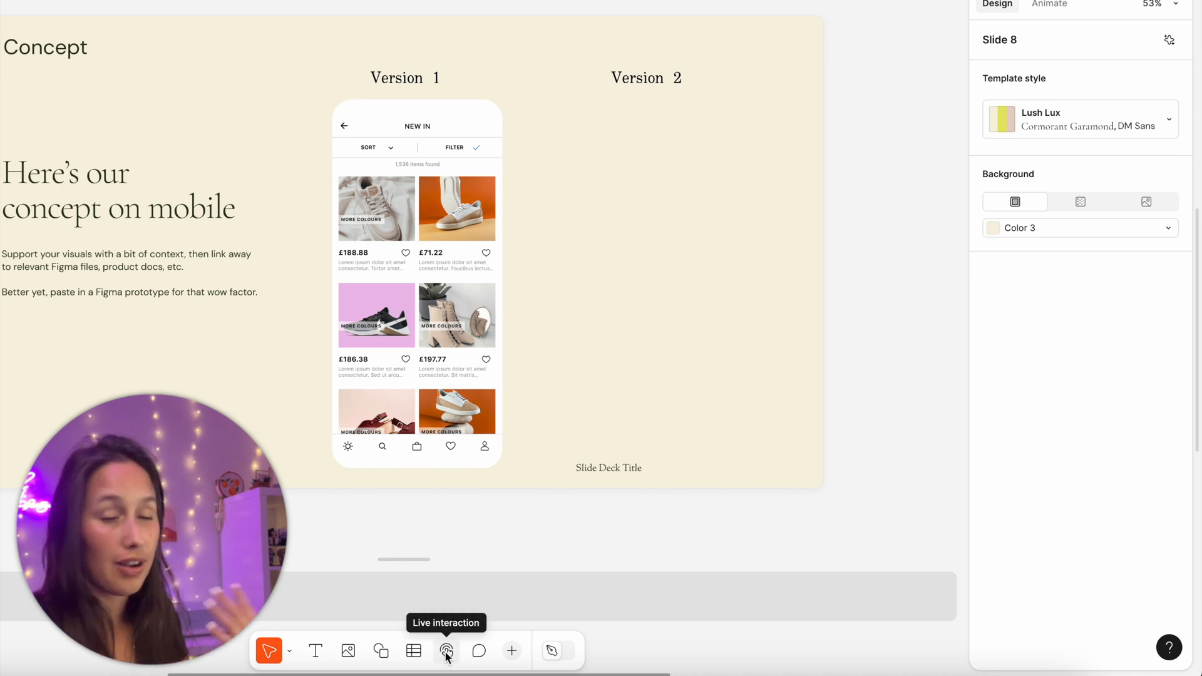
Choose Prototype from the Live interaction tool options
click(445, 651)
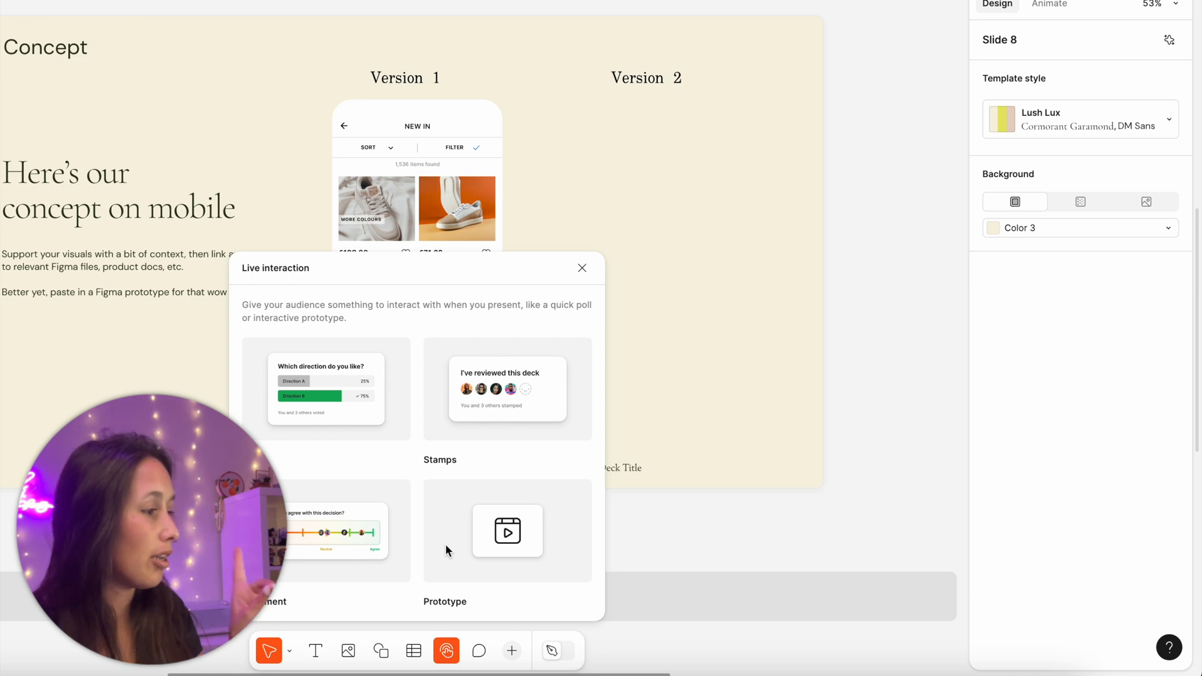
click(506, 530)
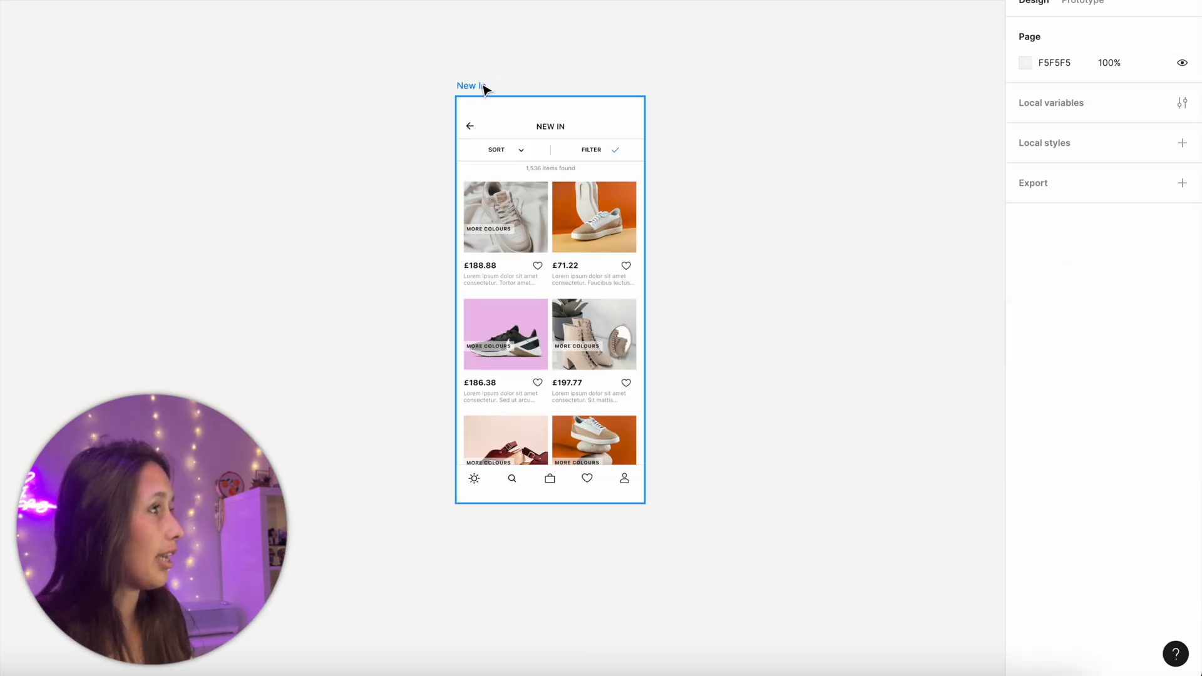
Add a Flow 1 prototype starting point to the New In frame
click(1082, 3)
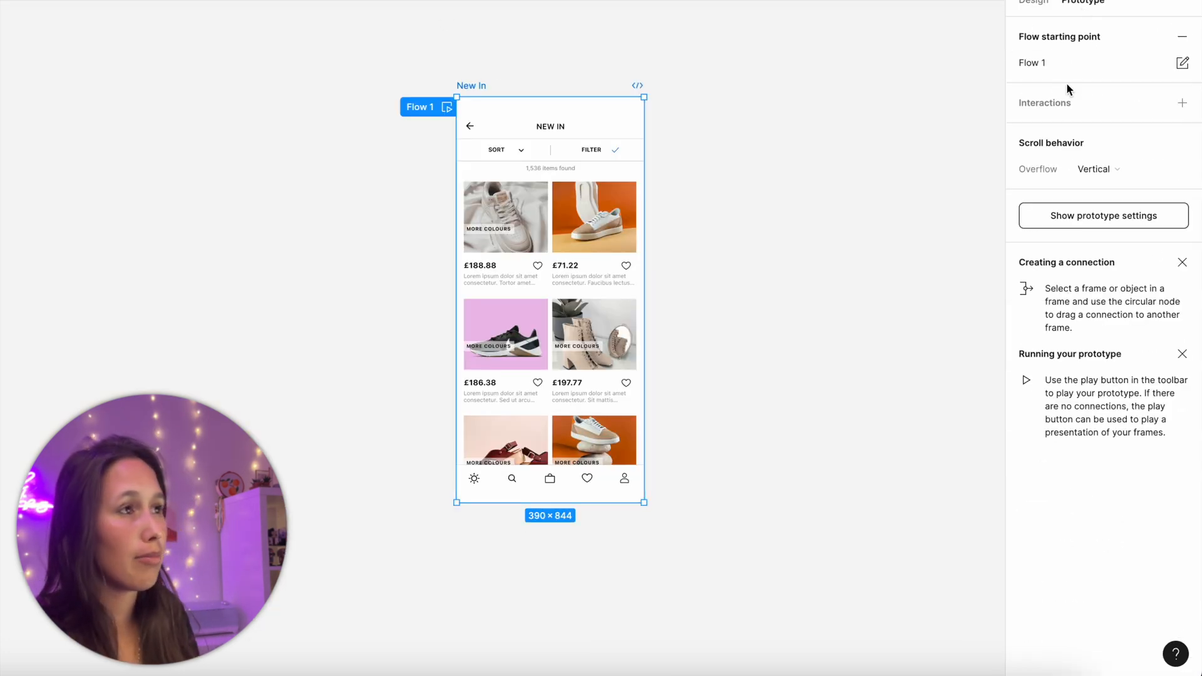
mouse_move(1157, 37)
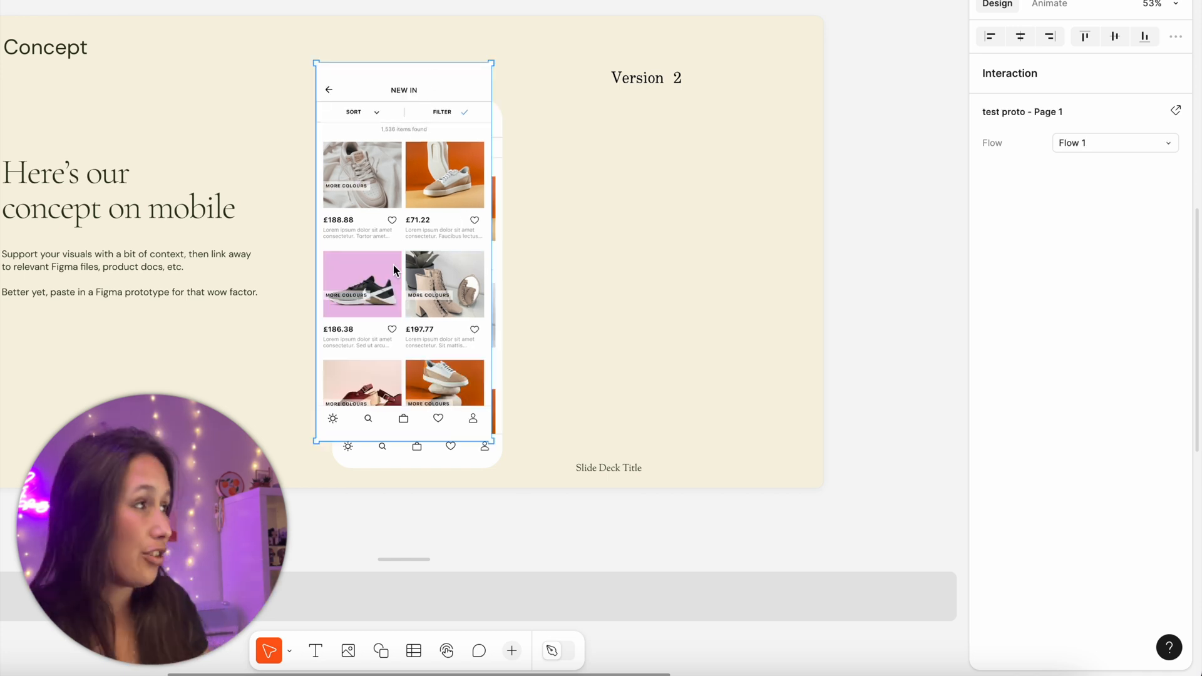
Place the Flow 1 prototype embed under the Version 2 heading, aligned with Version 1
scroll(down, 3)
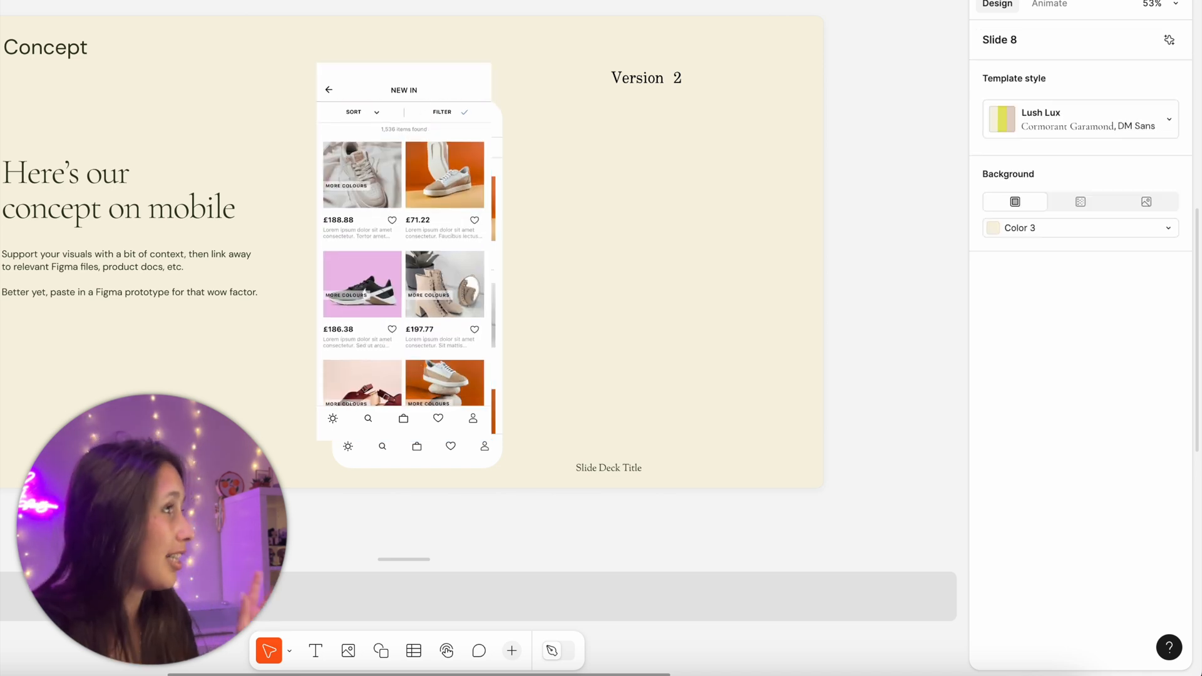
click(641, 291)
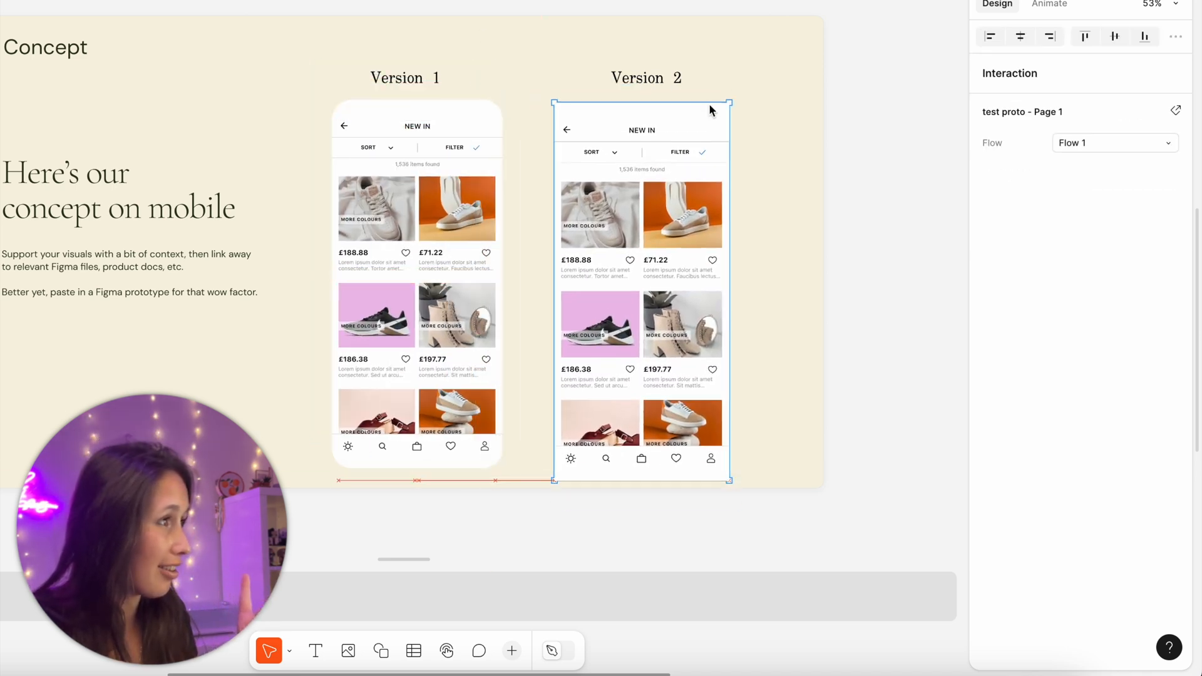
click(773, 95)
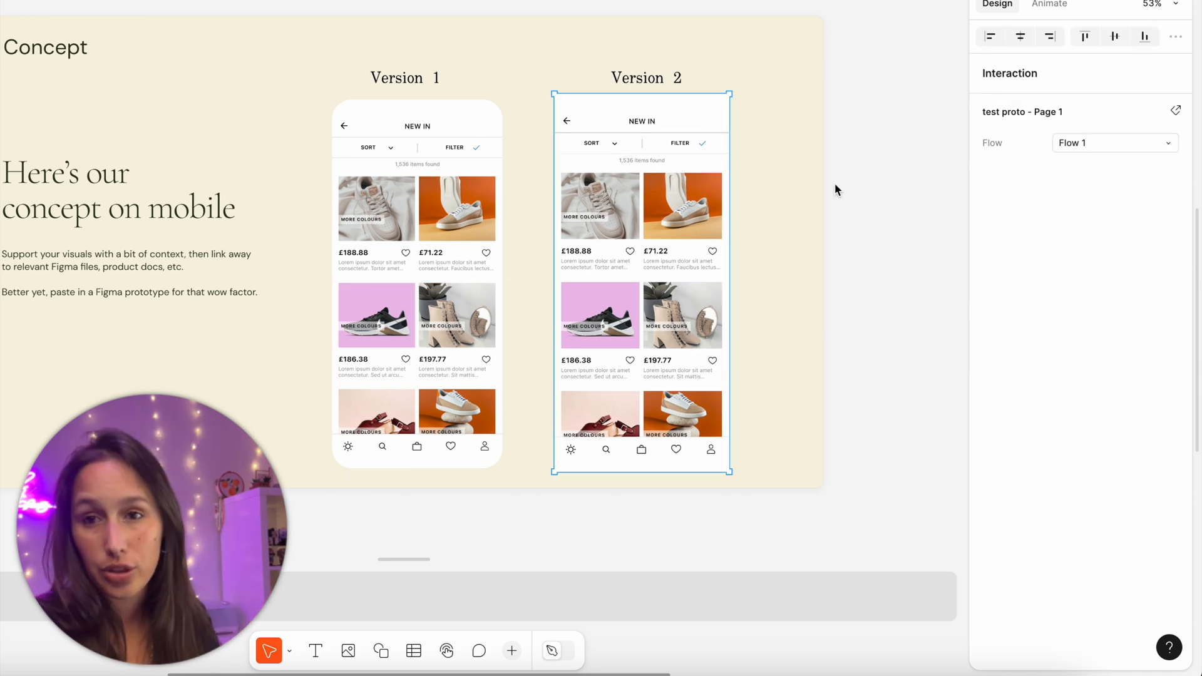
mouse_move(1120, 11)
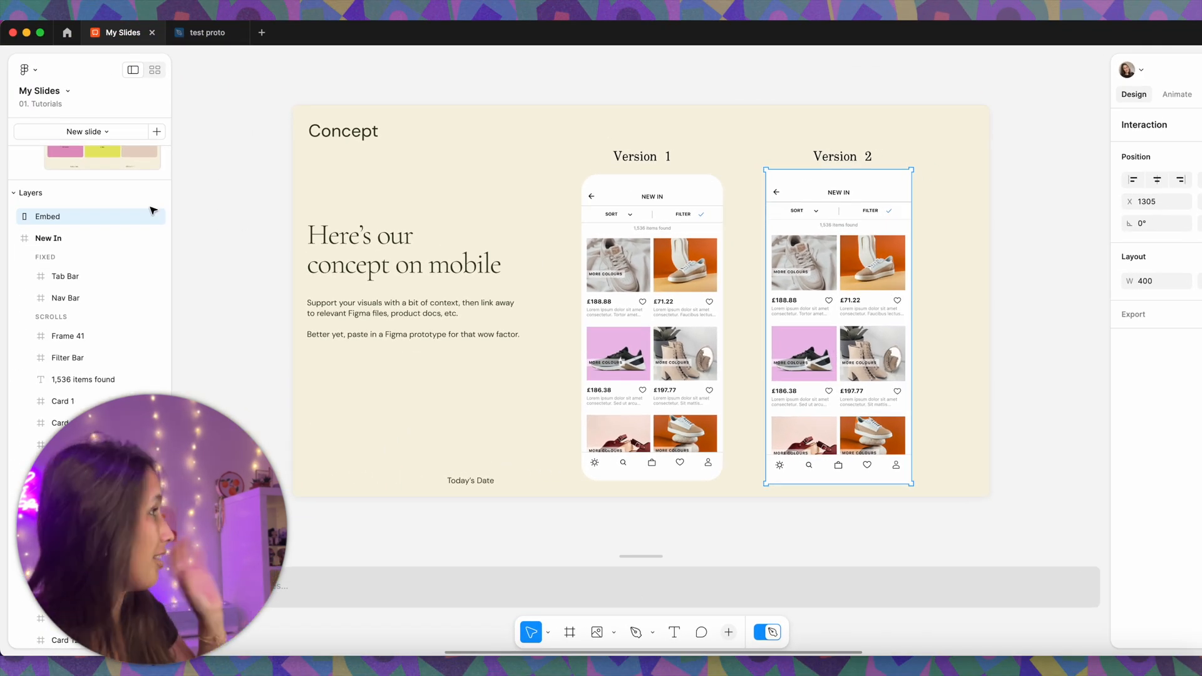
click(652, 330)
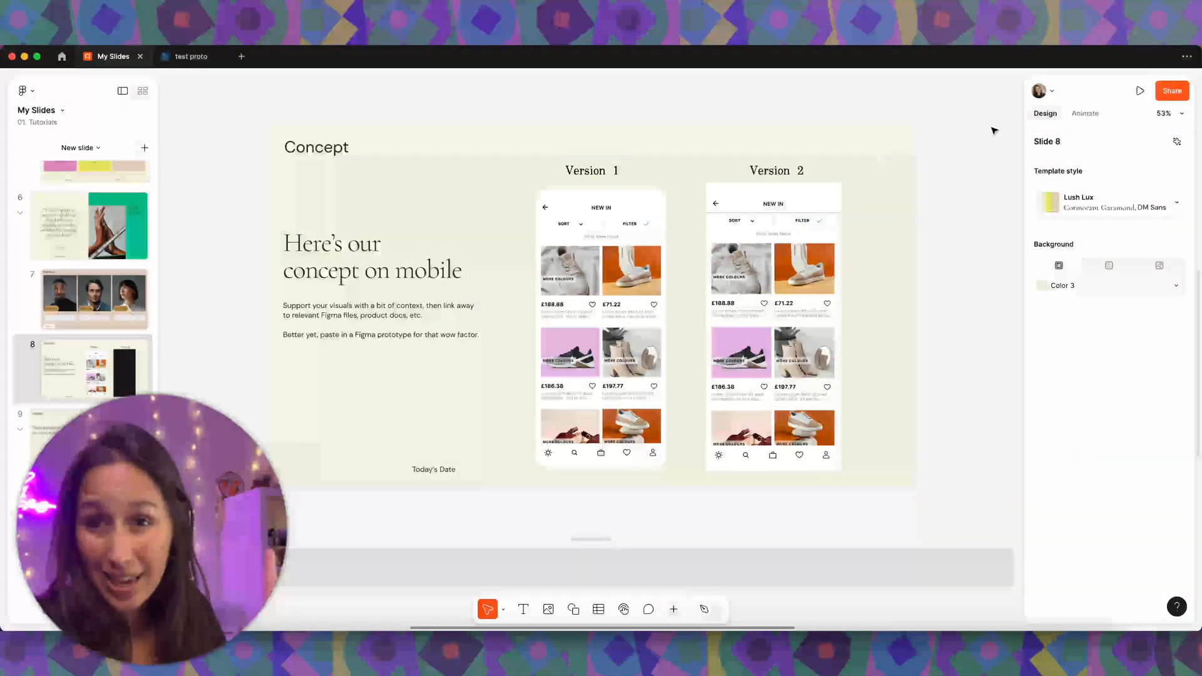
Present the Concept slide and scroll inside the Version 2 prototype to test it
click(1140, 92)
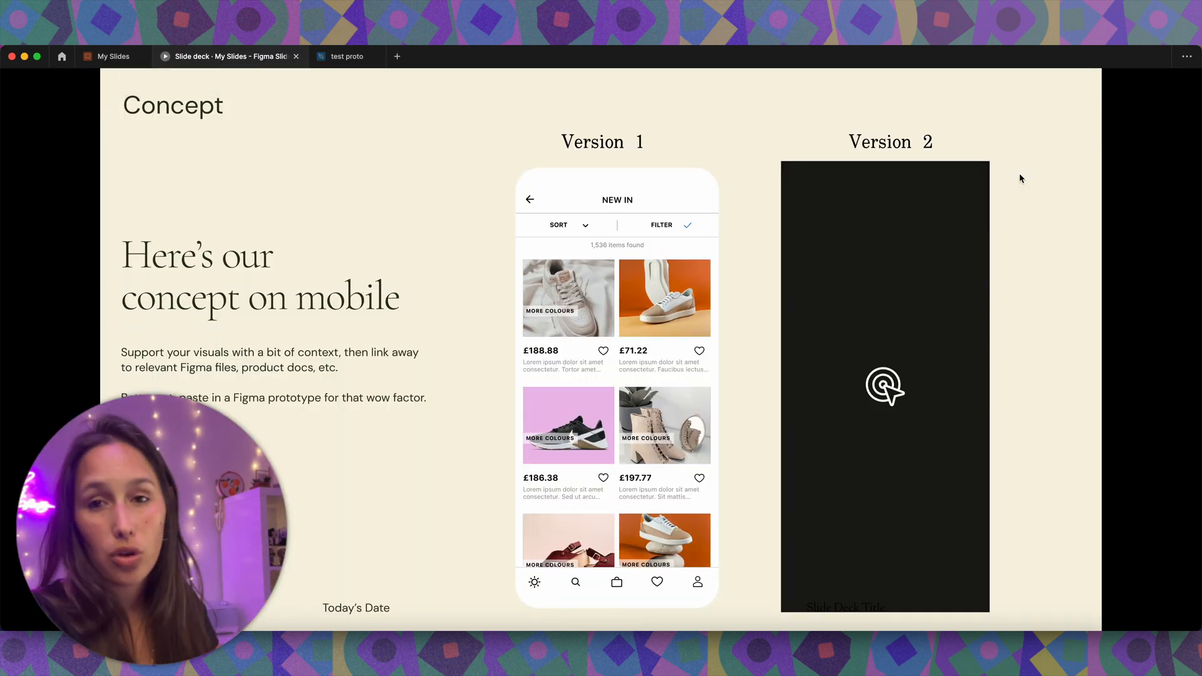
scroll(down, 3)
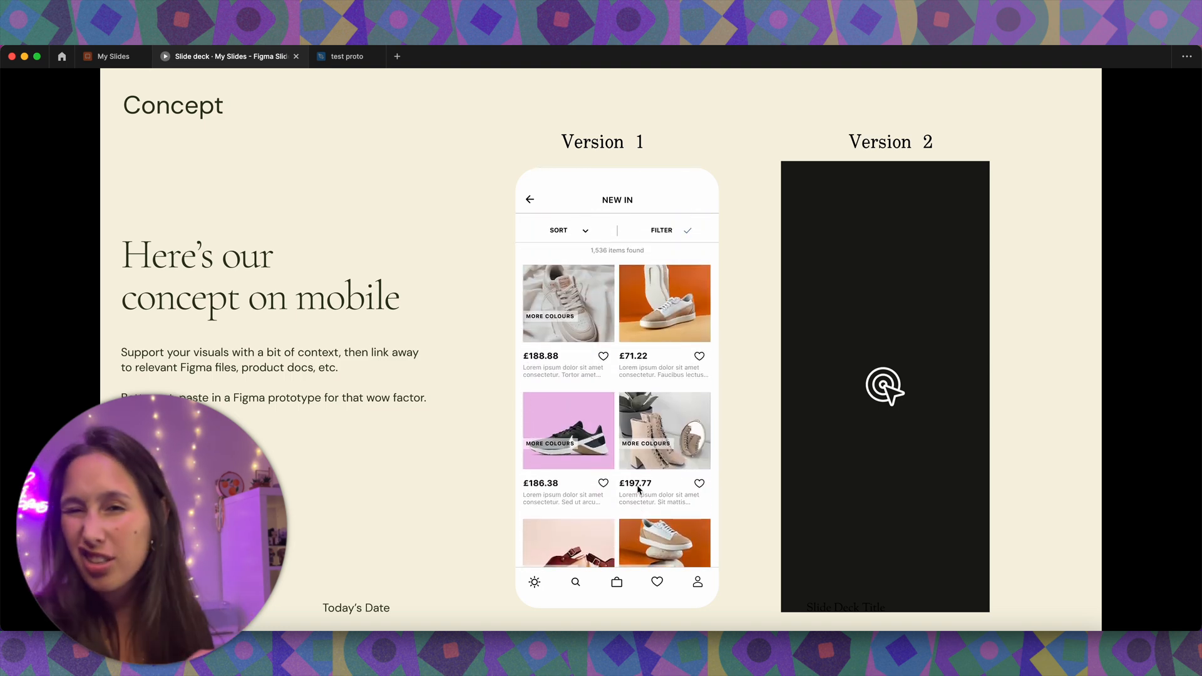
scroll(down, 3)
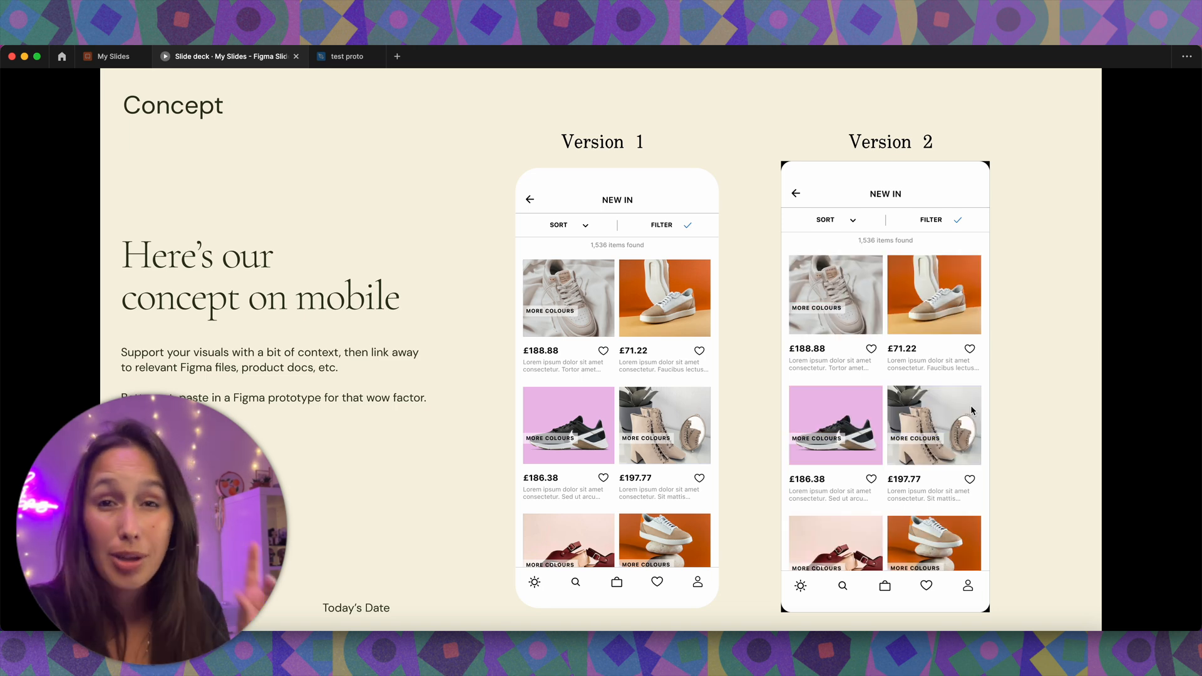
scroll(down, 3)
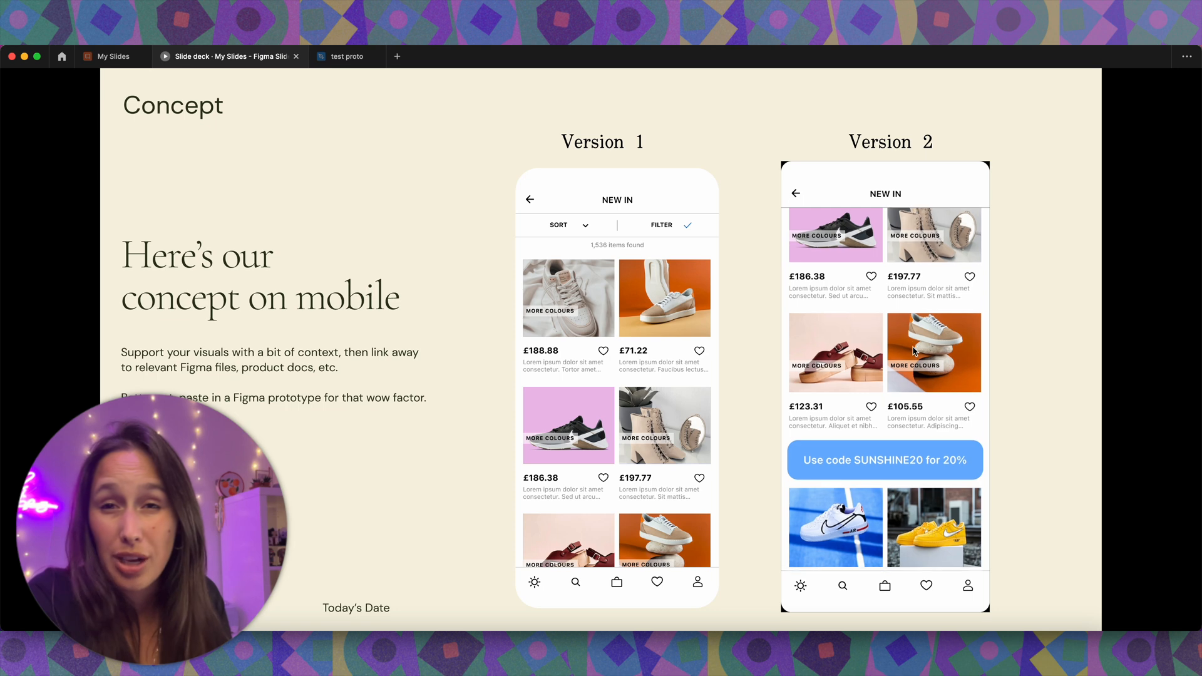
scroll(down, 3)
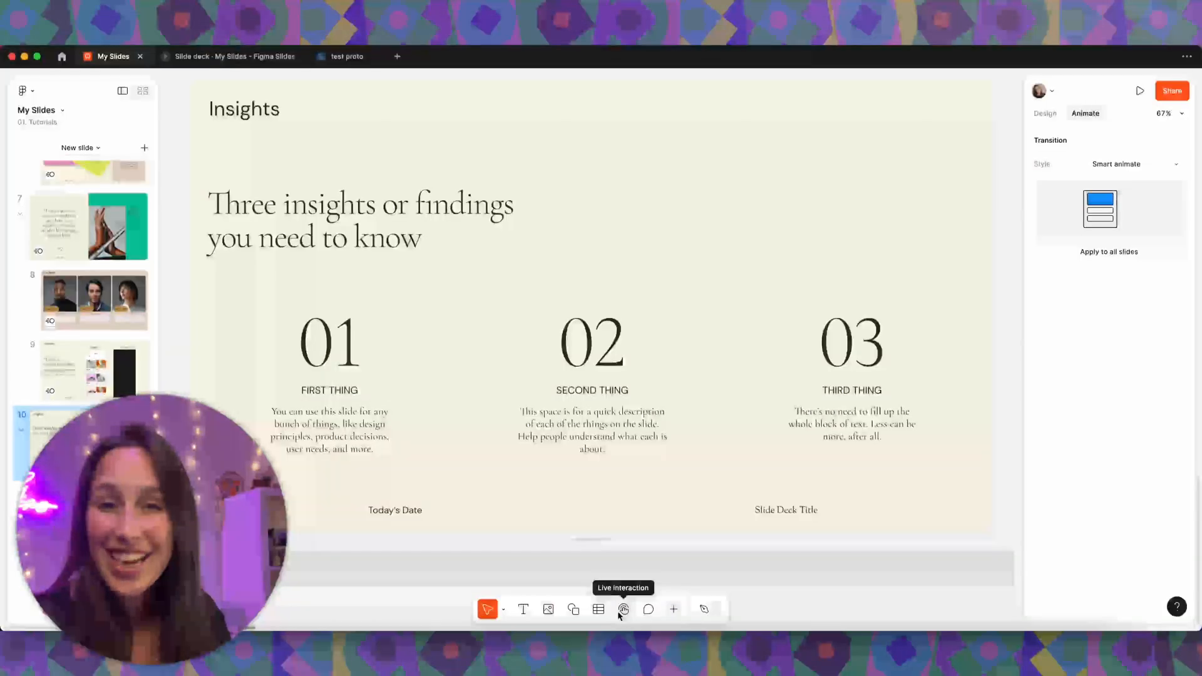
Add a blank slide holding an alignment scale and a stamp widget from Live interactions
click(622, 609)
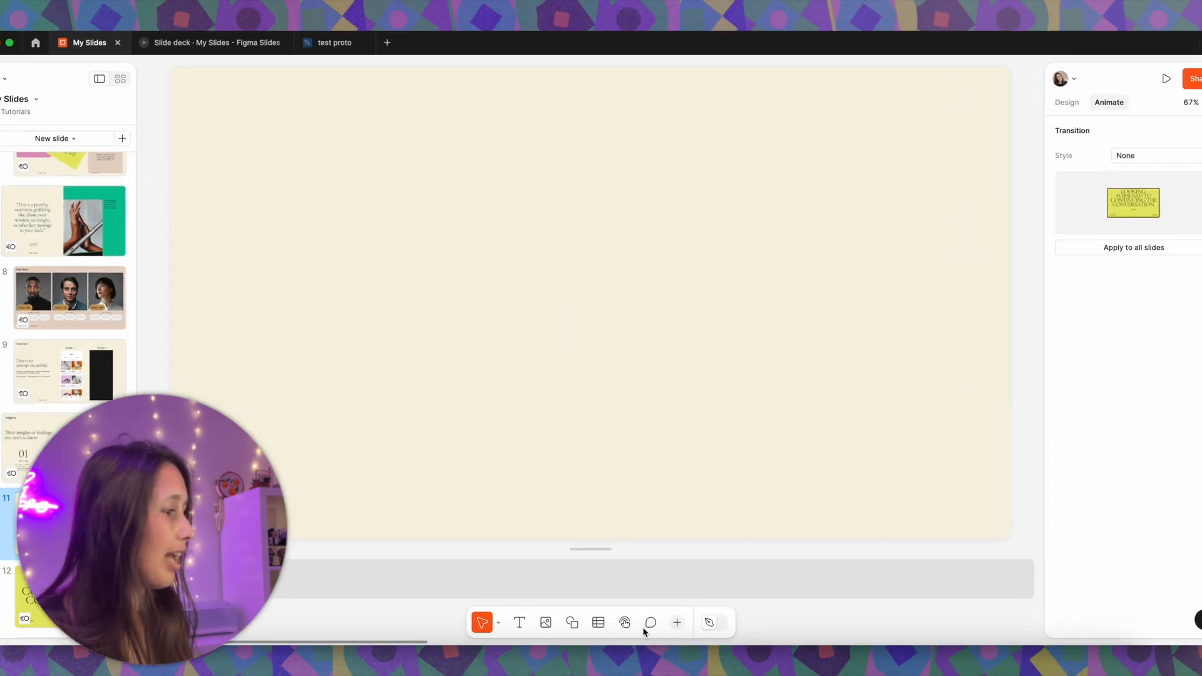
click(624, 622)
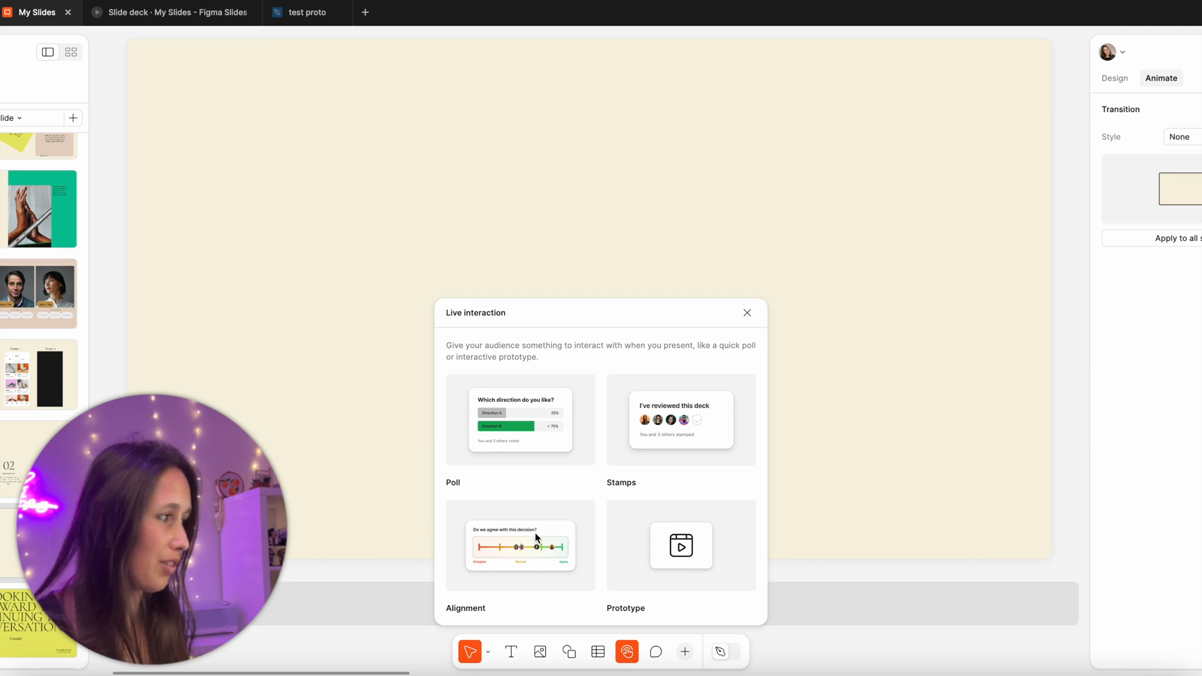
click(520, 545)
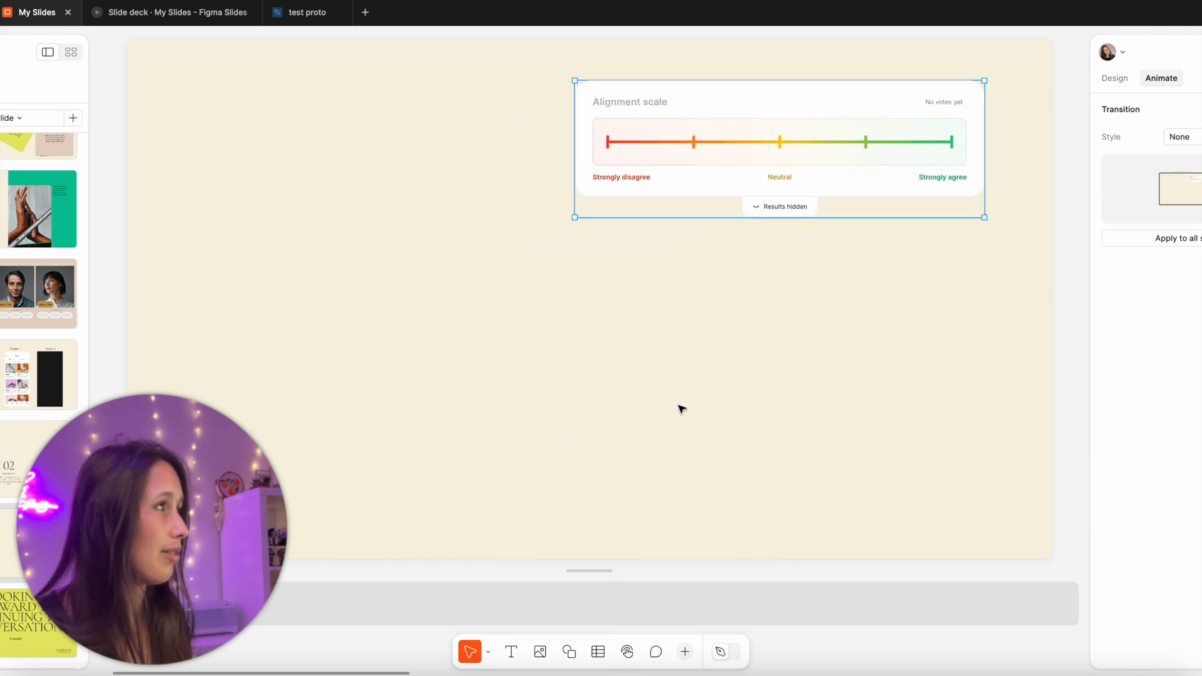
click(628, 652)
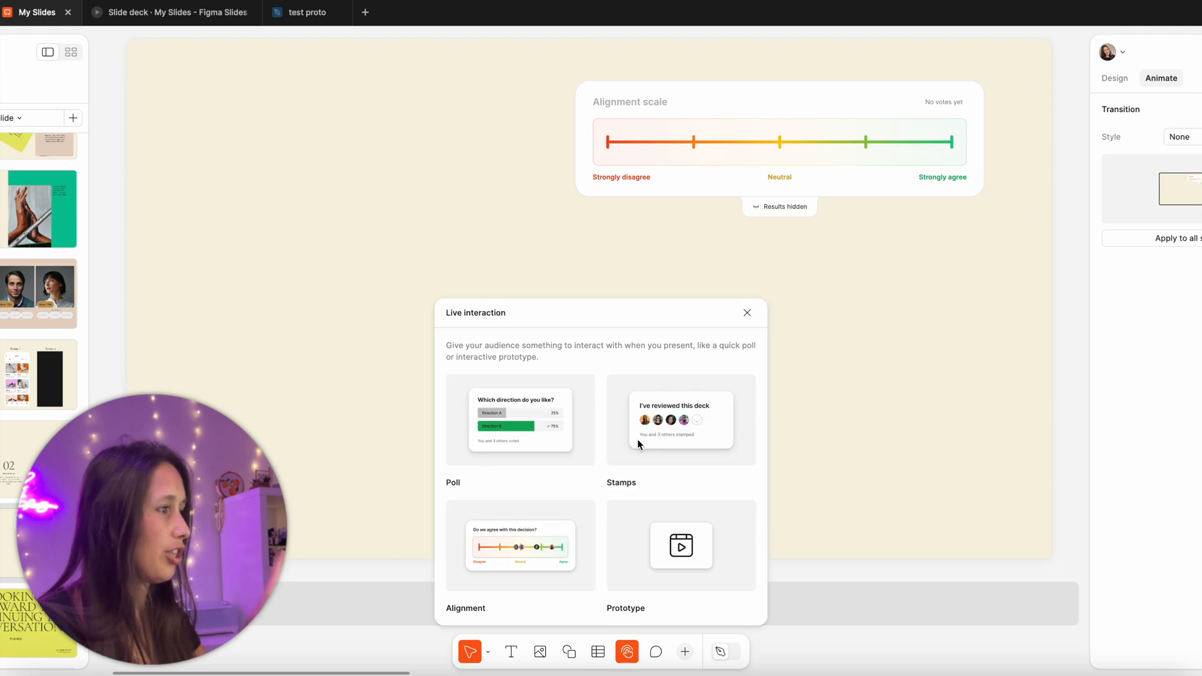
click(680, 419)
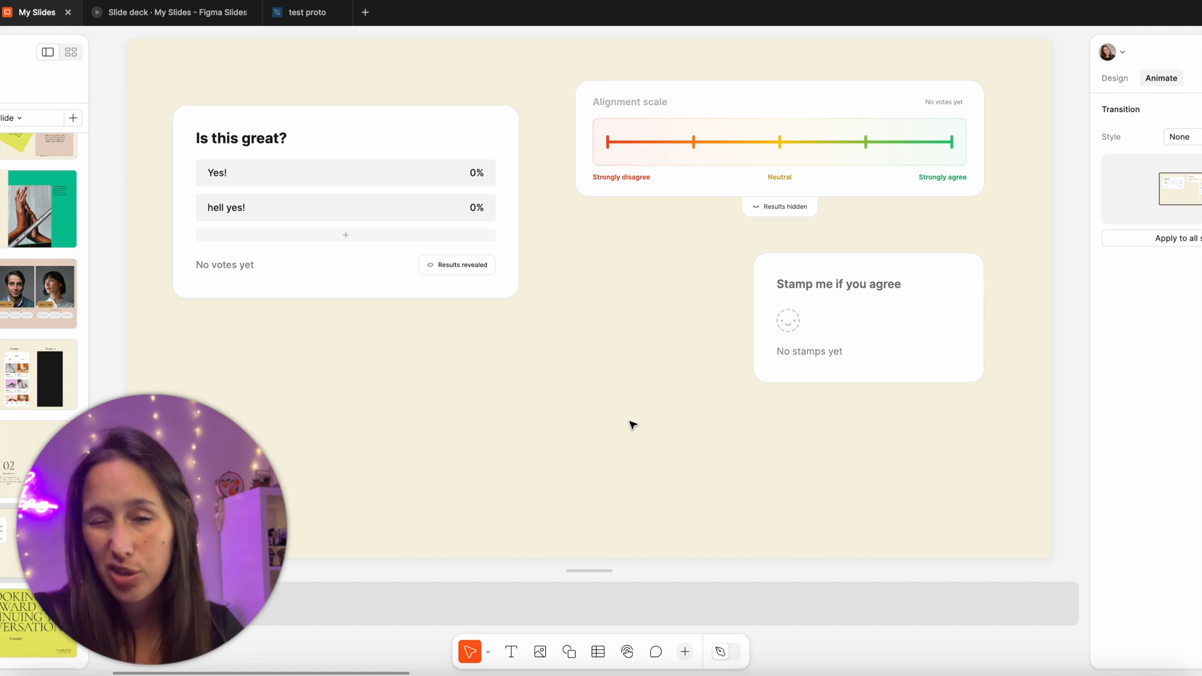
click(684, 652)
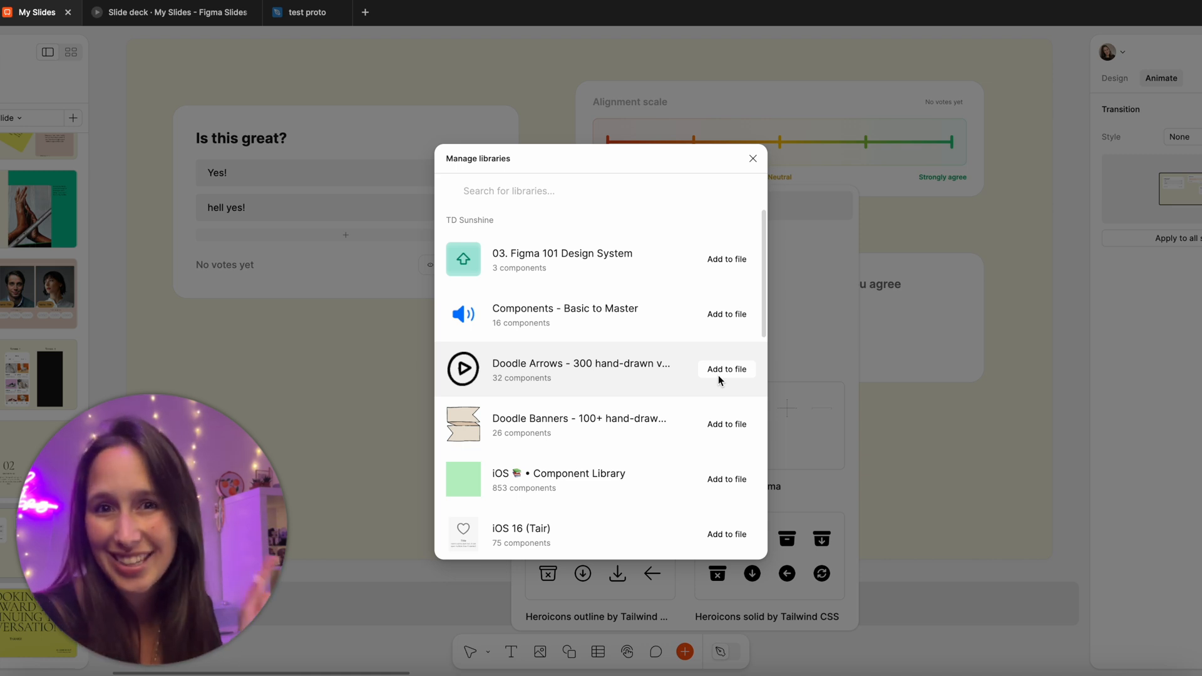
Add the Doodle Arrows library, insert the dashed arch arrow, and change its Direction
click(725, 369)
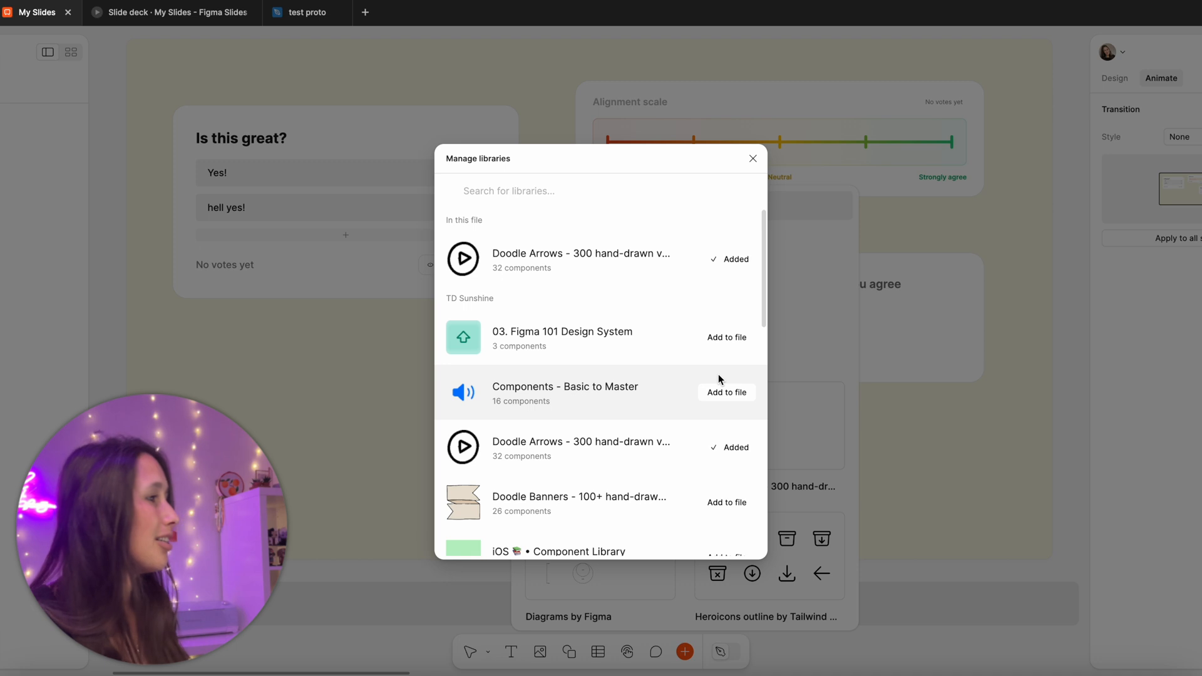
click(752, 158)
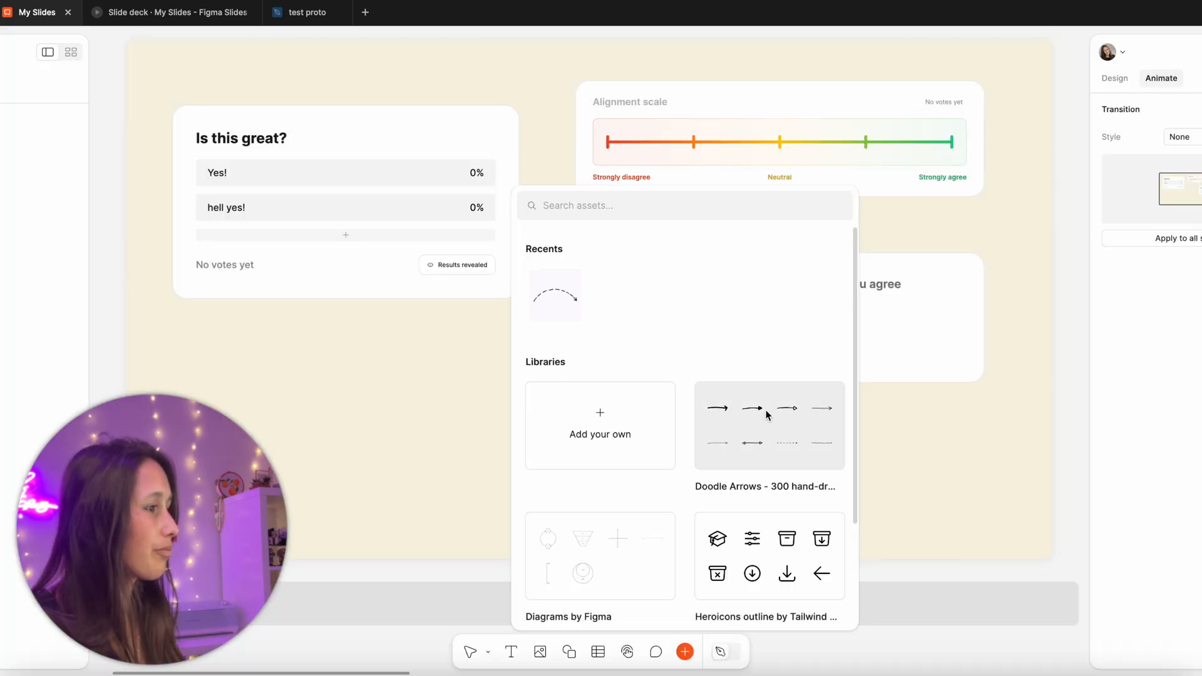
click(766, 426)
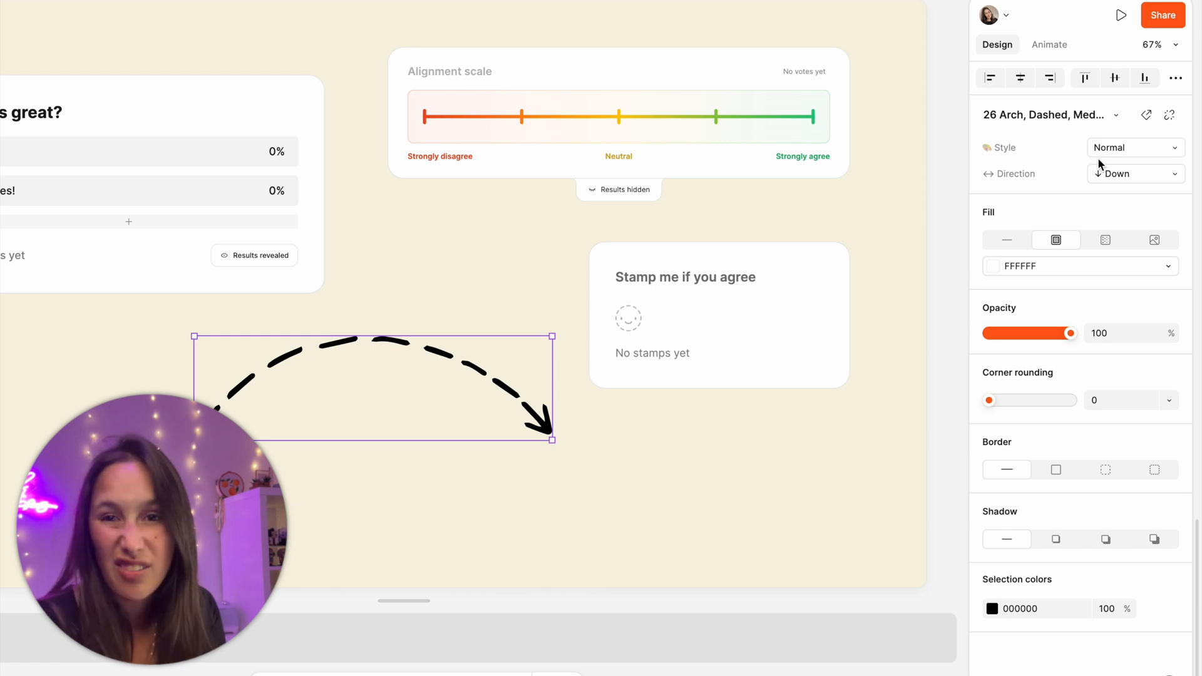
click(1135, 147)
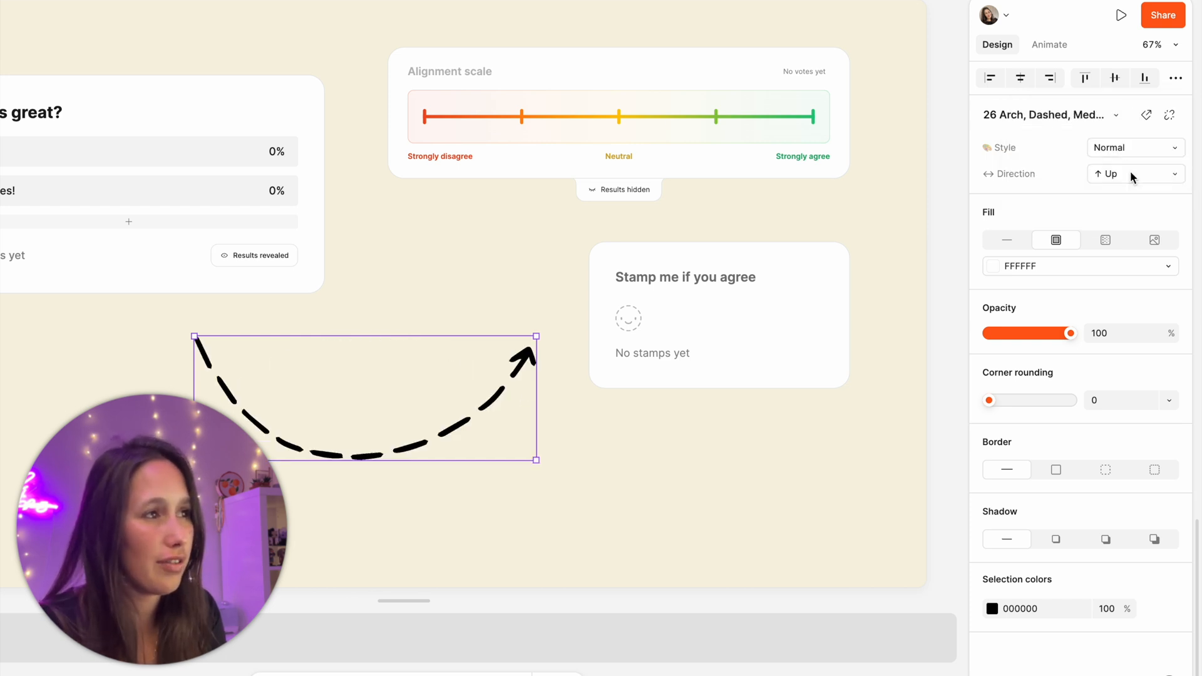
click(1135, 173)
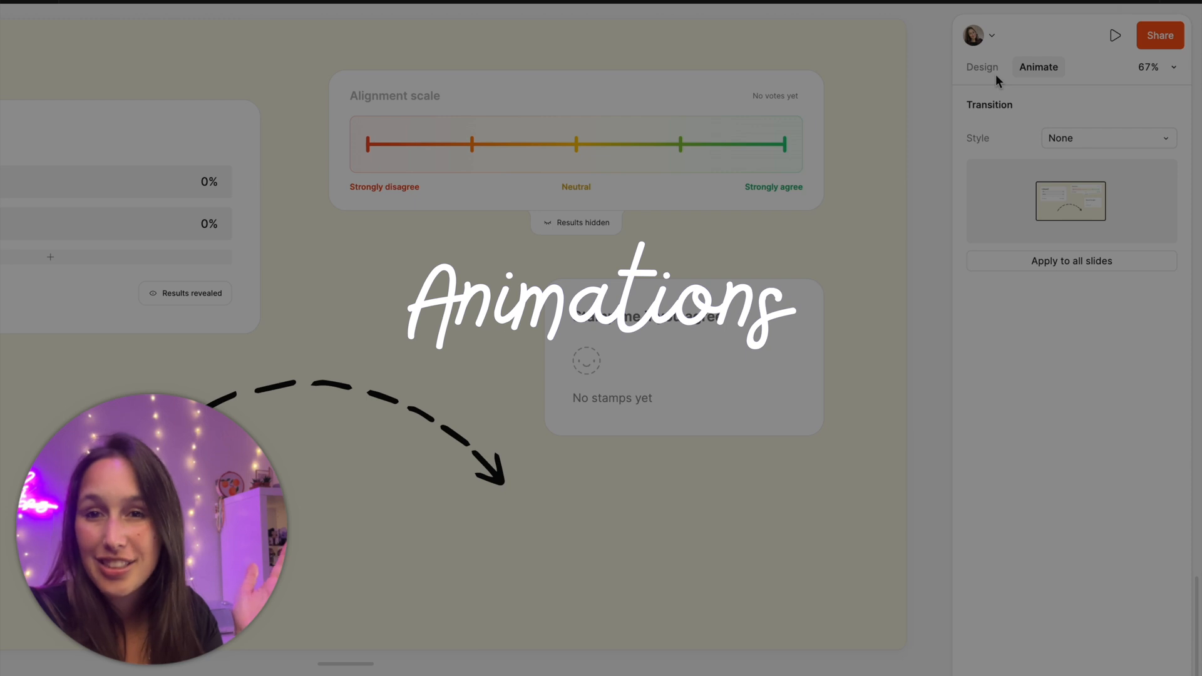
Set the slide's Transition Style to Smart animate in the Animate settings
click(1107, 137)
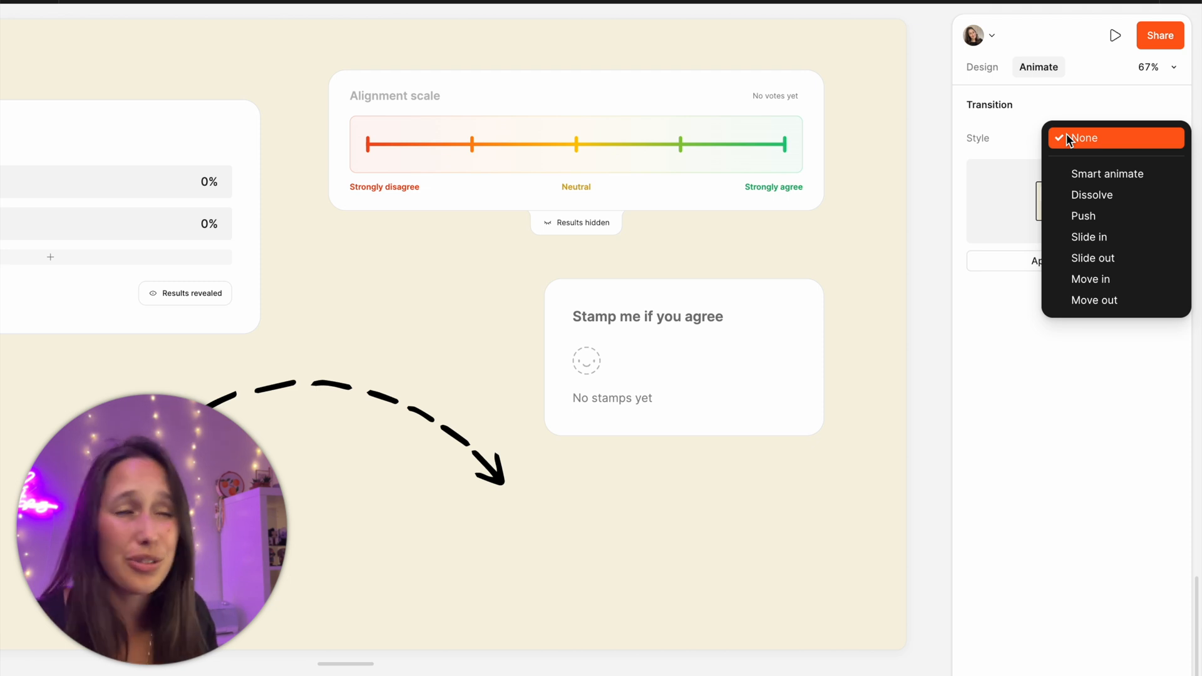
click(1107, 174)
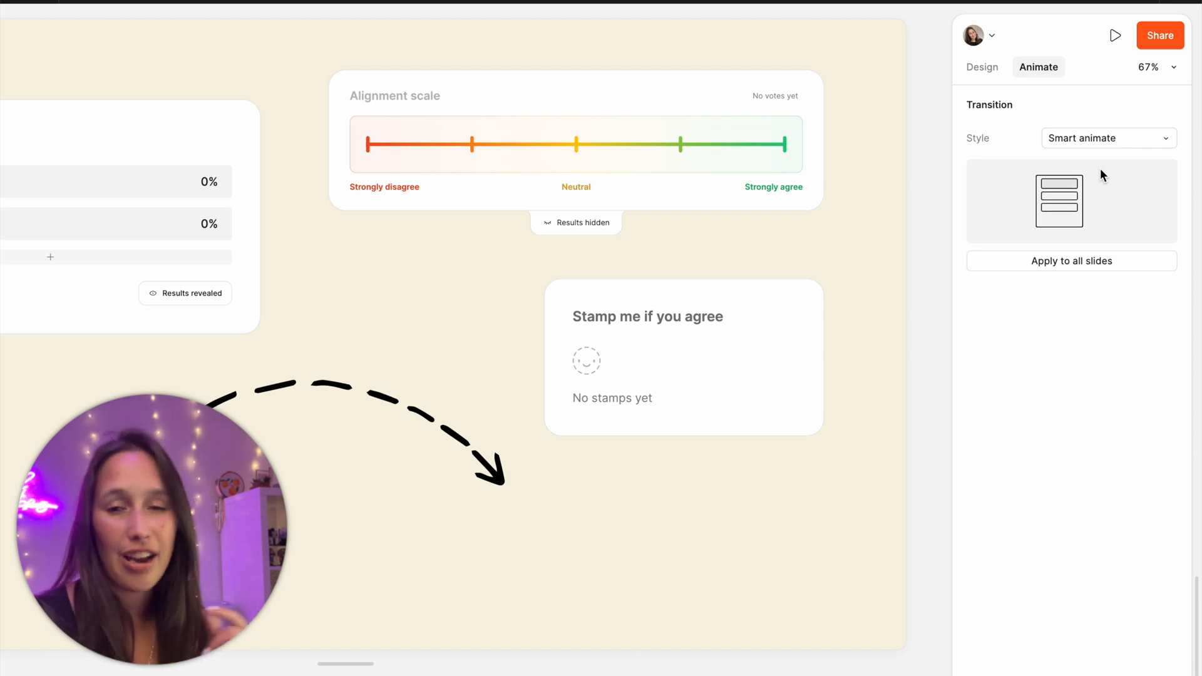
mouse_move(990, 185)
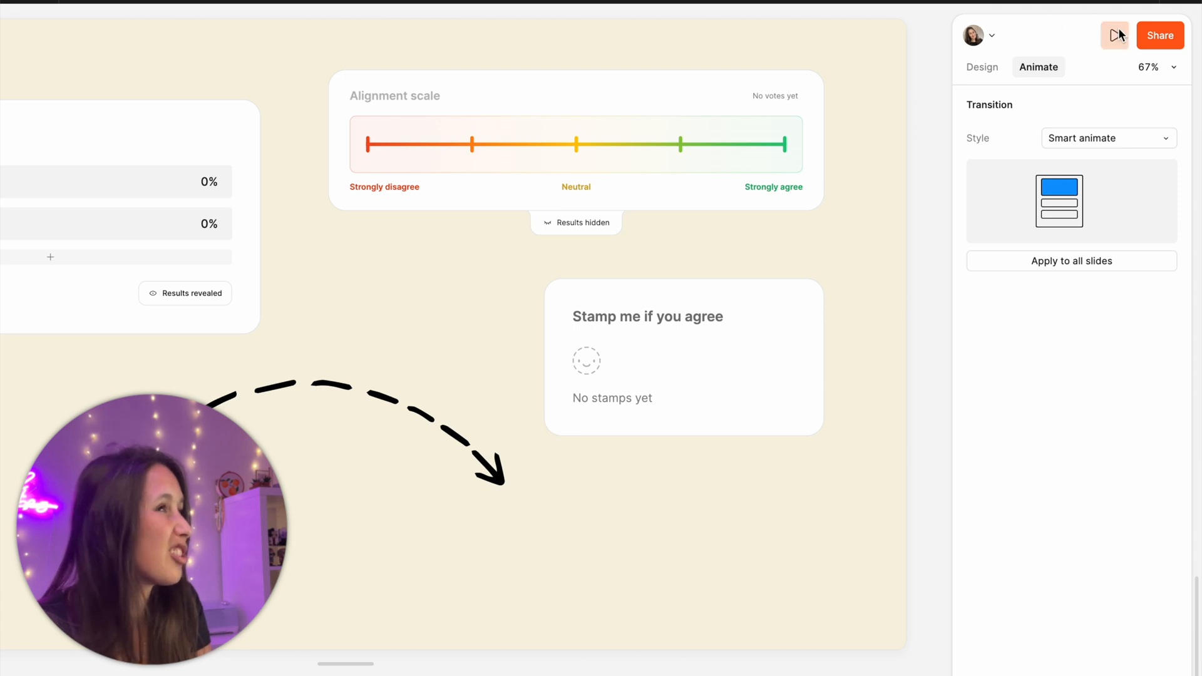
Present the deck, vote 'hell yes!' in the poll, rate the alignment scale and add a stamp
click(1114, 35)
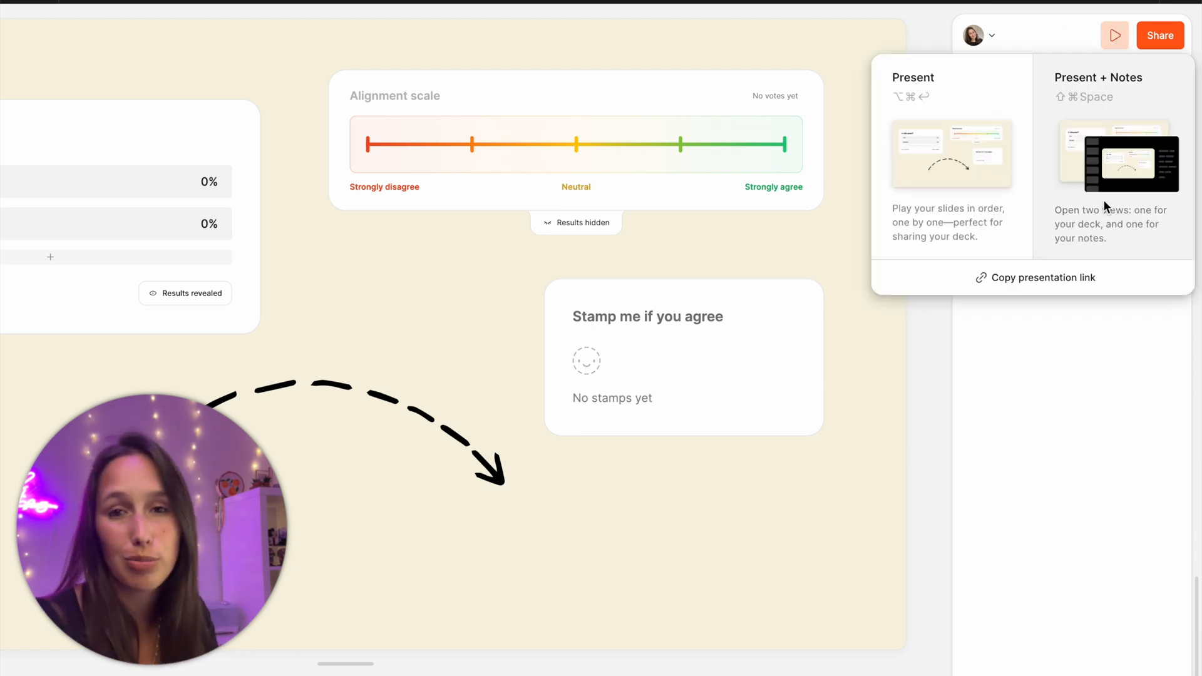
click(951, 153)
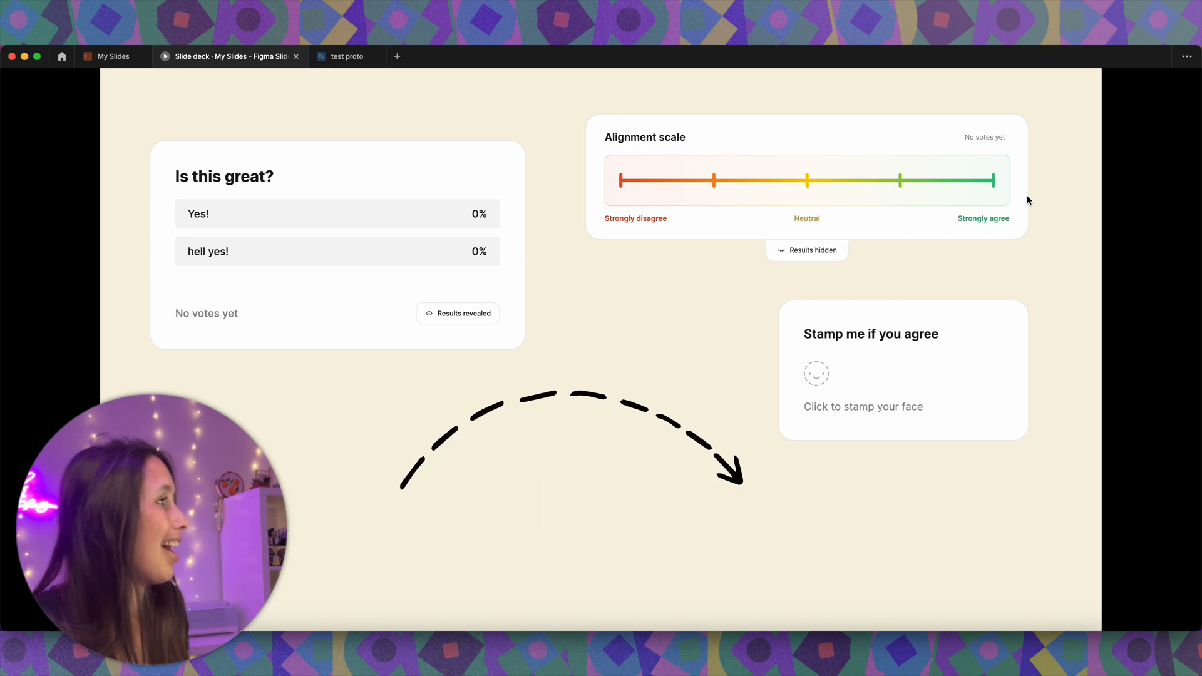
mouse_move(457, 221)
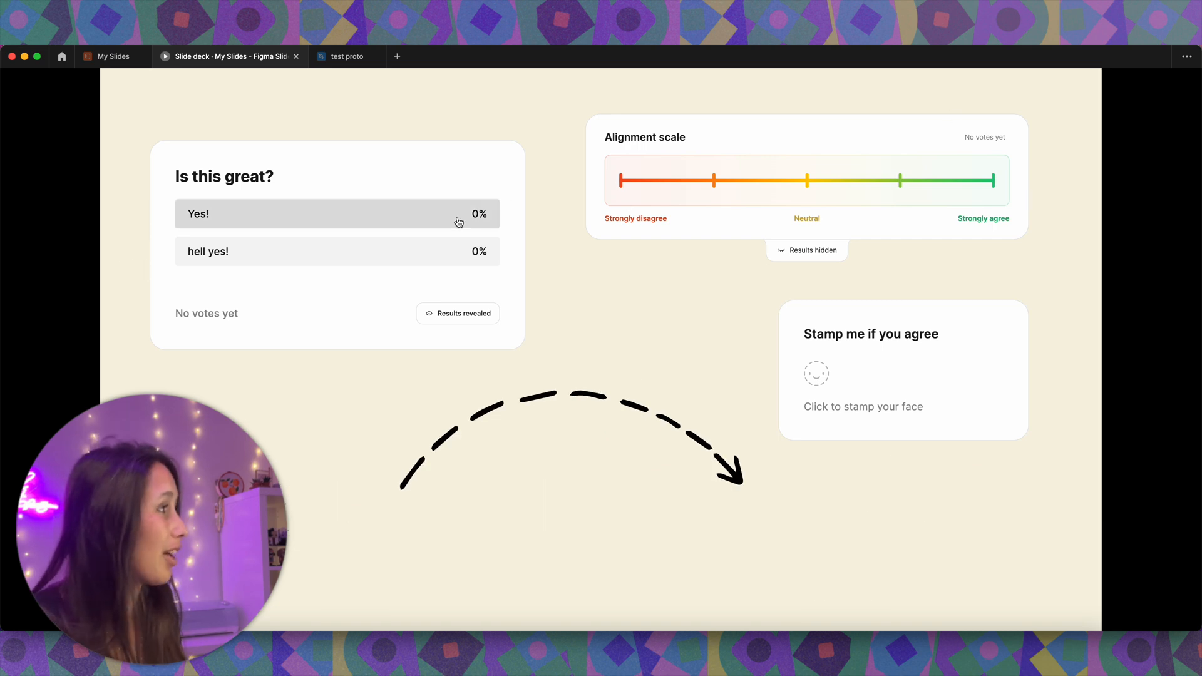
click(337, 252)
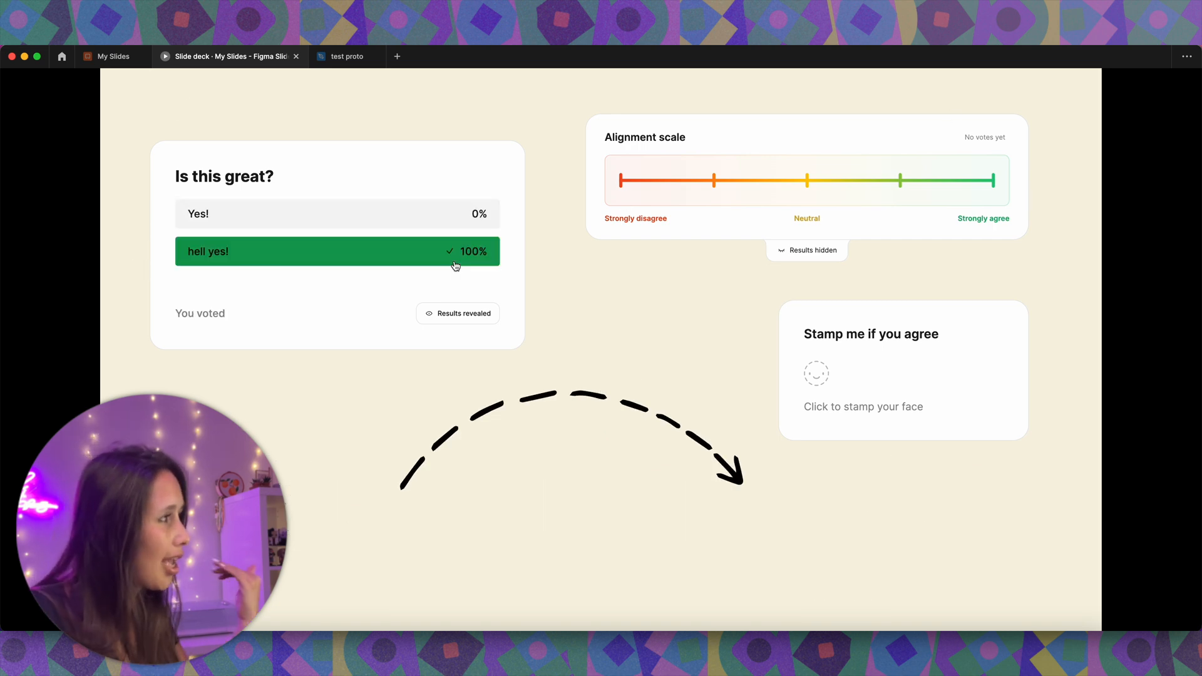
click(755, 181)
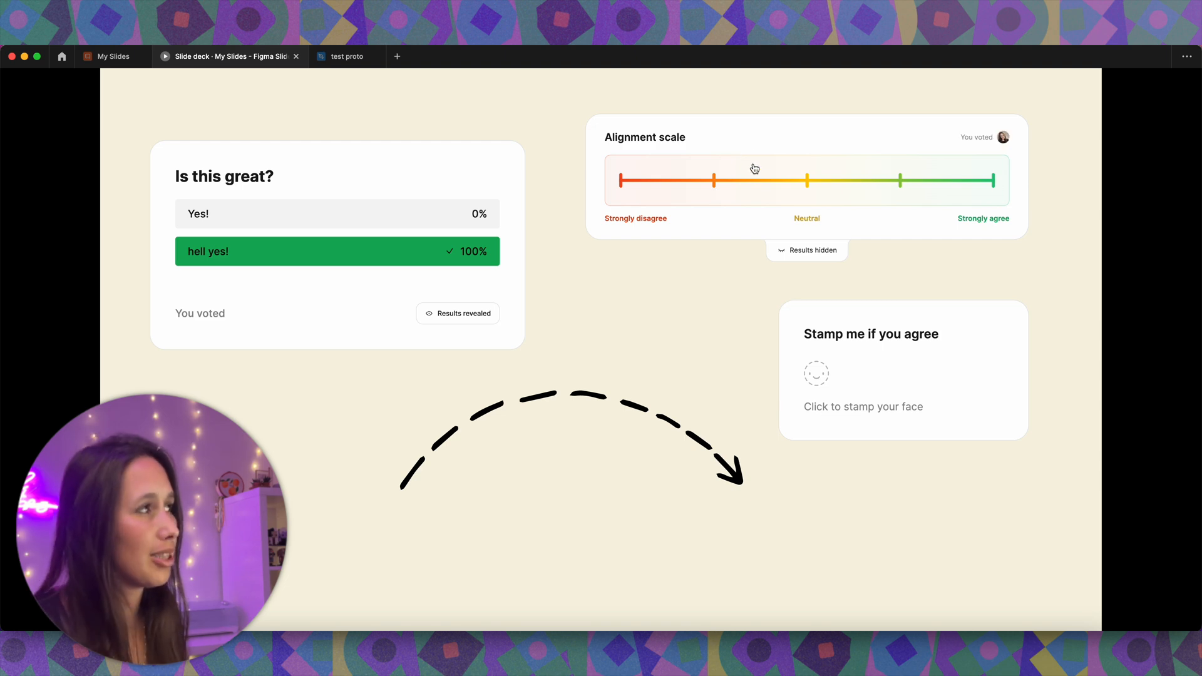
mouse_move(917, 194)
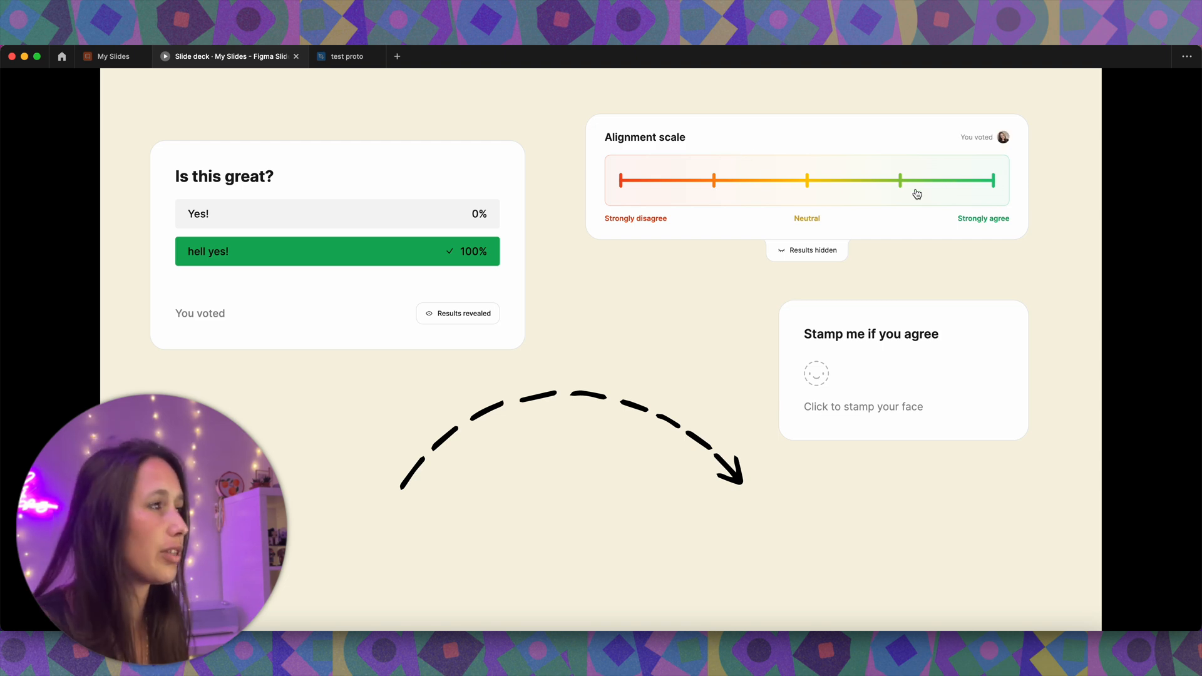
click(817, 373)
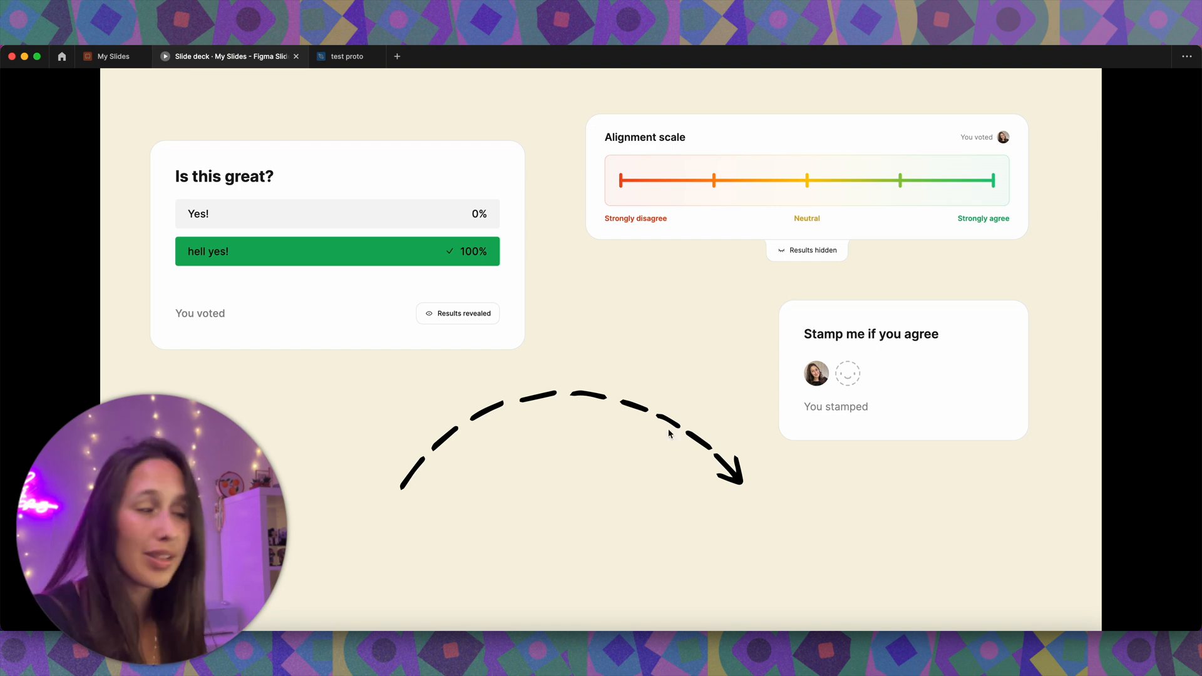
mouse_move(785, 257)
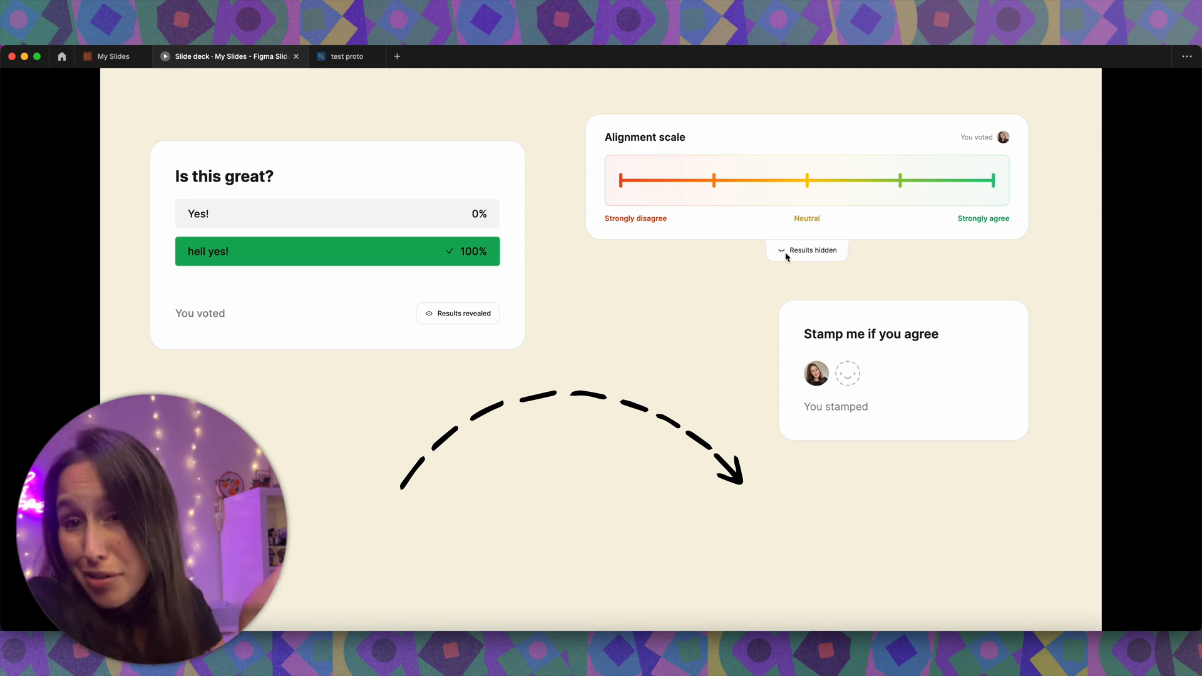